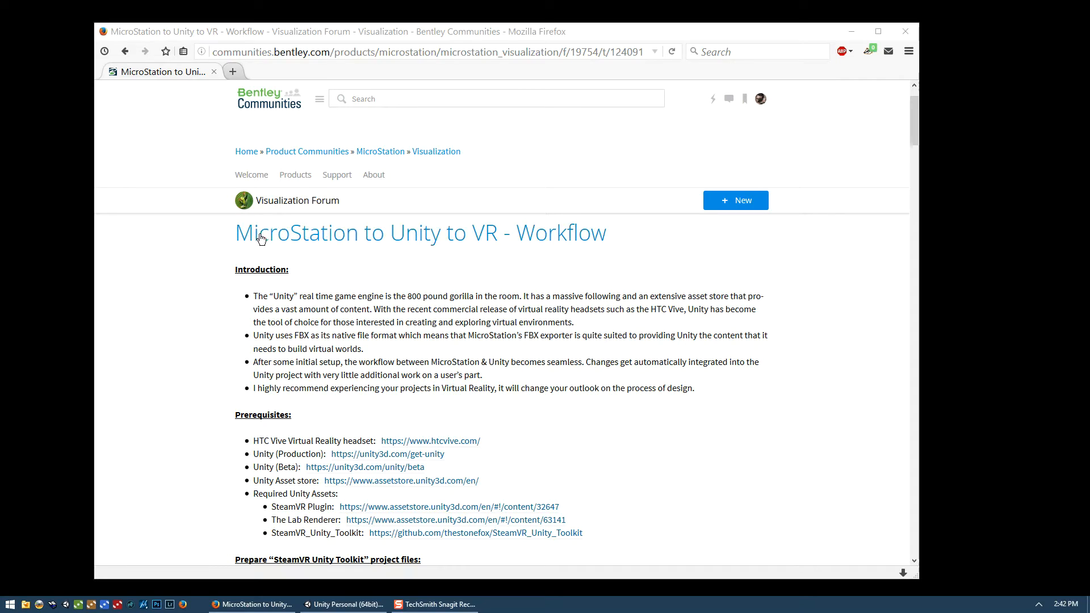
mouse_move(420, 256)
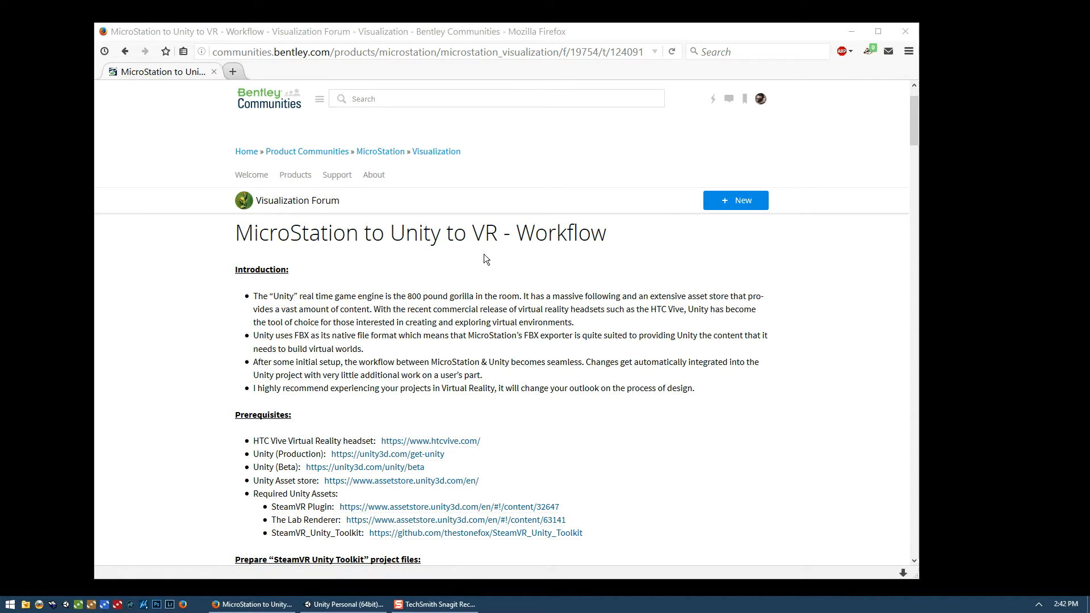
mouse_move(355, 258)
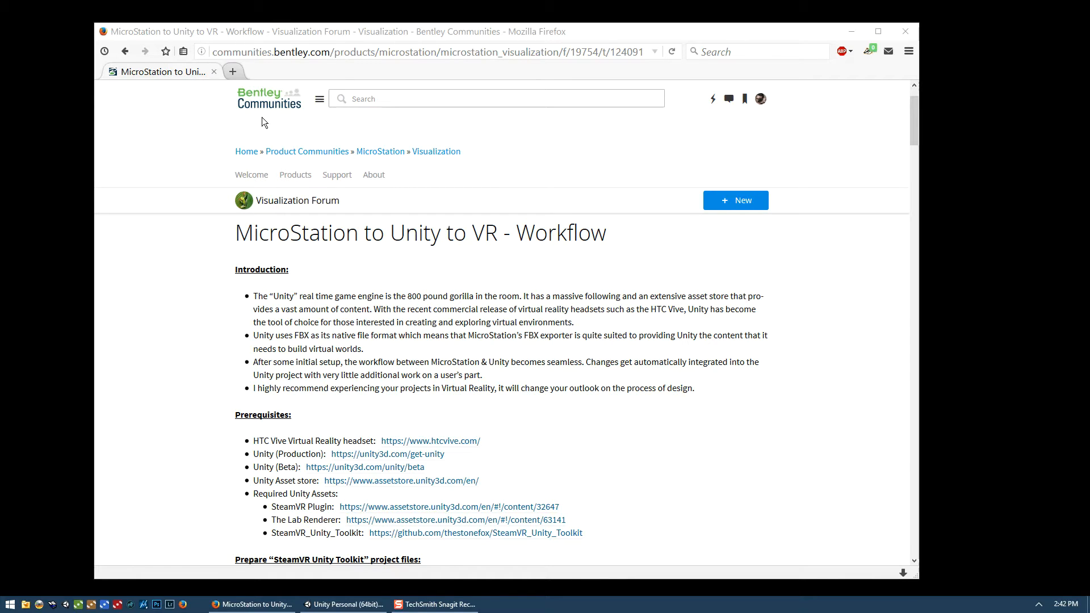
mouse_move(514, 192)
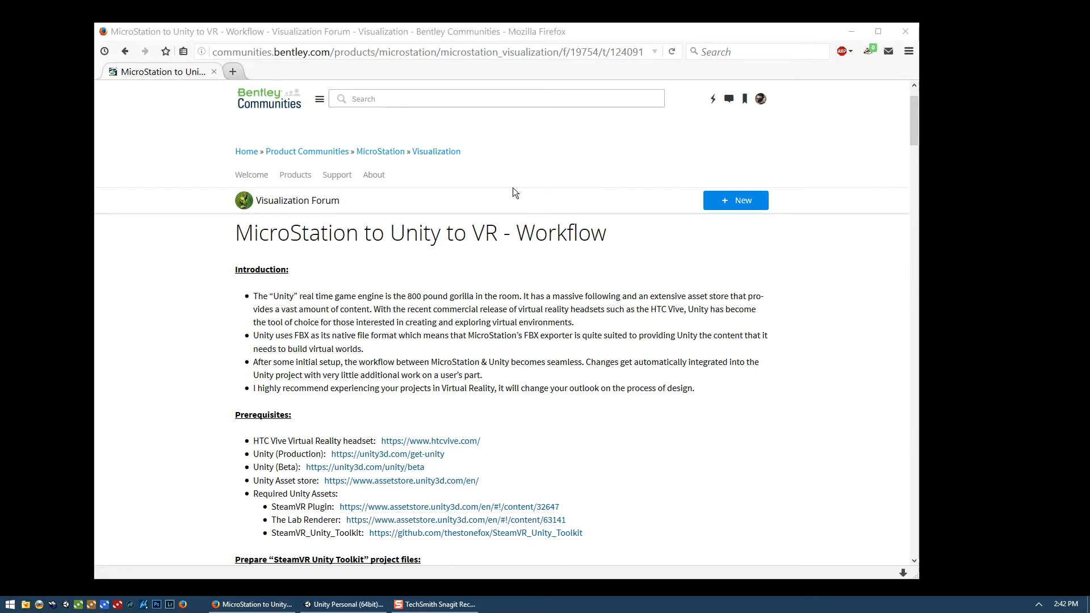
Step: Scroll the workflow post down to the Lab Renderer and Directional Light setup sections
scroll("down", 3)
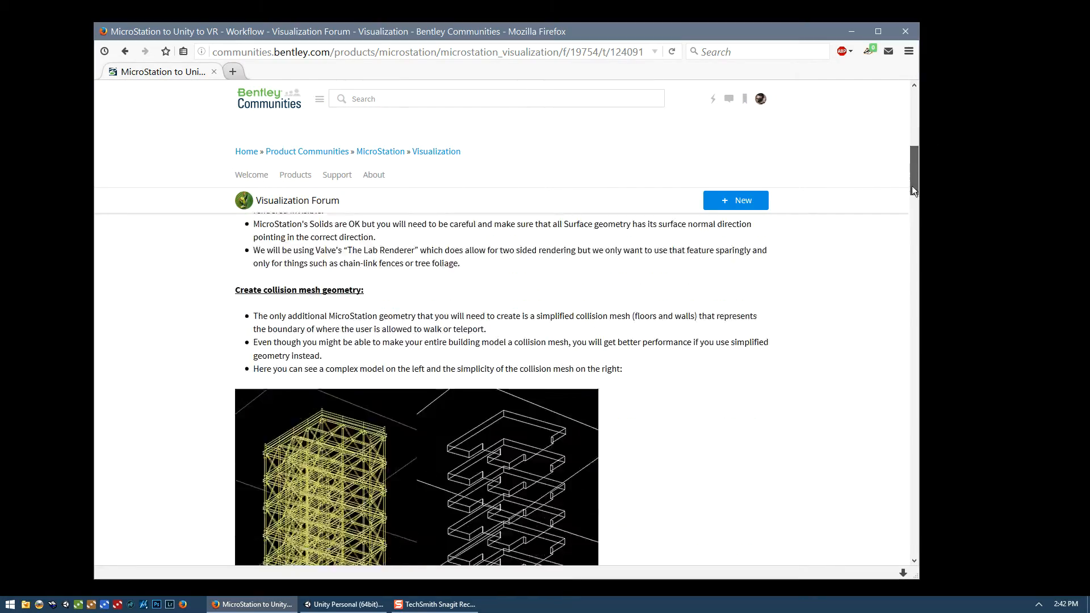
scroll("down", 3)
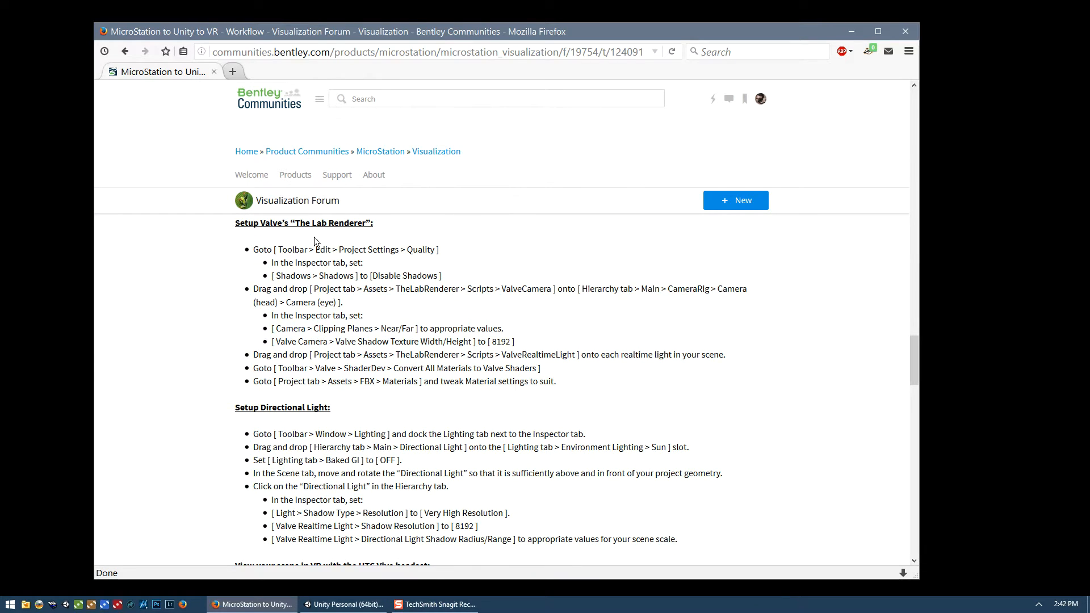
mouse_move(252, 419)
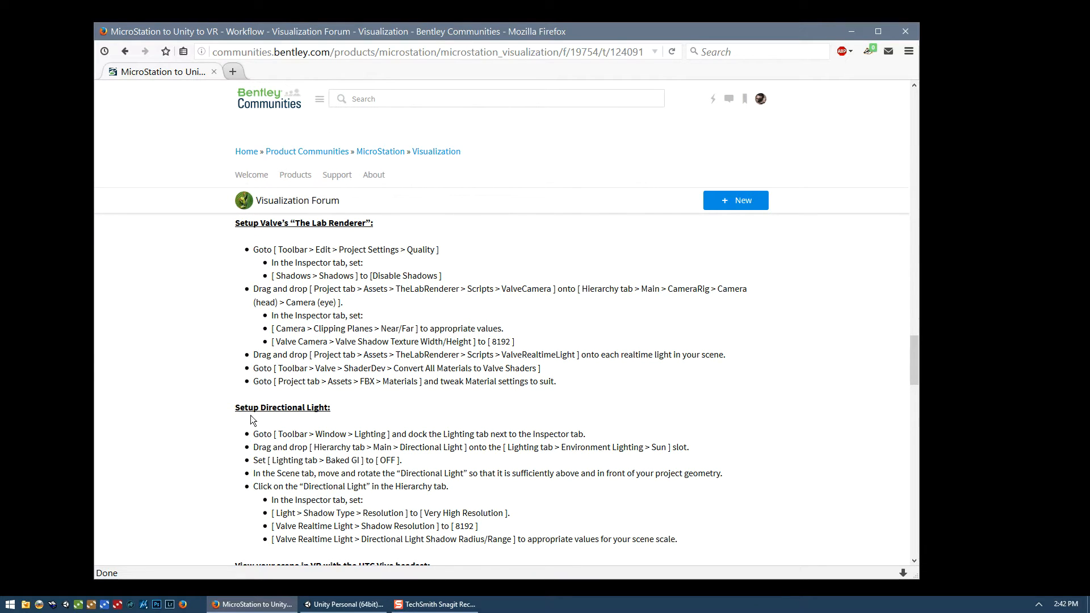
mouse_move(802, 149)
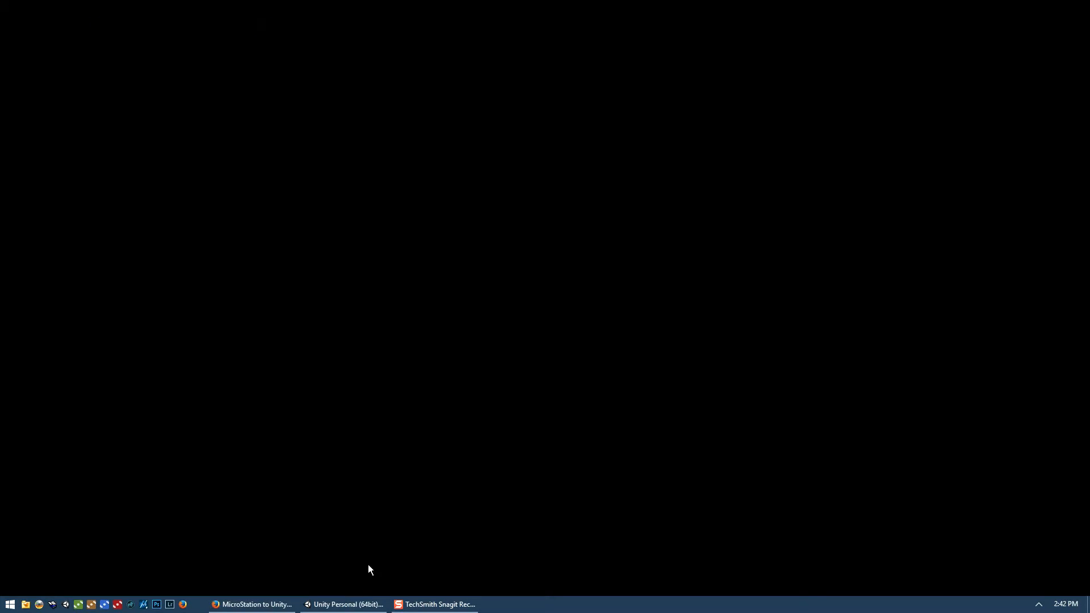
Step: Switch to Unity and save the Main rocket-and-gantry scene from the File menu
left_click(347, 604)
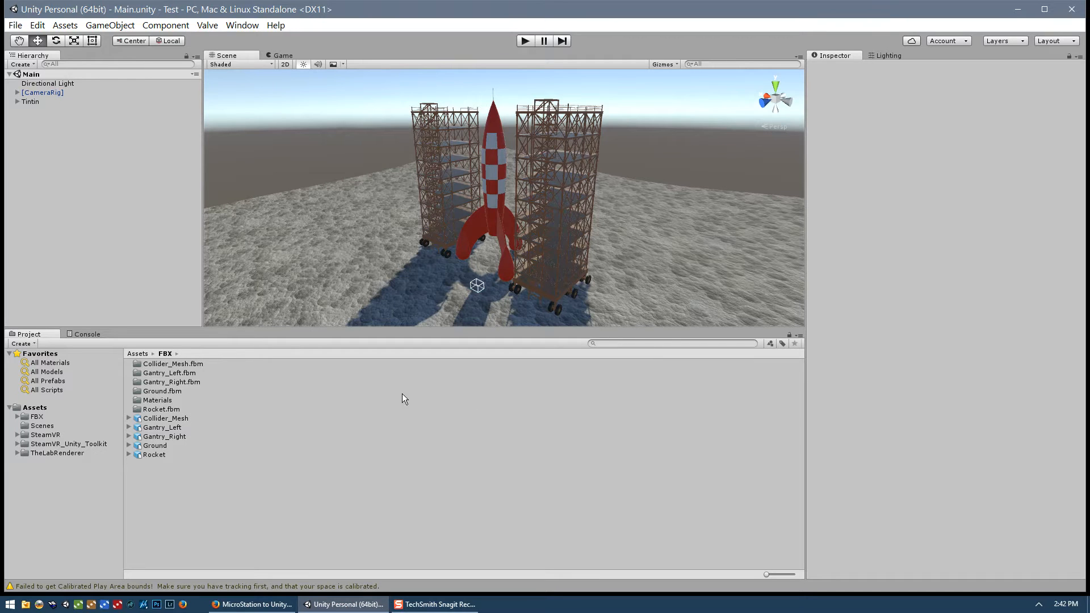
mouse_move(334, 411)
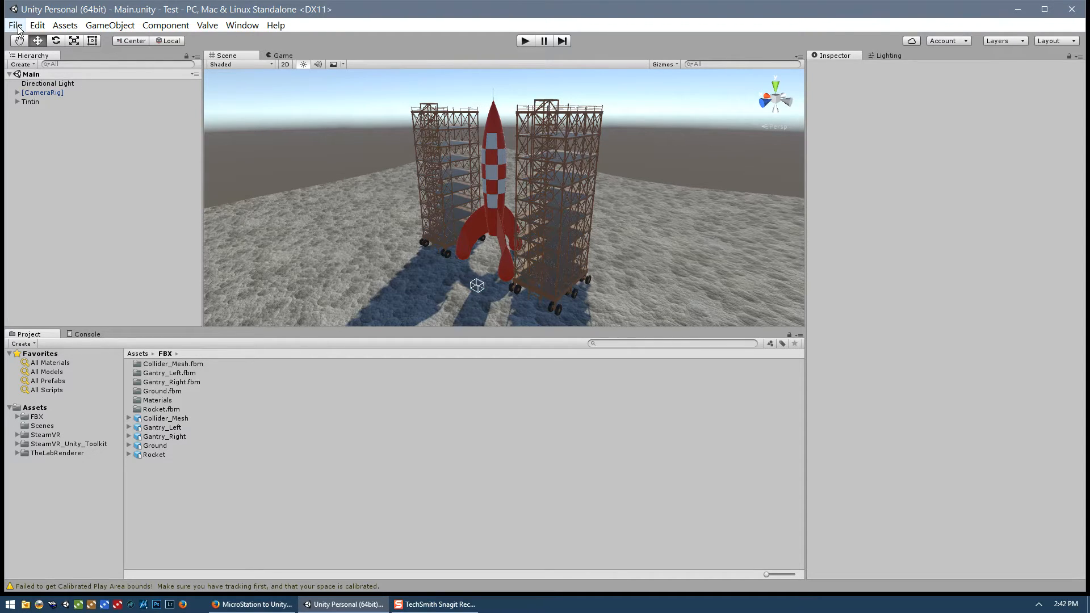
left_click(14, 25)
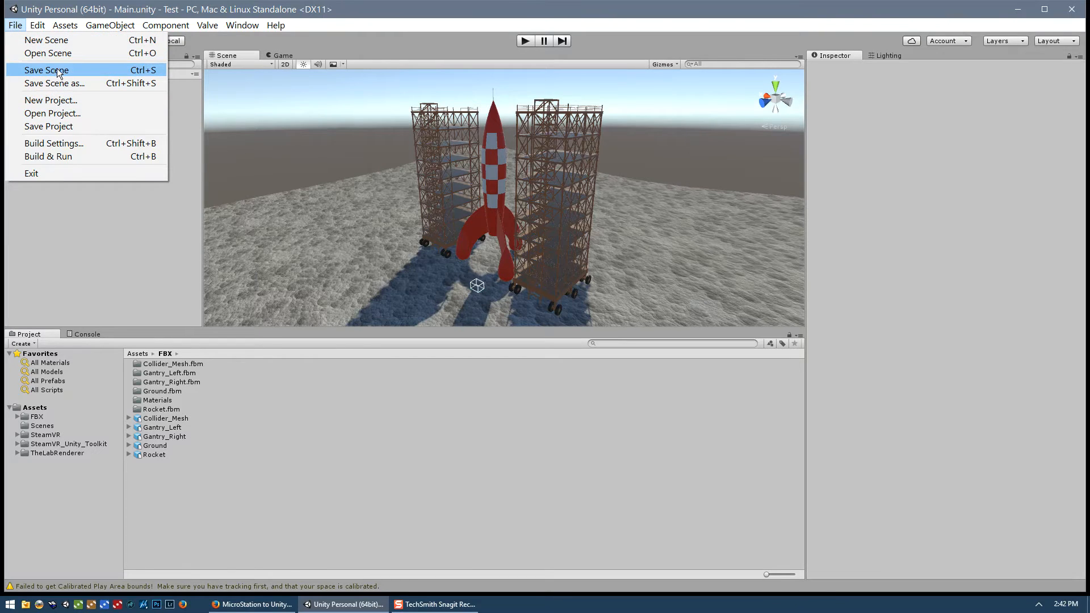
left_click(46, 69)
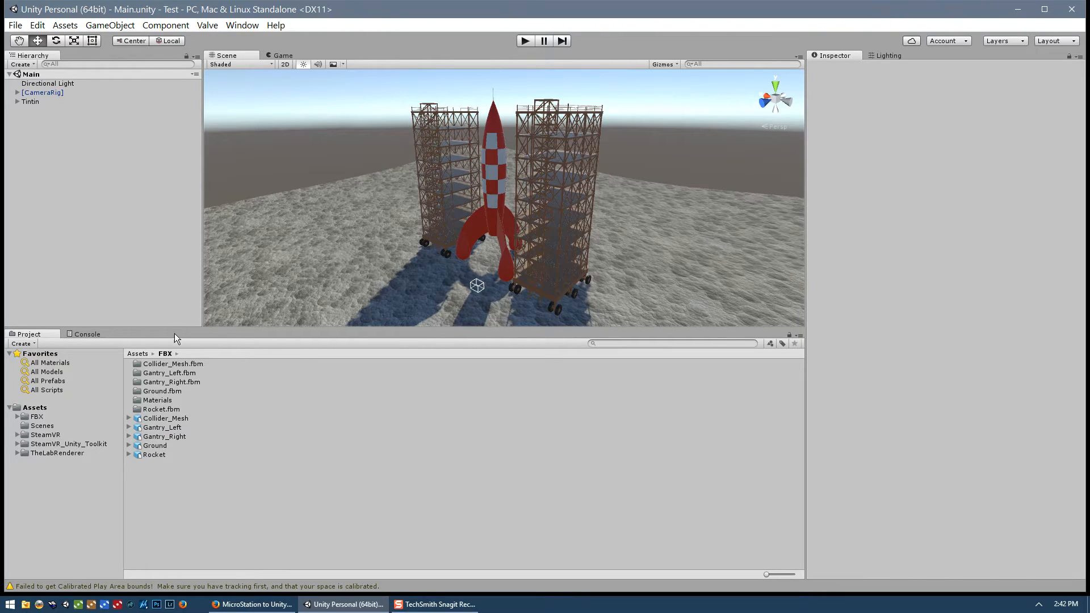
mouse_move(65, 457)
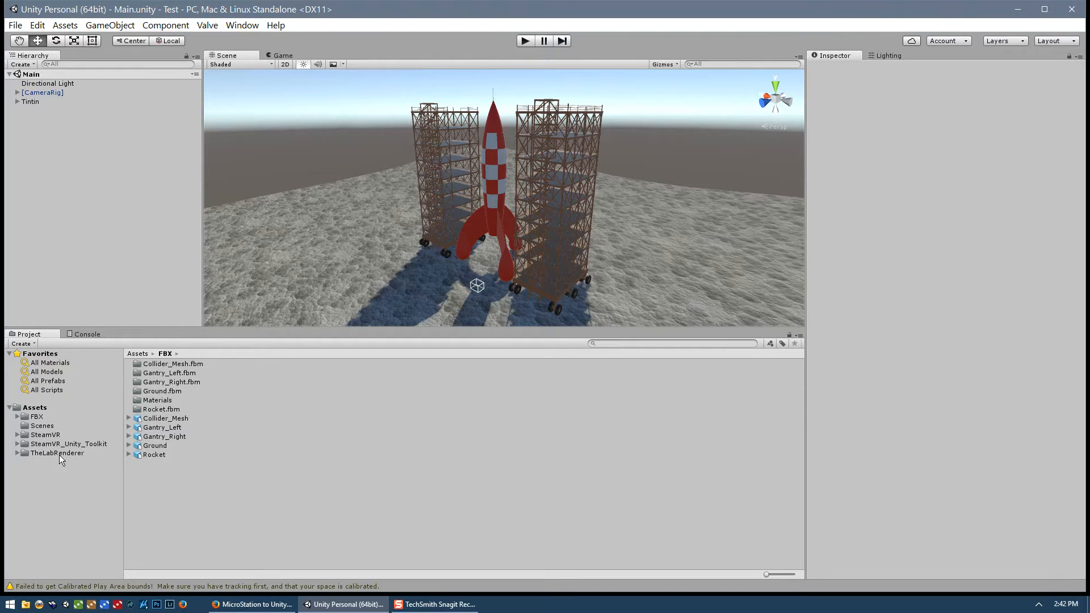
Step: Set Shadows to Disable Shadows in the project's Quality settings
left_click(37, 25)
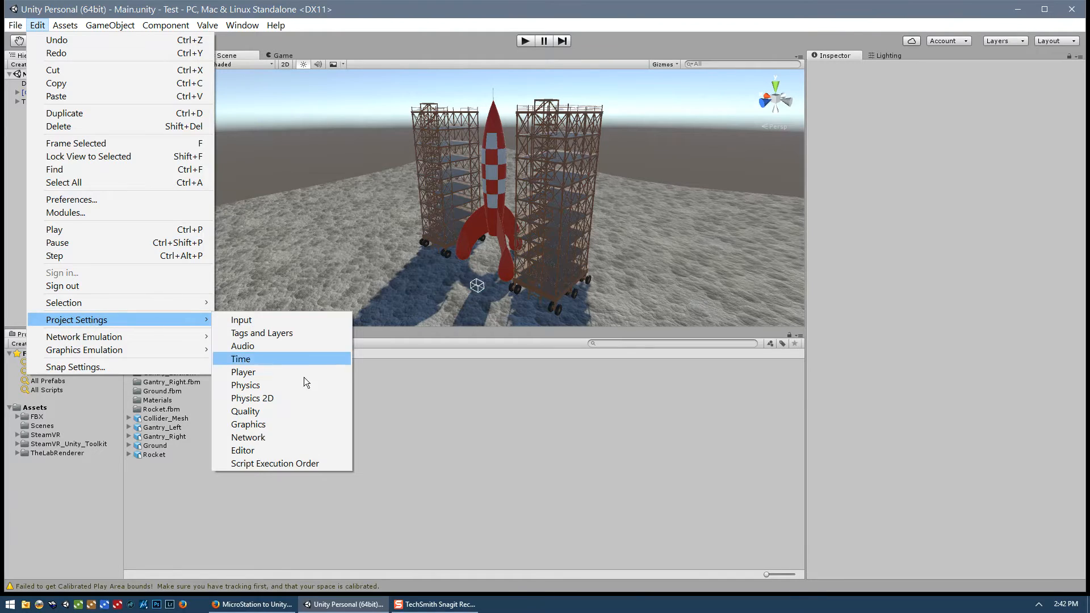
left_click(245, 411)
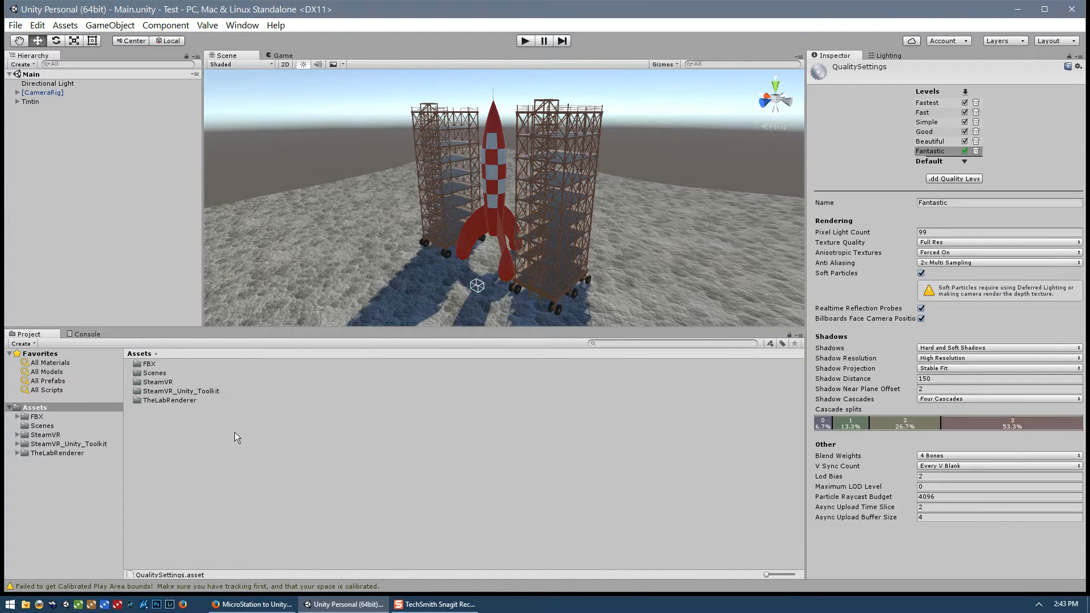
mouse_move(845, 311)
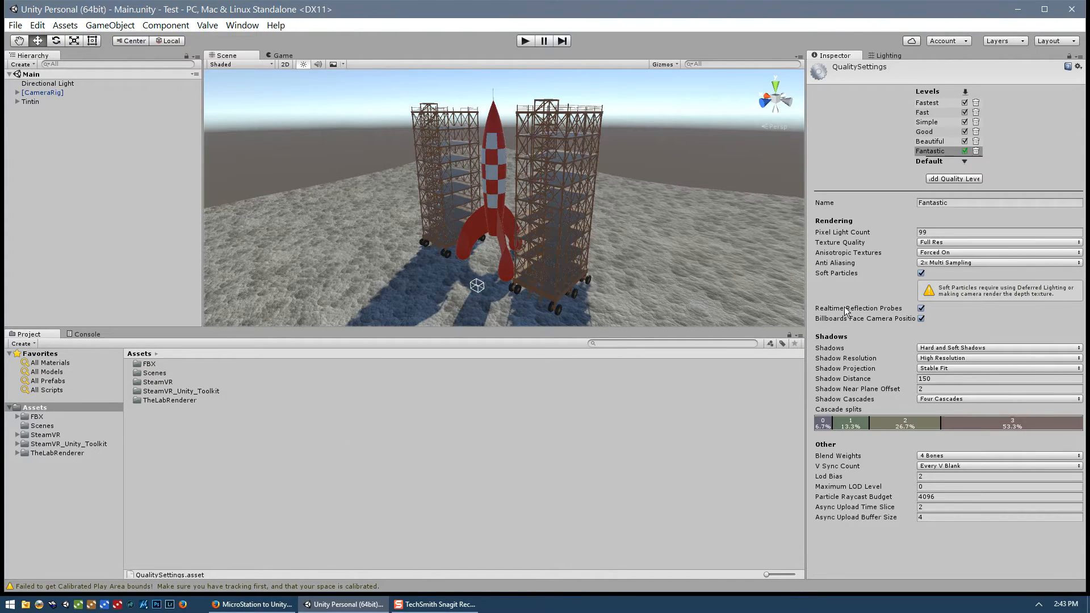
mouse_move(411, 263)
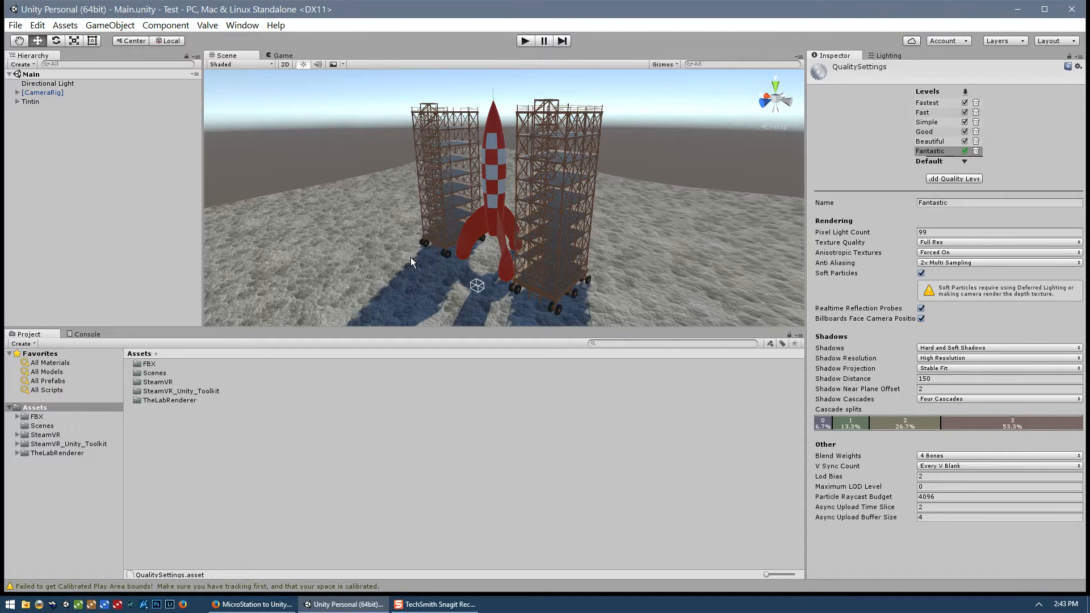
mouse_move(484, 280)
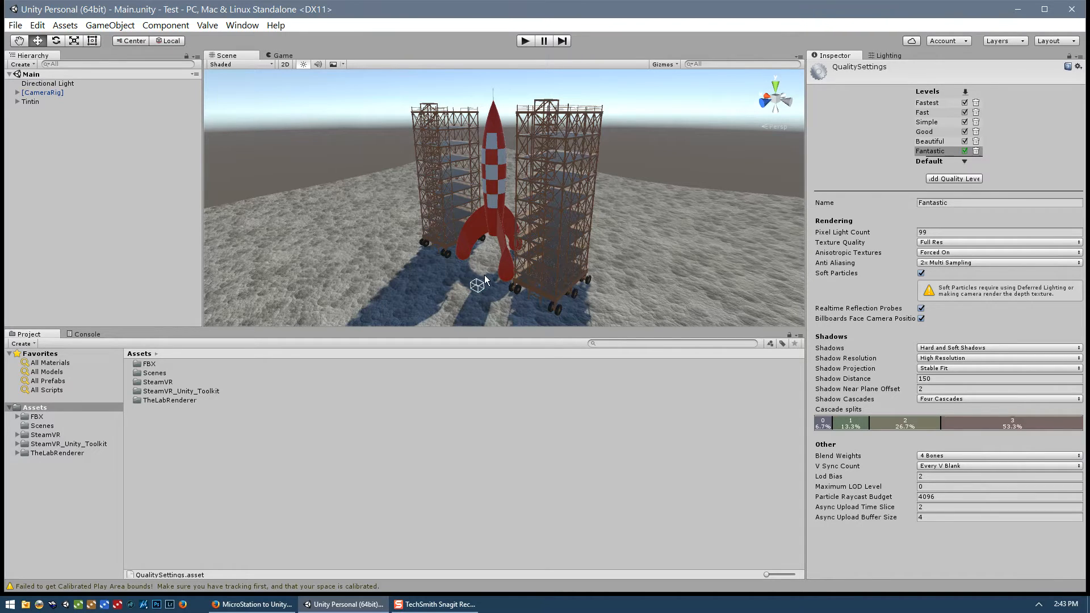
mouse_move(66, 462)
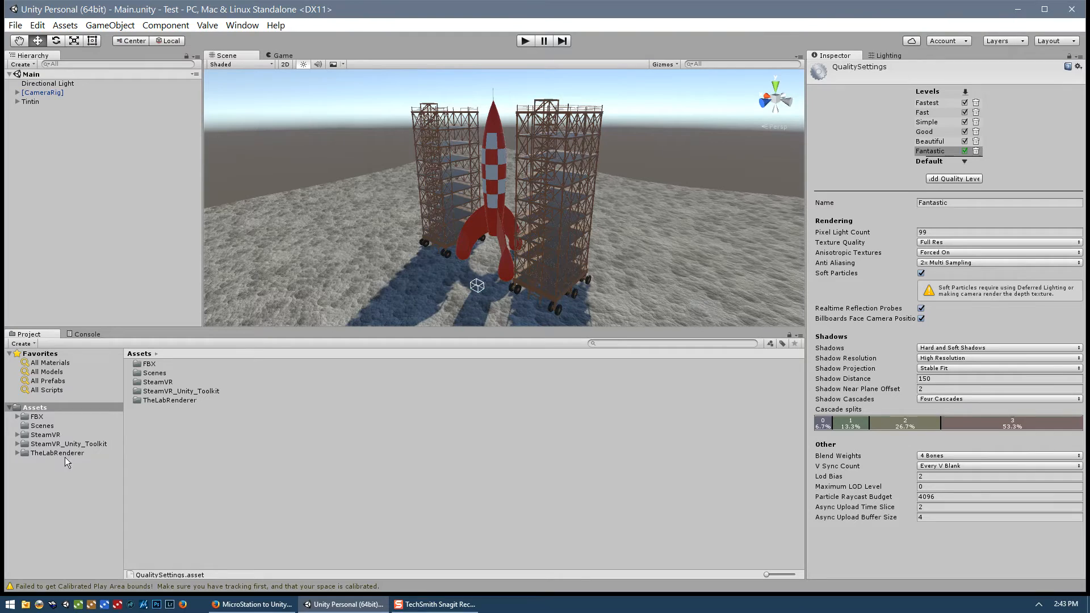
mouse_move(452, 267)
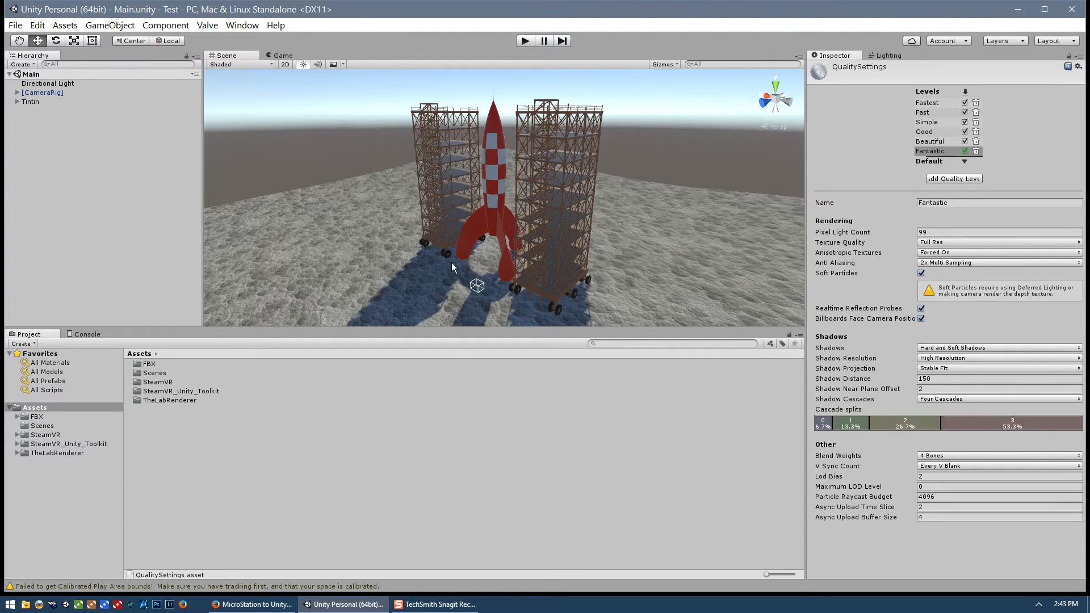
mouse_move(858, 350)
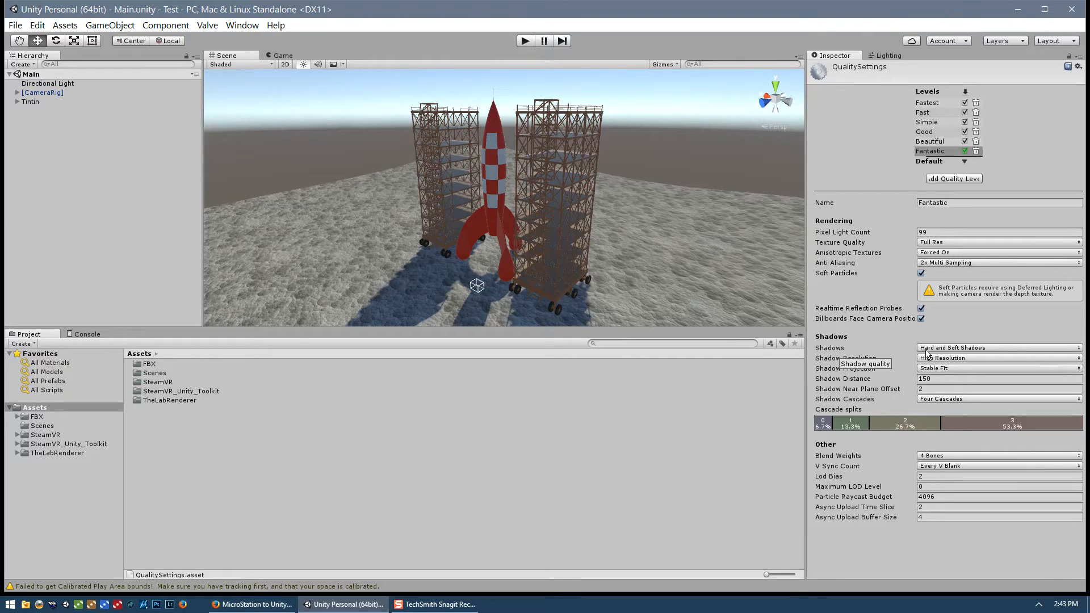
left_click(997, 347)
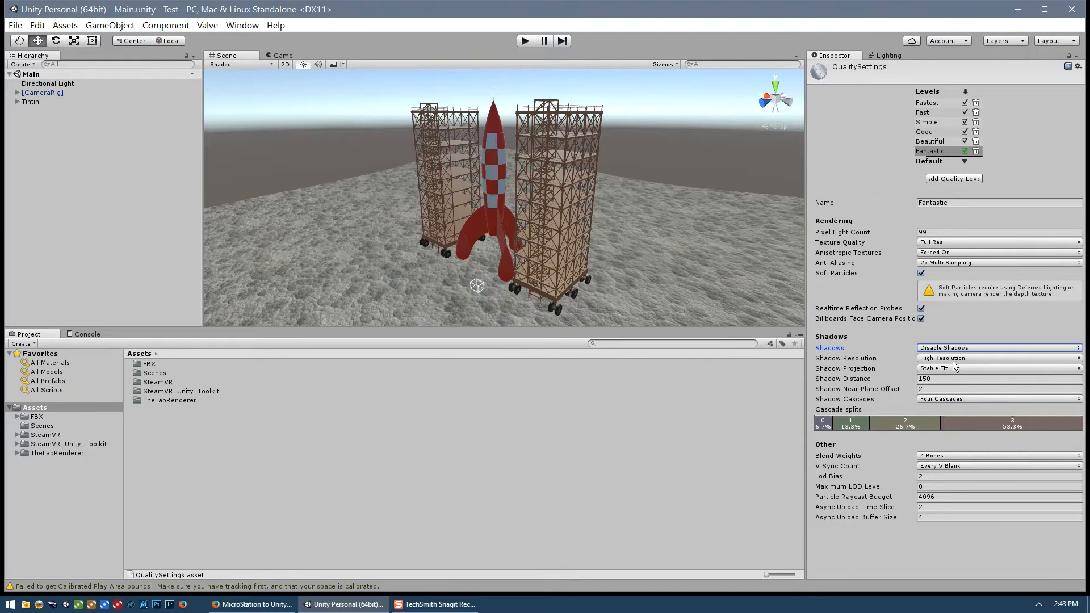
mouse_move(419, 282)
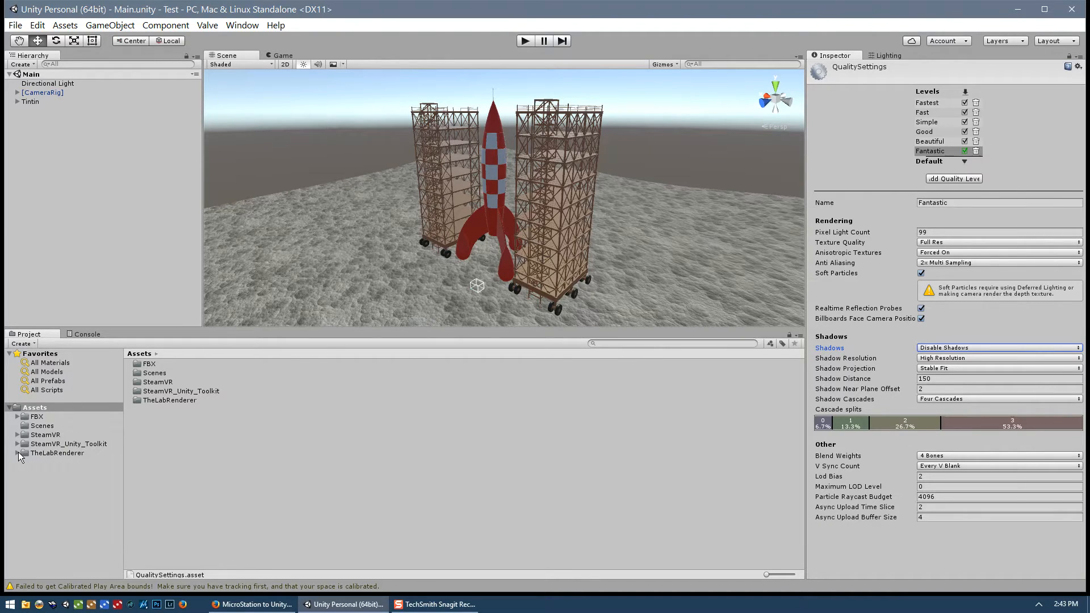
Step: Inspect the ValveCamera script, then expand CameraRig and Camera (head) in the Hierarchy
left_click(49, 498)
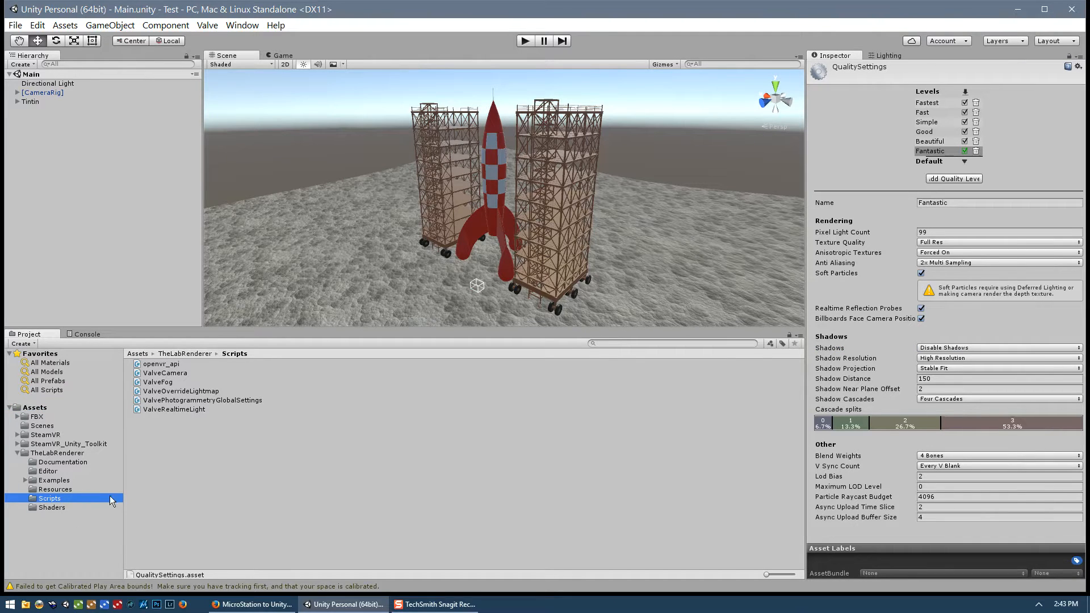
left_click(164, 372)
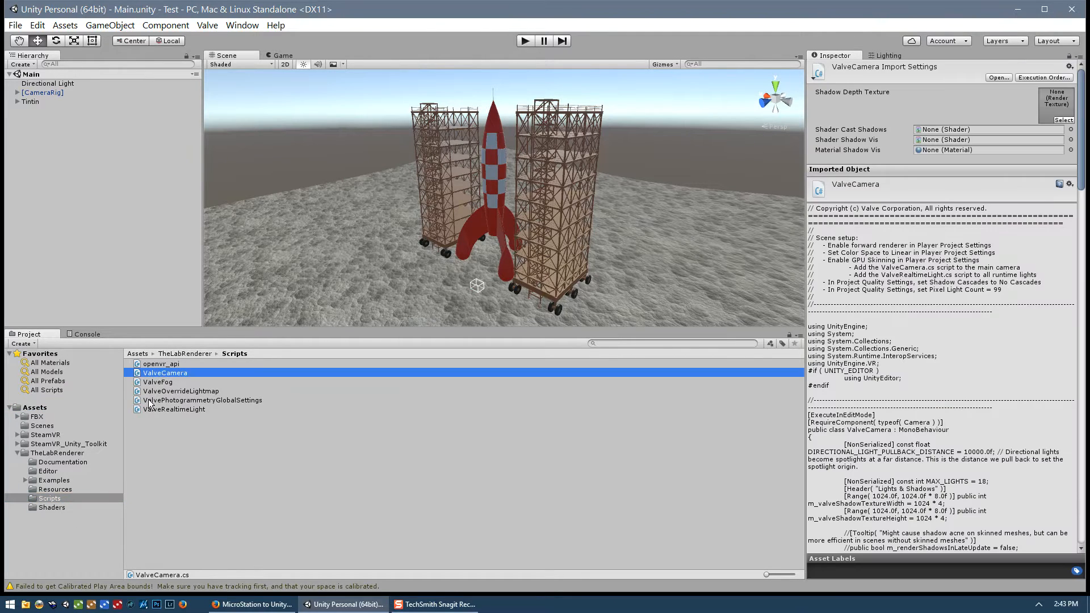
mouse_move(155, 382)
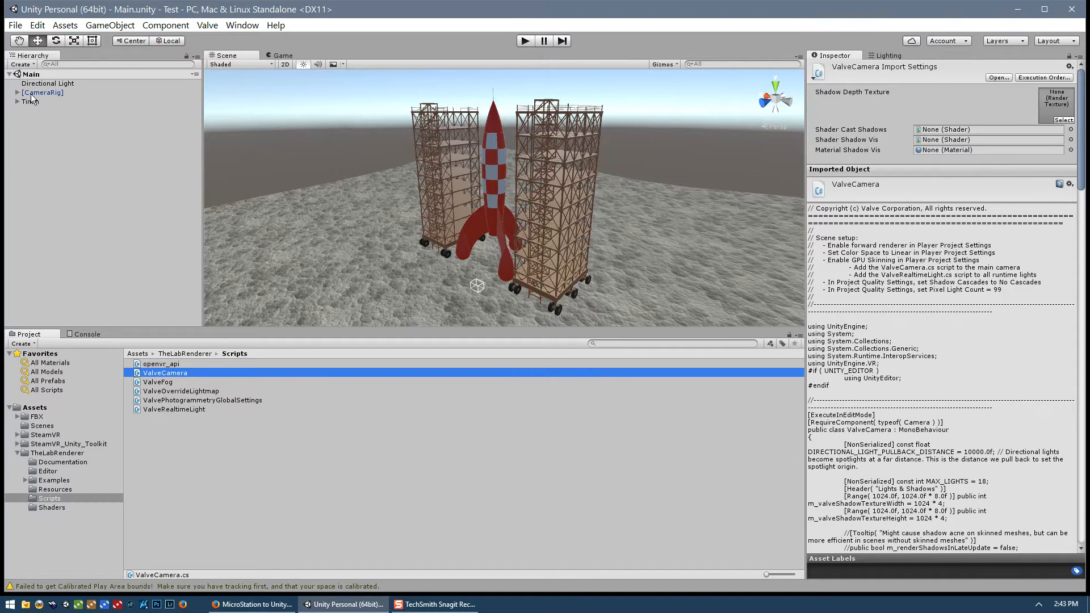
left_click(16, 92)
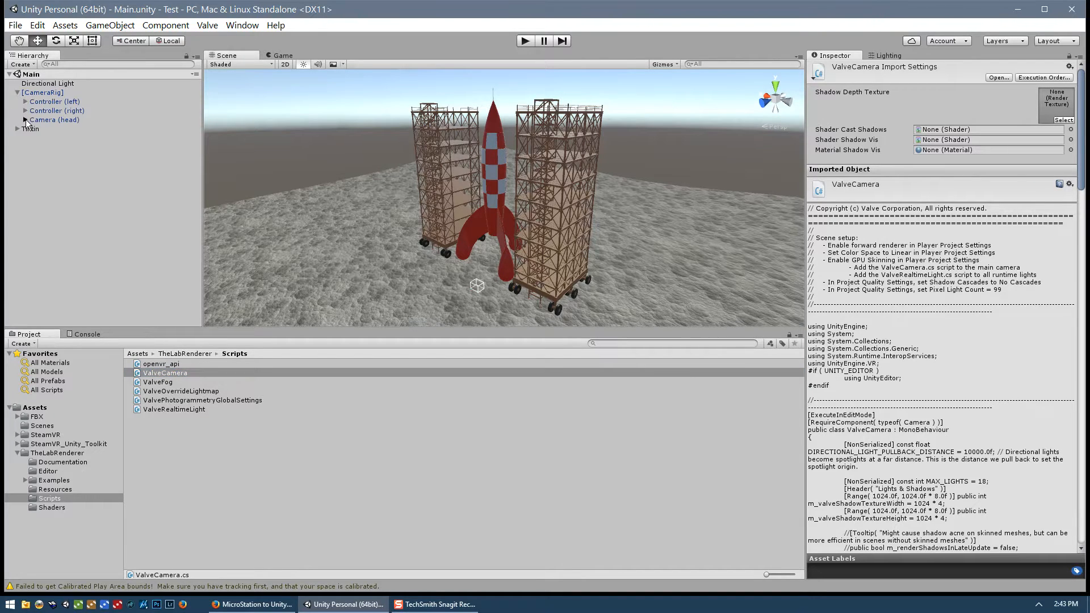
left_click(18, 120)
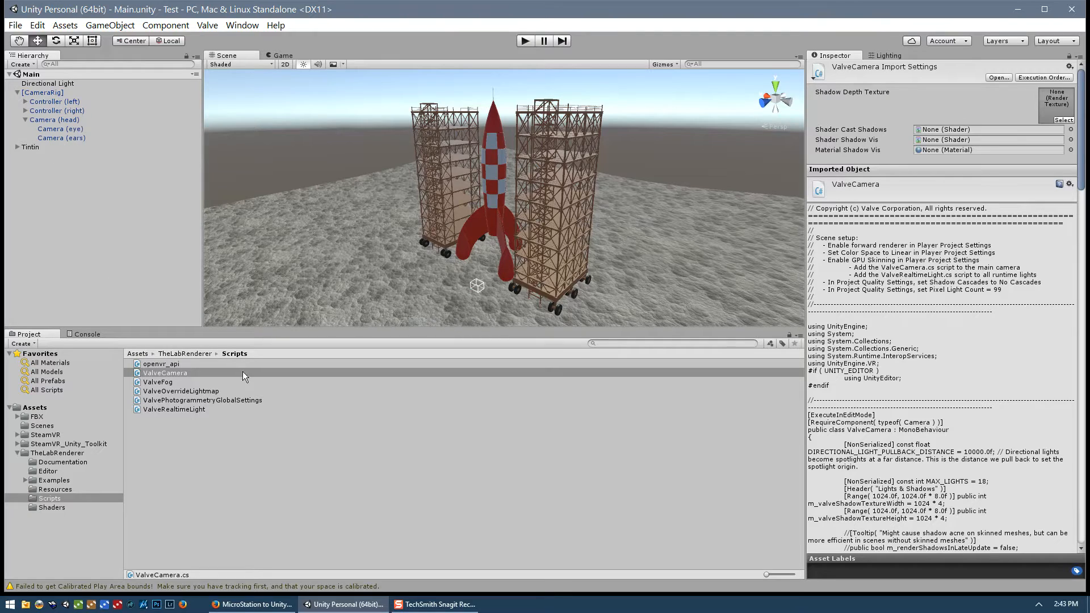
left_click(61, 137)
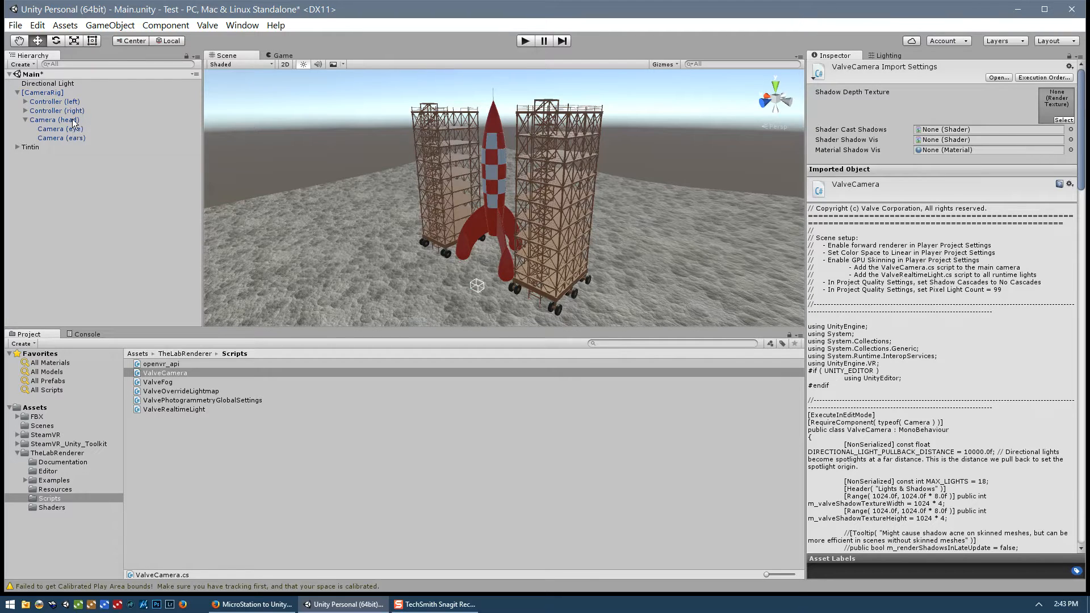
Step: Select Camera (eye) and change its far clipping plane from 1000 to 300
left_click(59, 129)
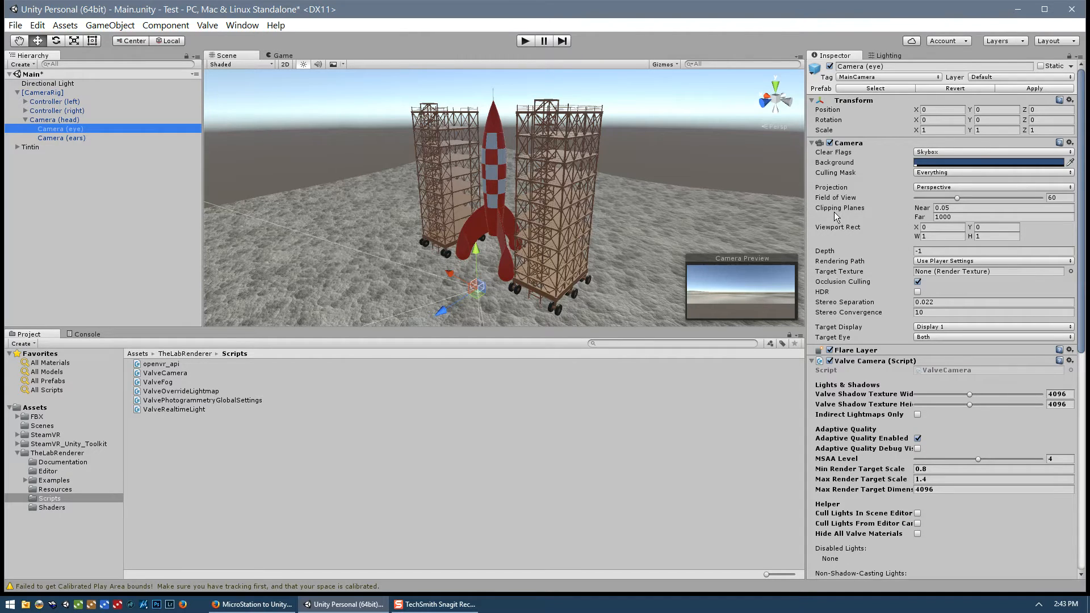
mouse_move(855, 217)
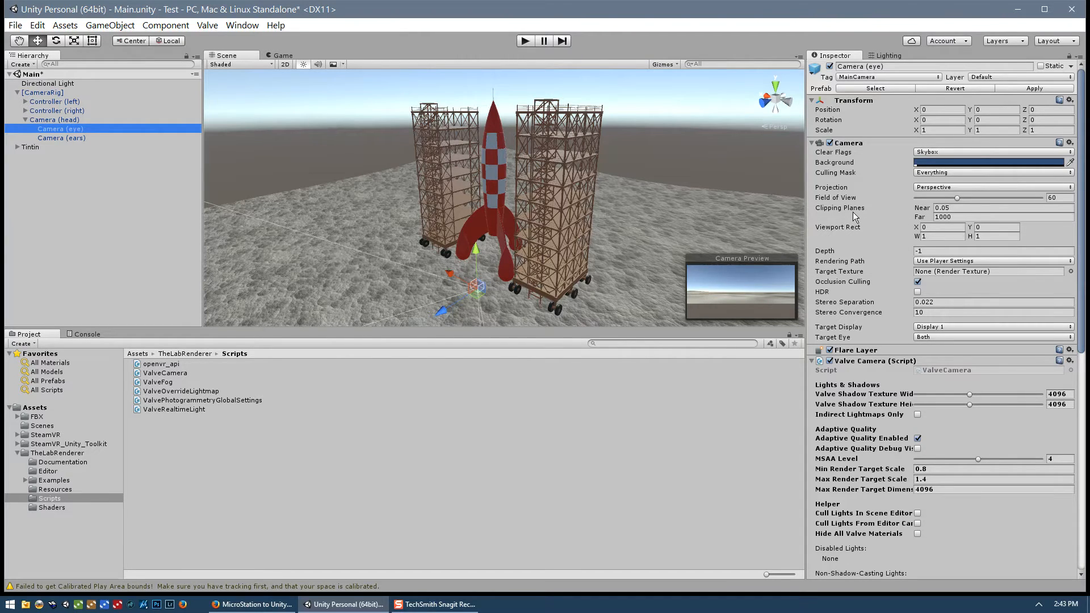
mouse_move(929, 213)
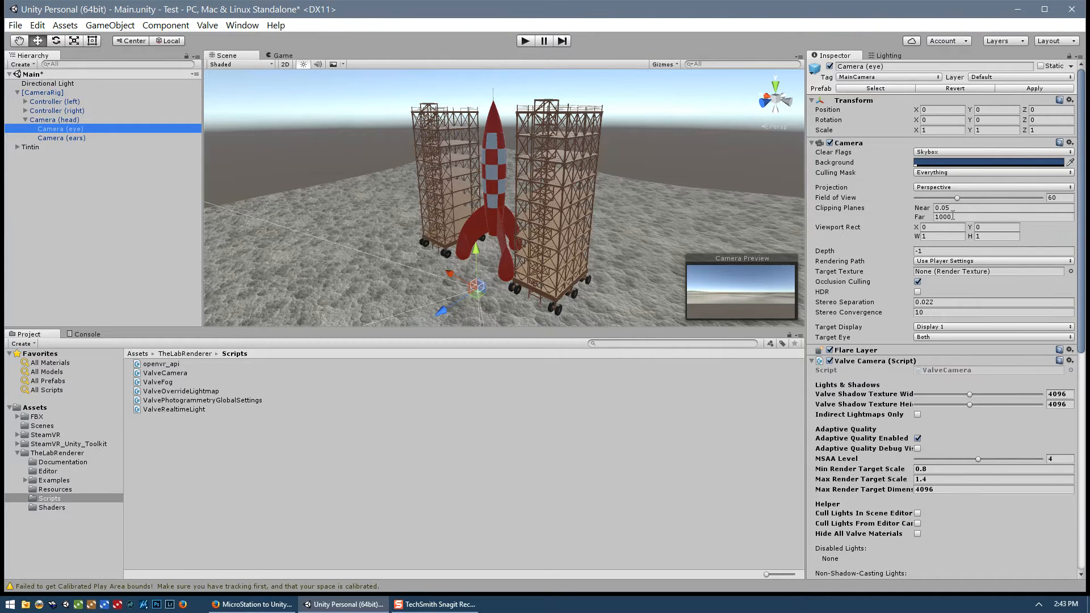
mouse_move(710, 205)
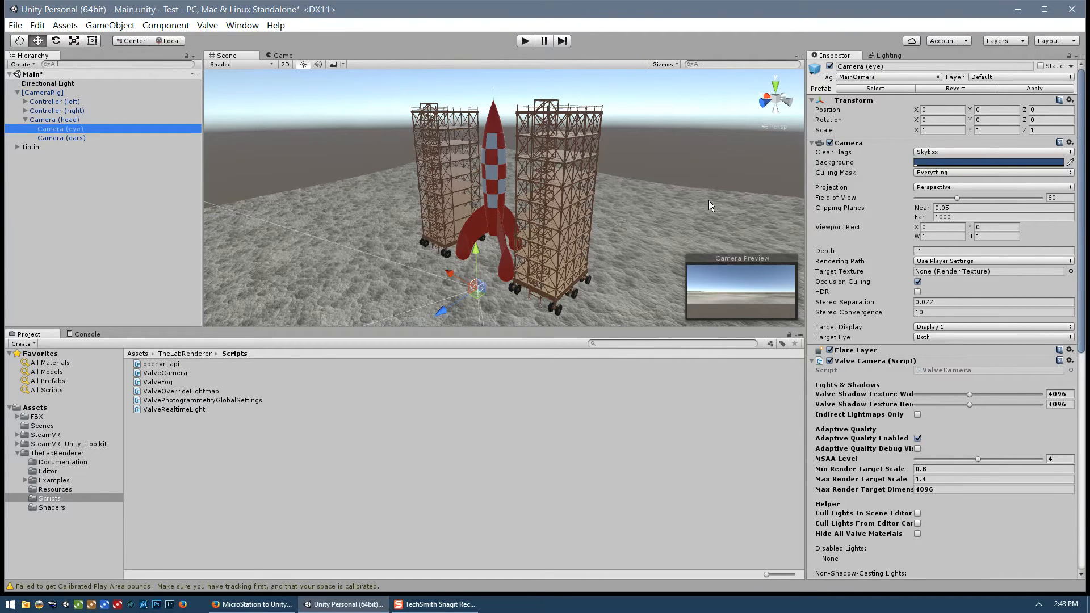
mouse_move(695, 182)
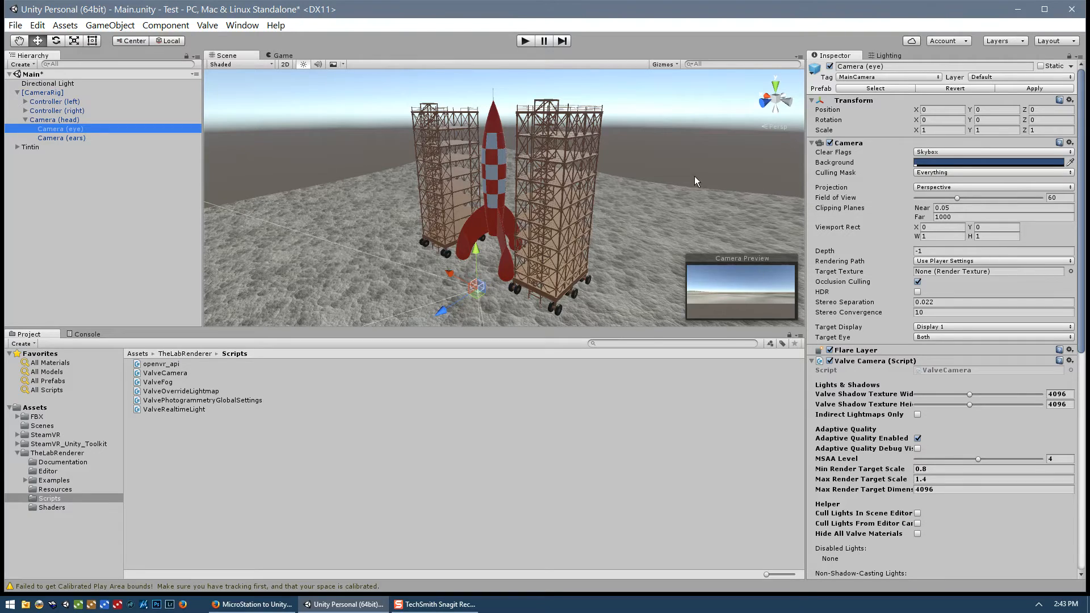
mouse_move(665, 204)
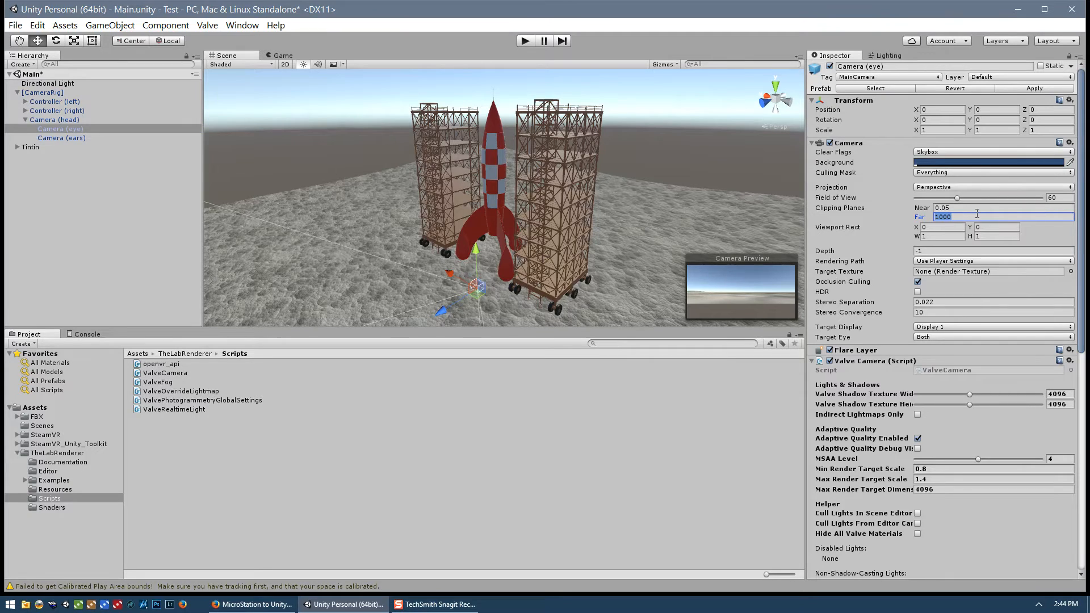
type("300")
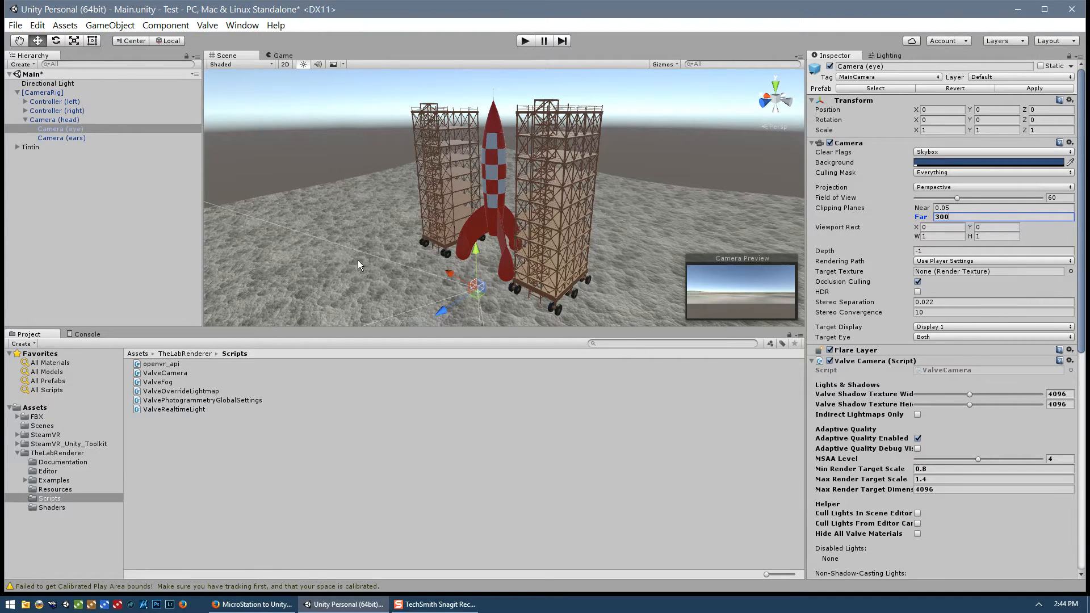
mouse_move(363, 275)
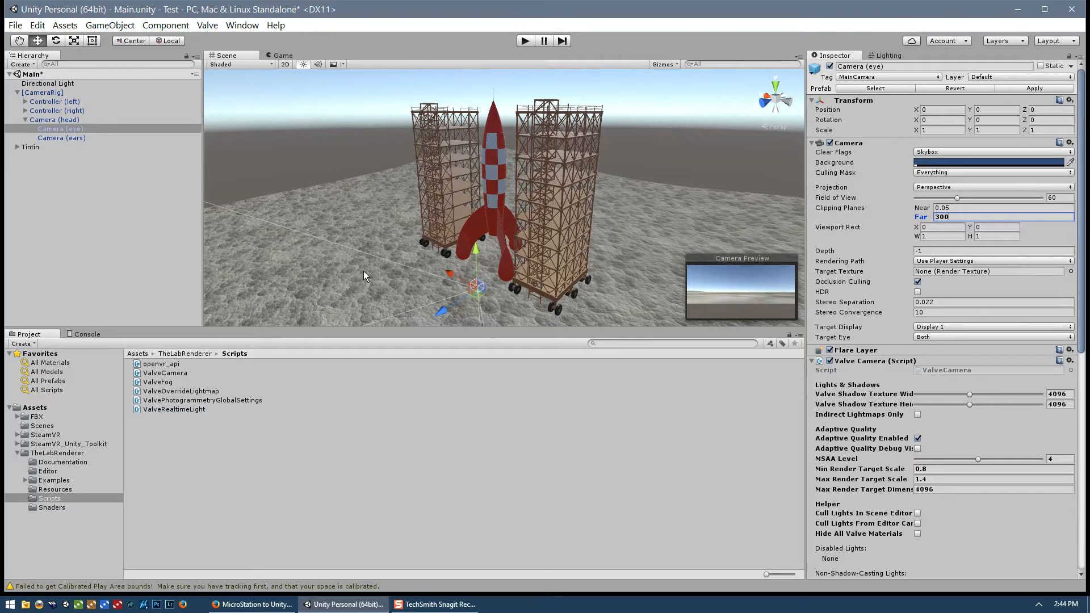
mouse_move(373, 266)
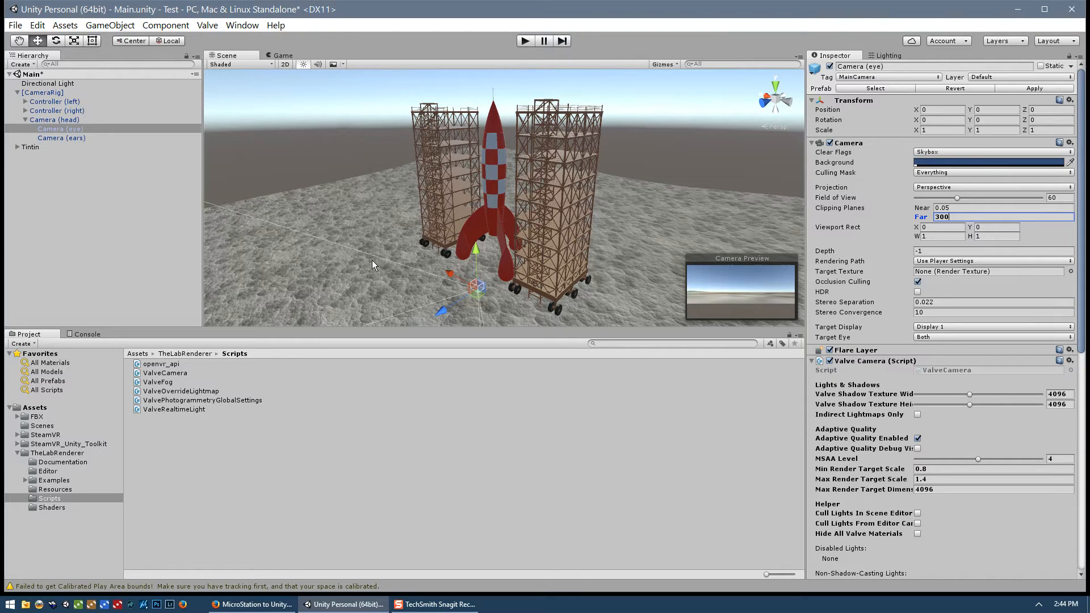
mouse_move(536, 135)
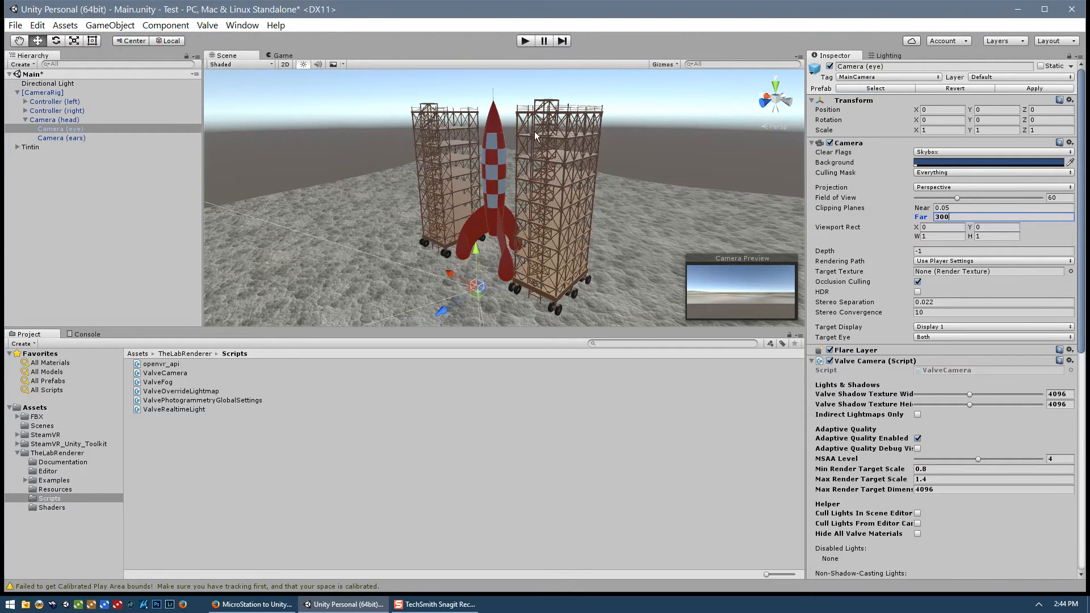
mouse_move(784, 202)
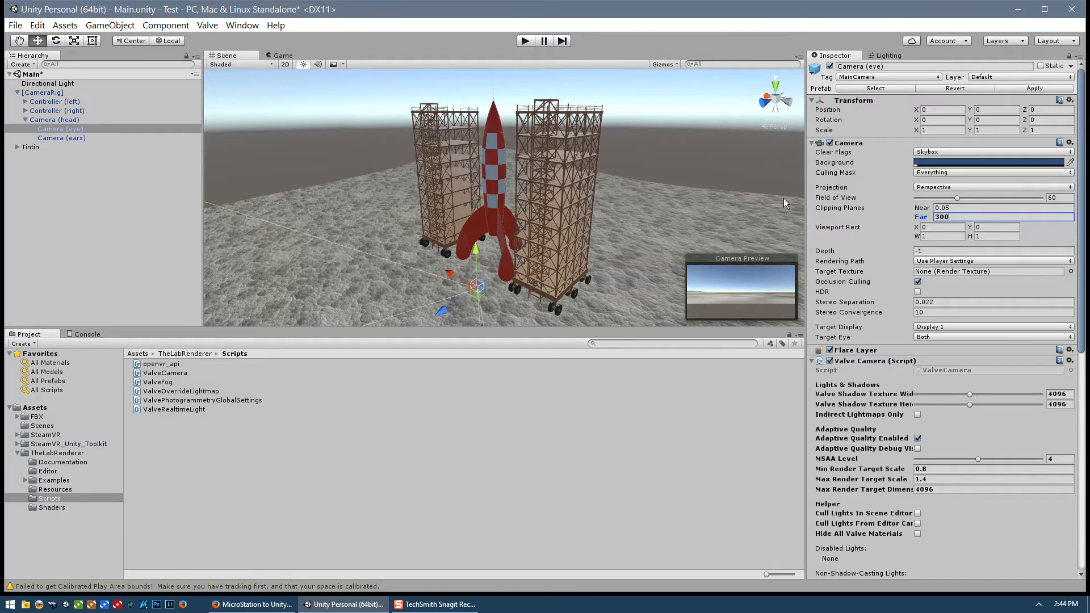
mouse_move(762, 202)
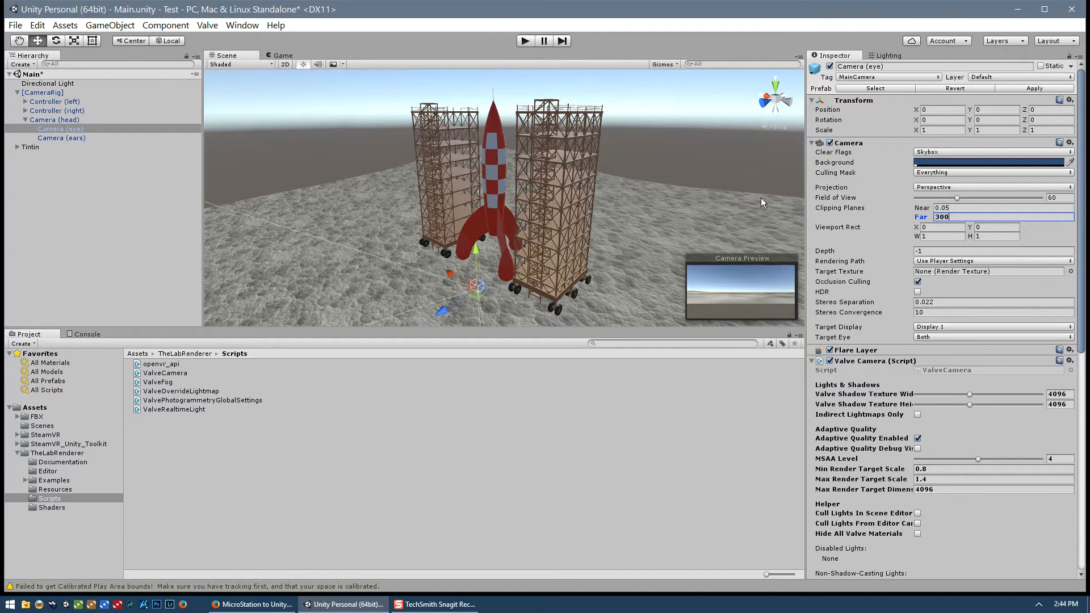
mouse_move(360, 270)
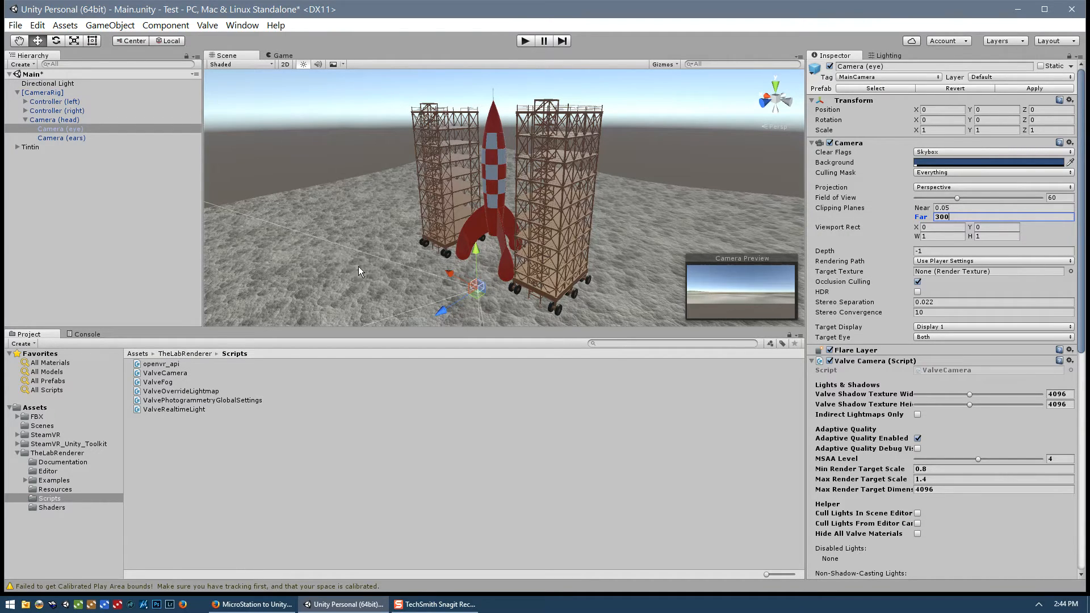
mouse_move(358, 270)
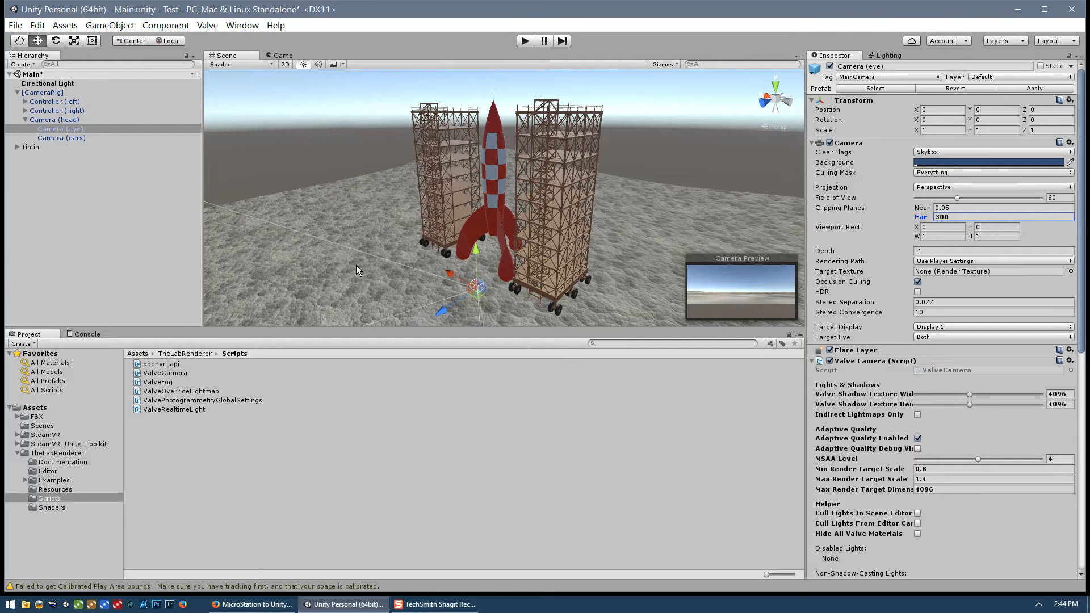
mouse_move(367, 293)
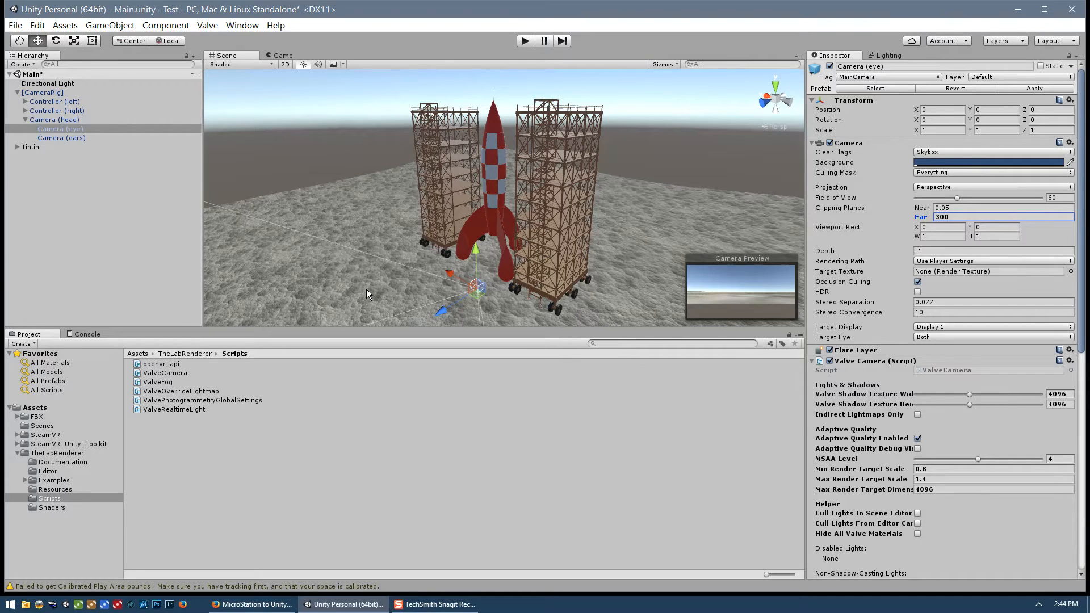
mouse_move(409, 299)
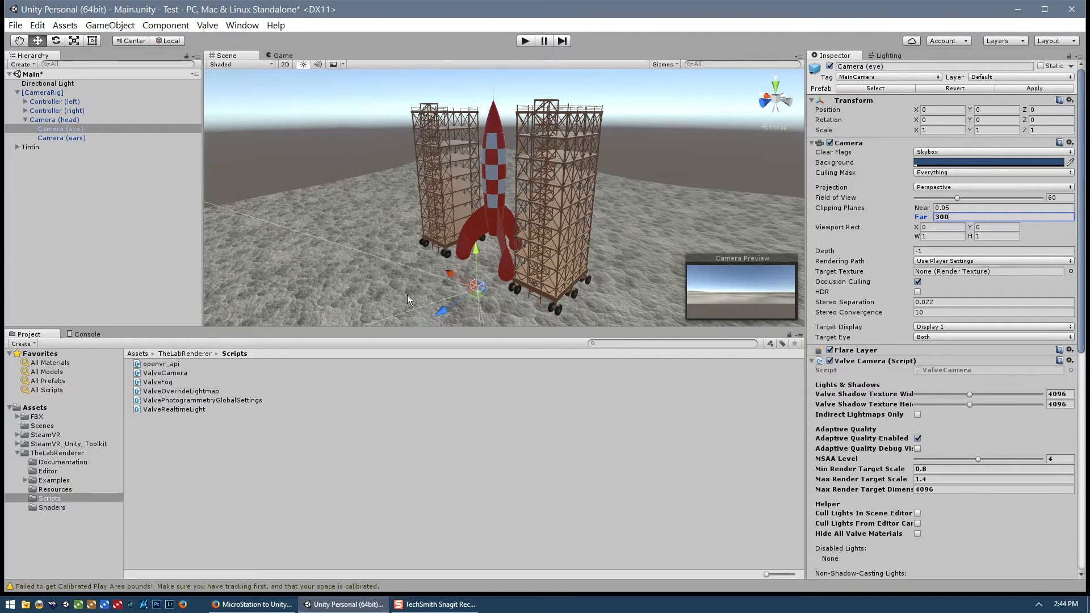
mouse_move(409, 299)
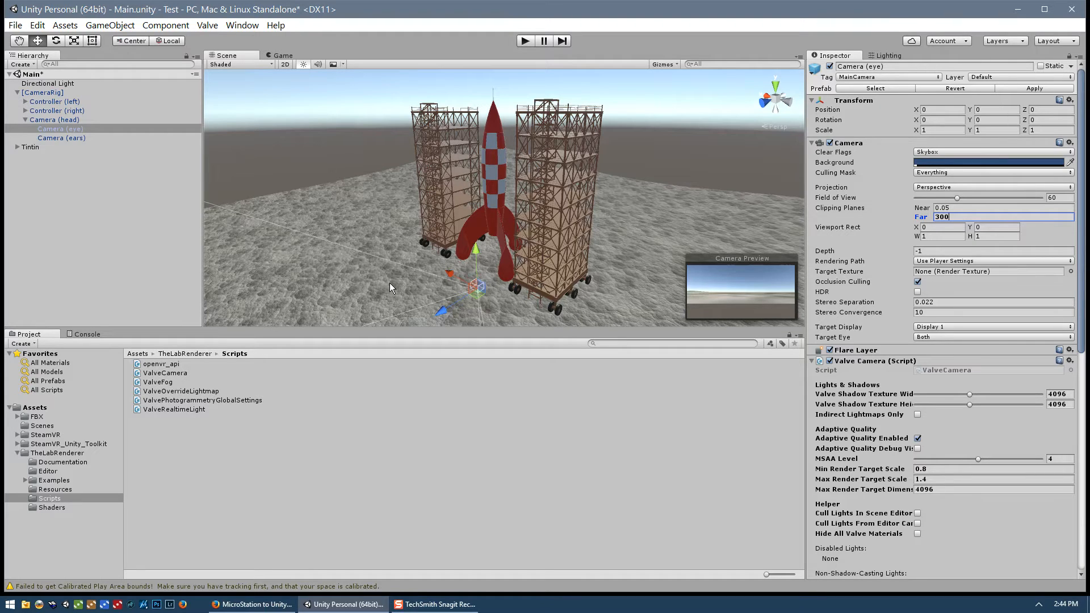
mouse_move(651, 364)
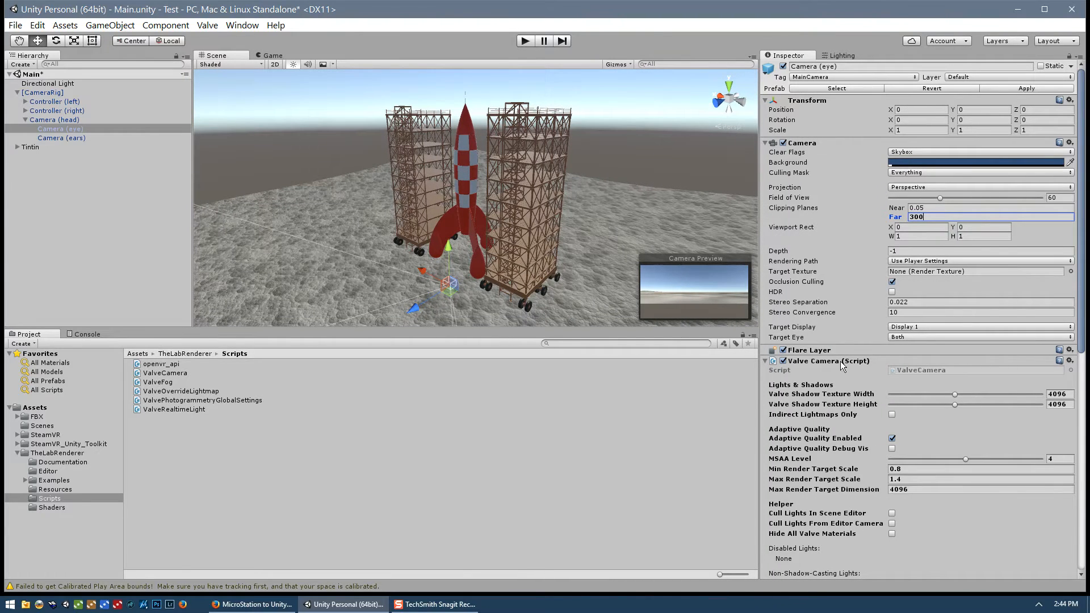
mouse_move(814, 403)
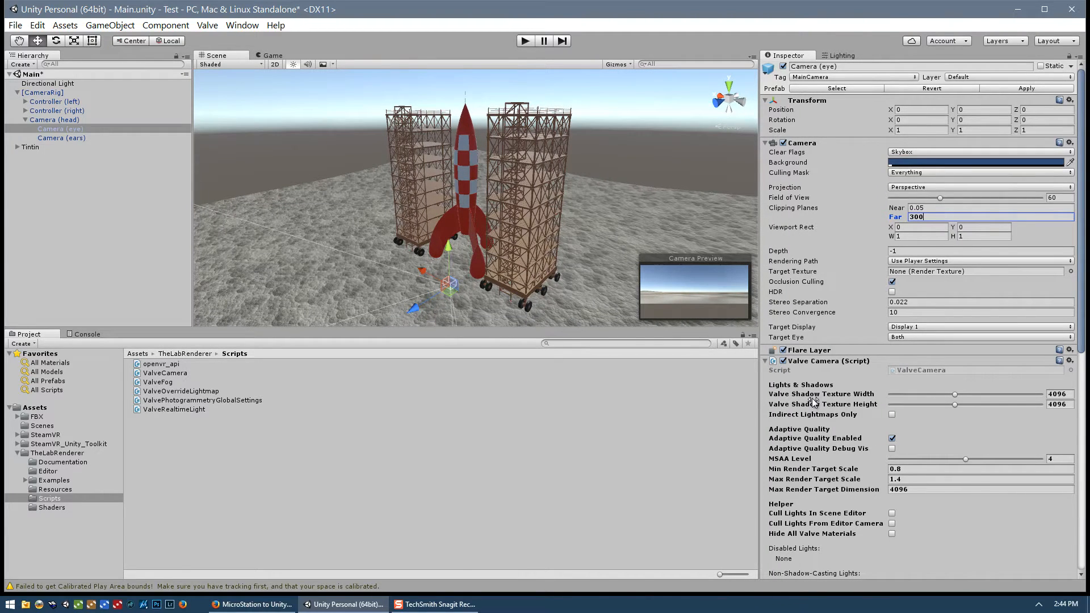
mouse_move(872, 407)
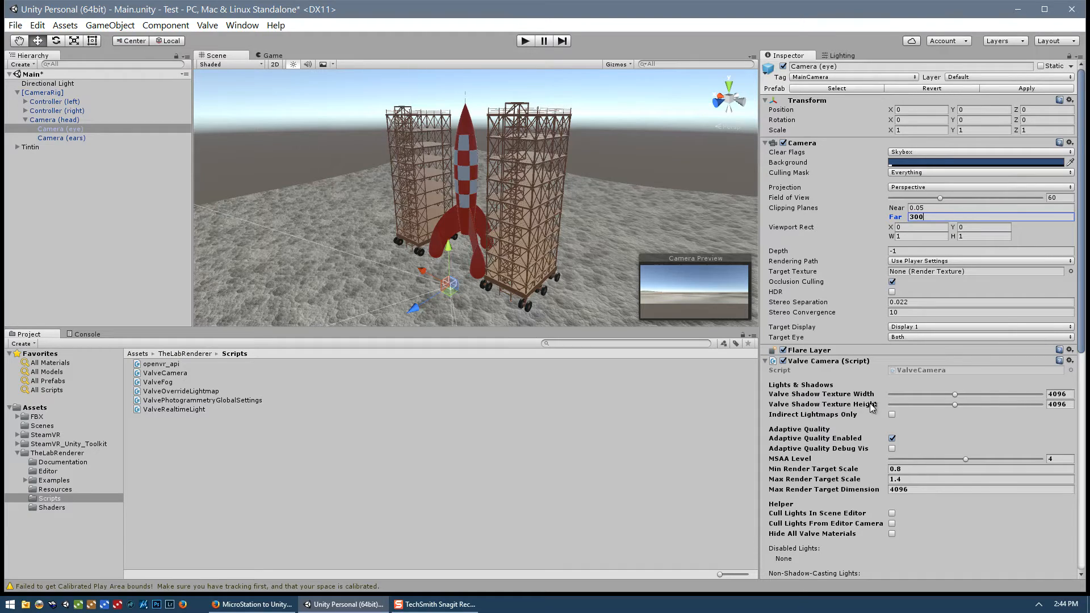
mouse_move(963, 404)
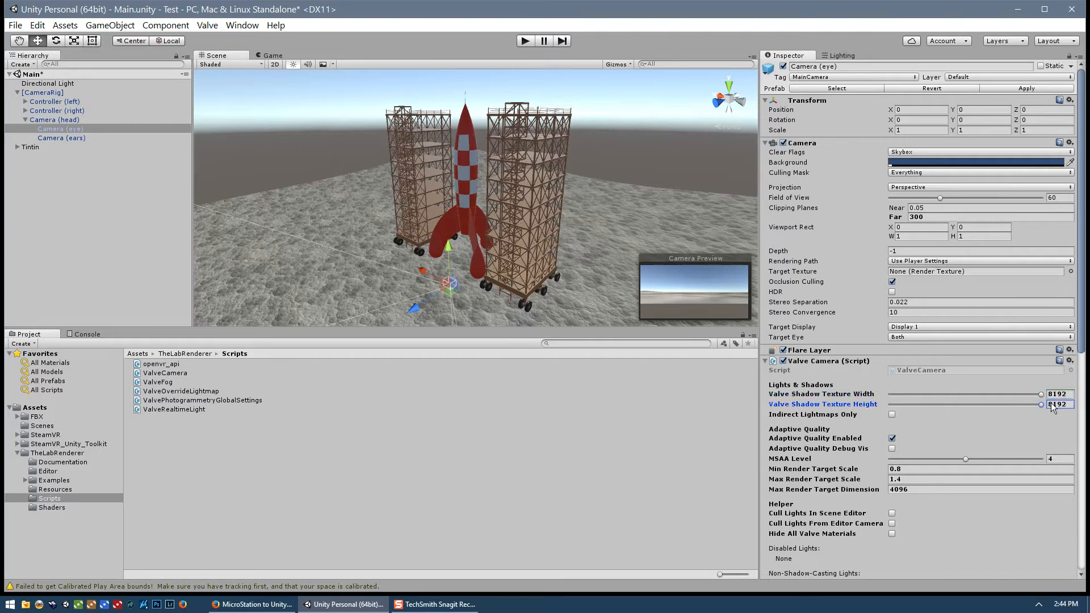
mouse_move(360, 281)
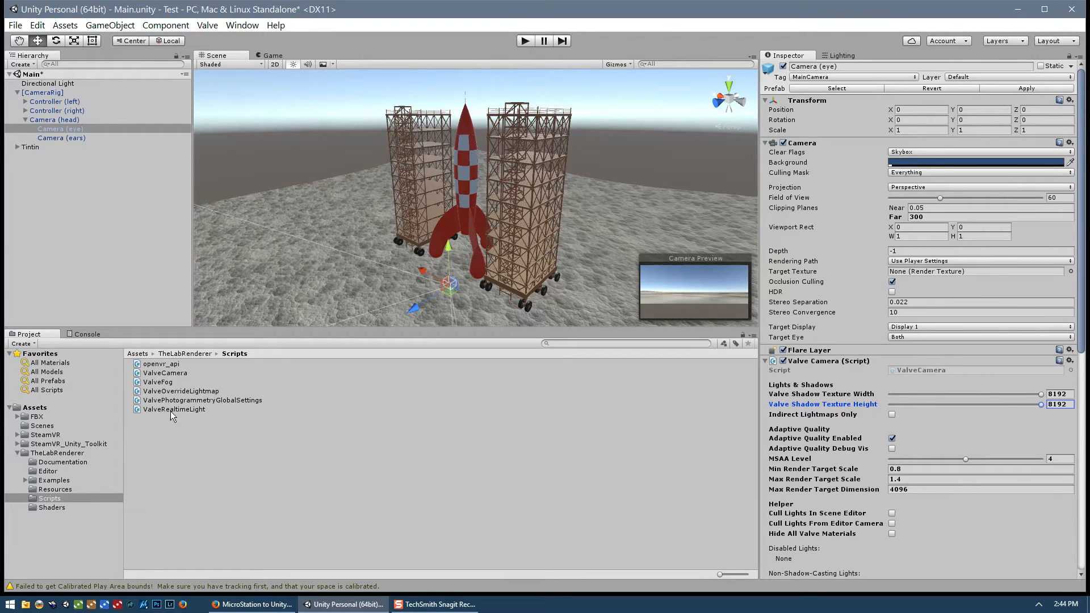
Step: Read the ValveRealtimeLight script, then select the Directional Light to view its settings
left_click(174, 409)
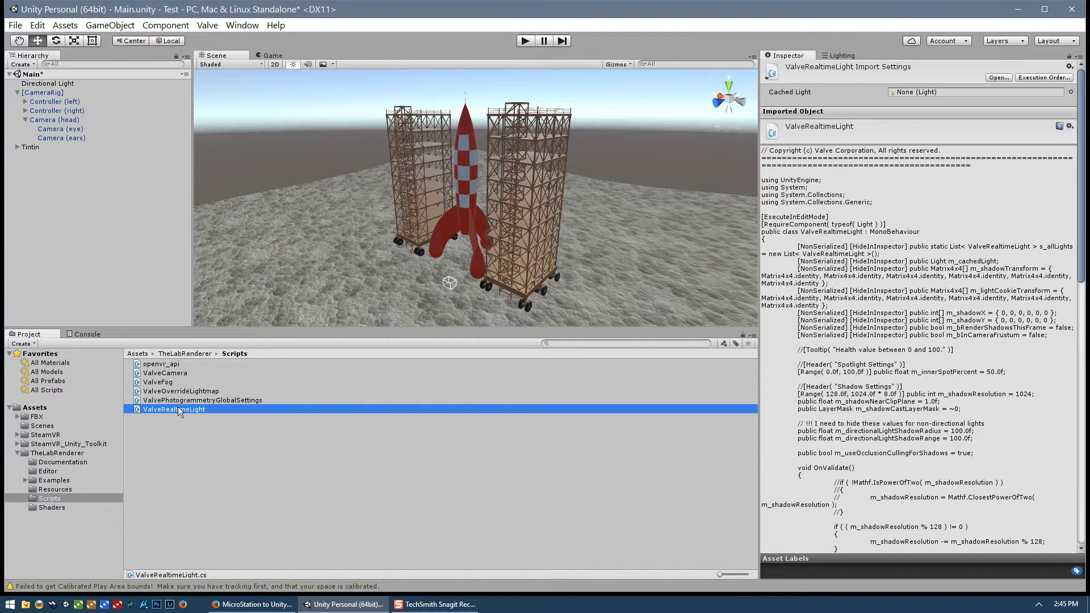
left_click(47, 83)
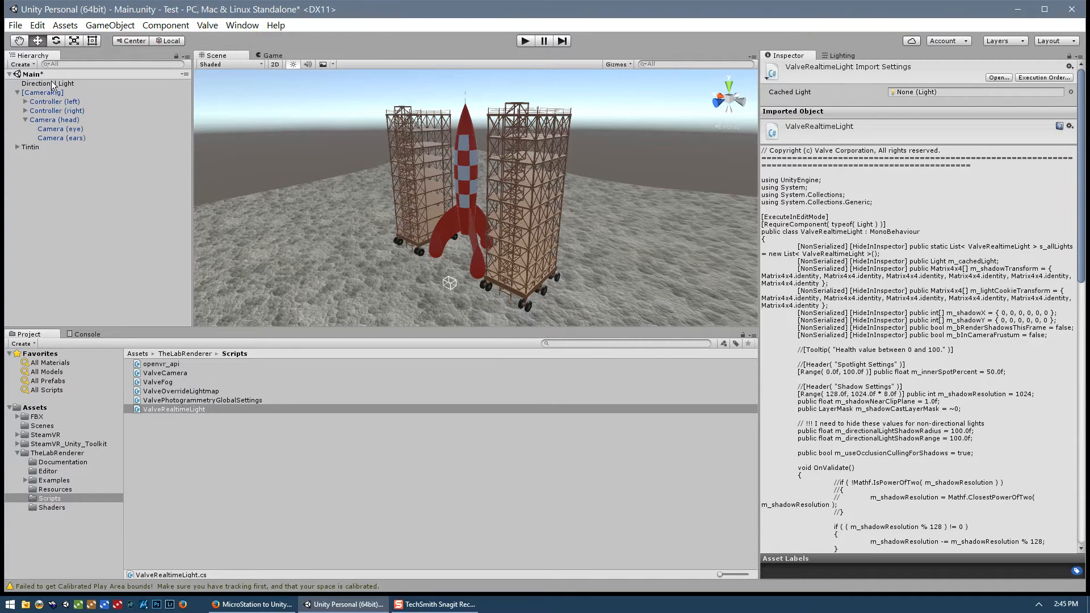
left_click(47, 82)
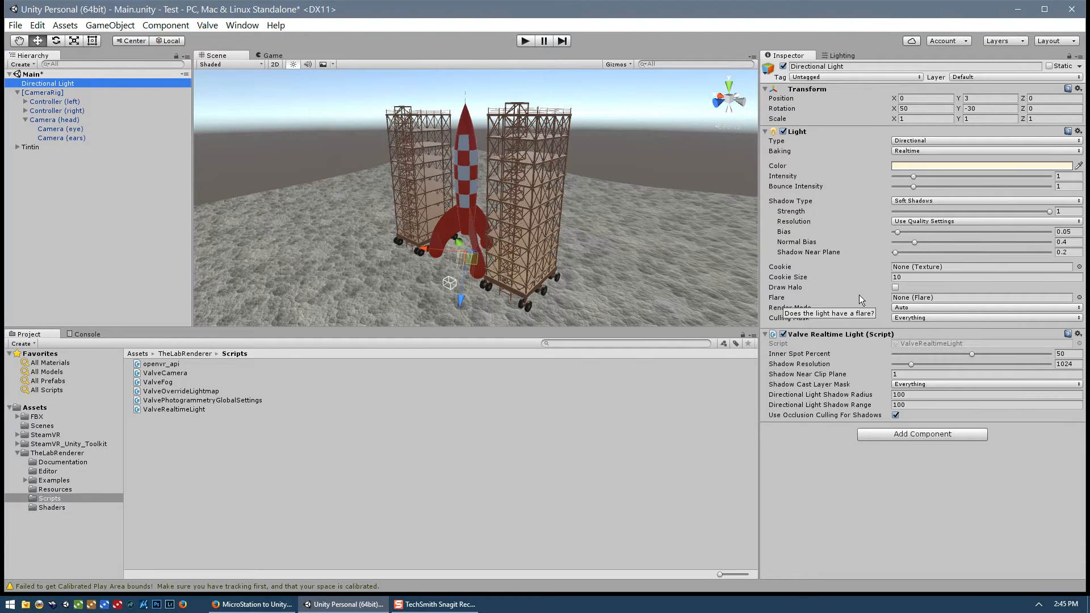
mouse_move(867, 394)
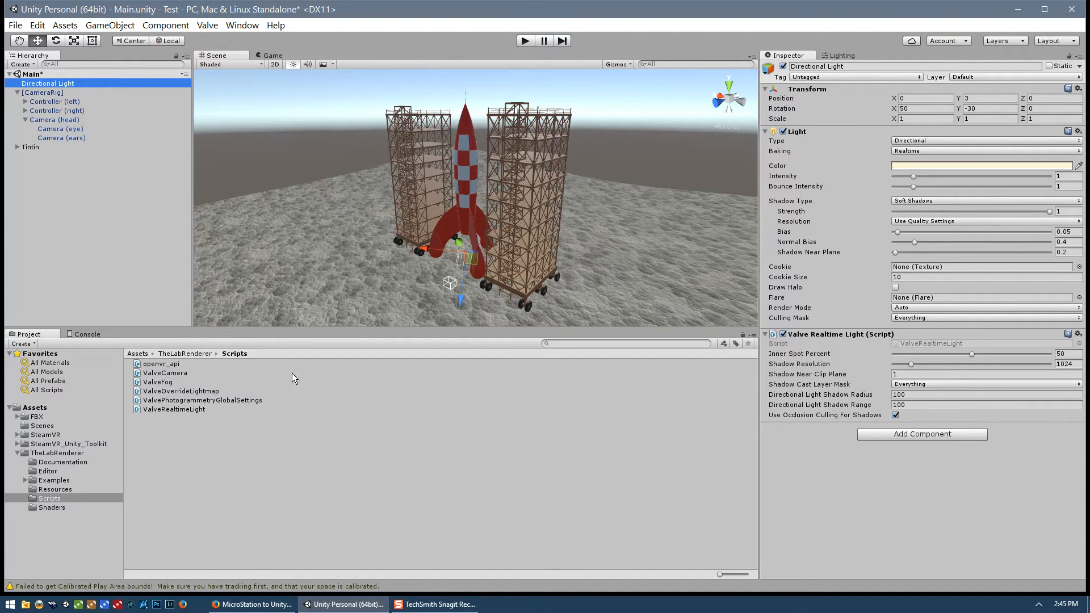
mouse_move(36, 461)
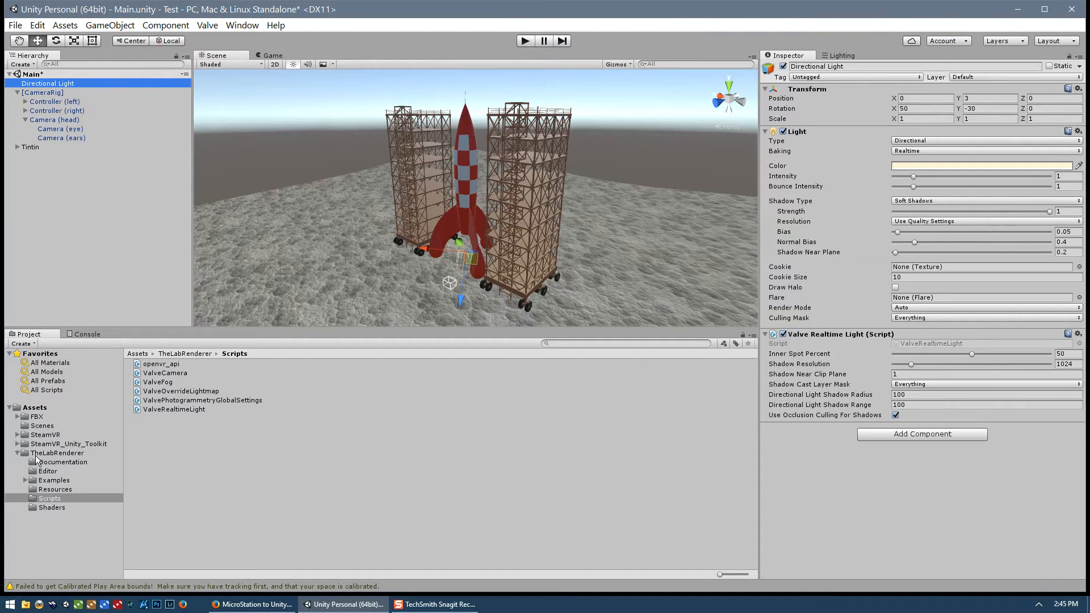
mouse_move(464, 211)
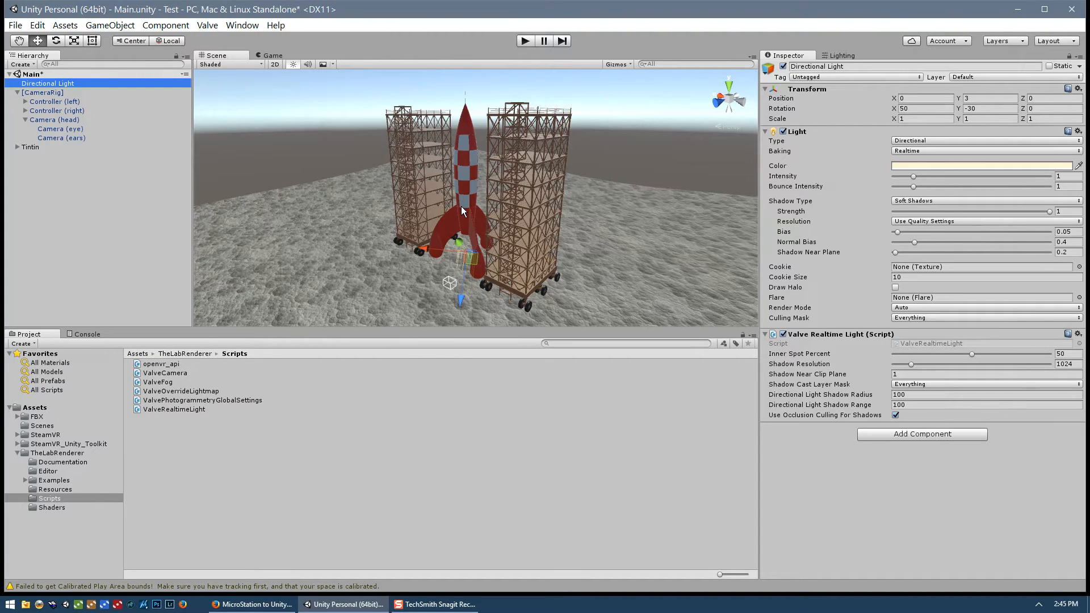
mouse_move(487, 244)
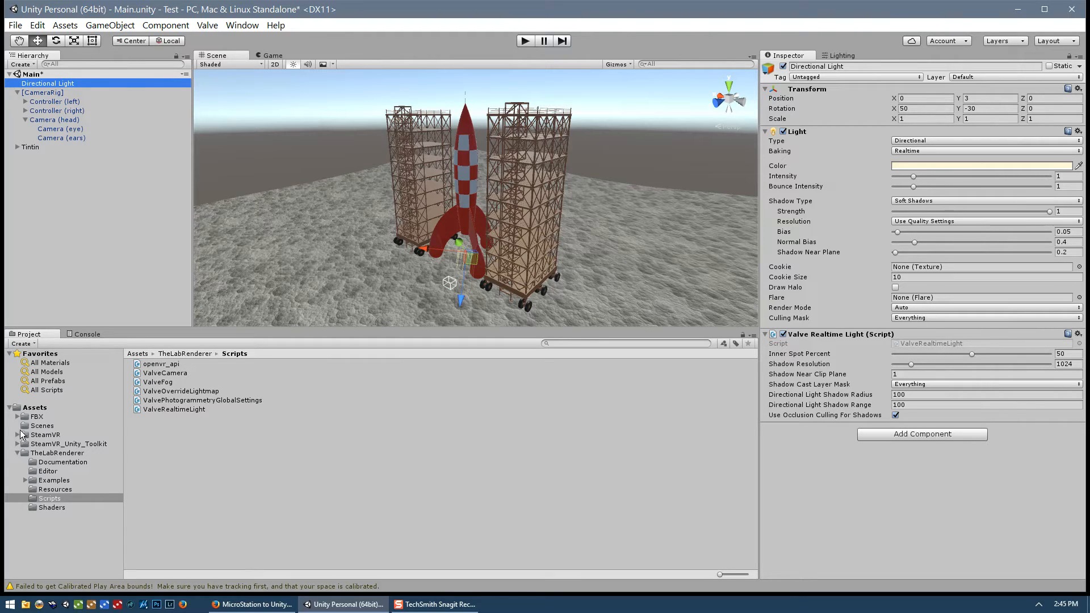
Step: Expand FBX, open its Materials folder, and select the Ground material
left_click(18, 416)
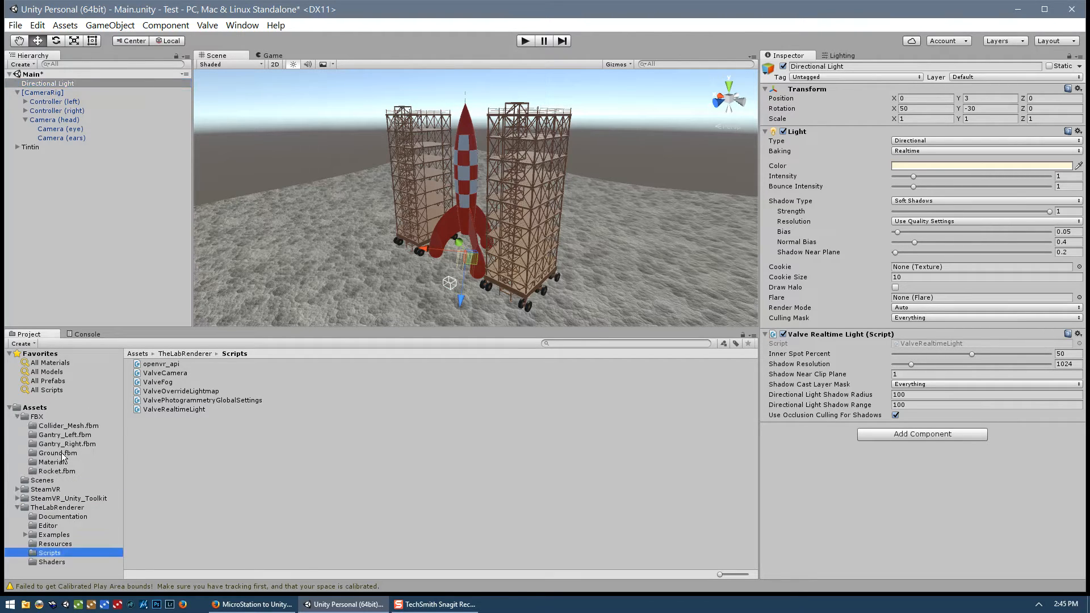
left_click(52, 461)
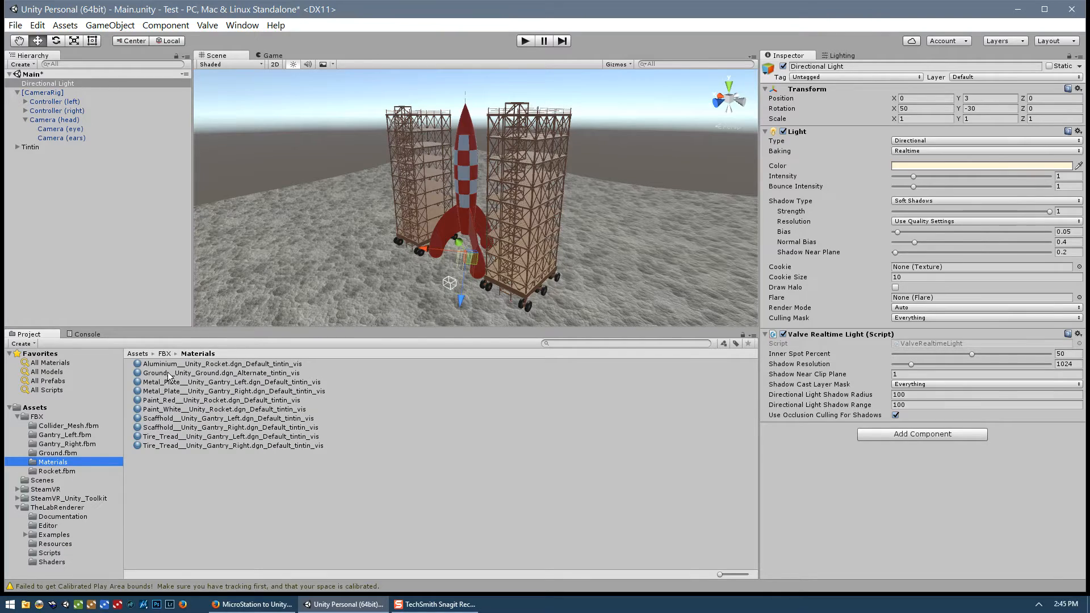
left_click(221, 373)
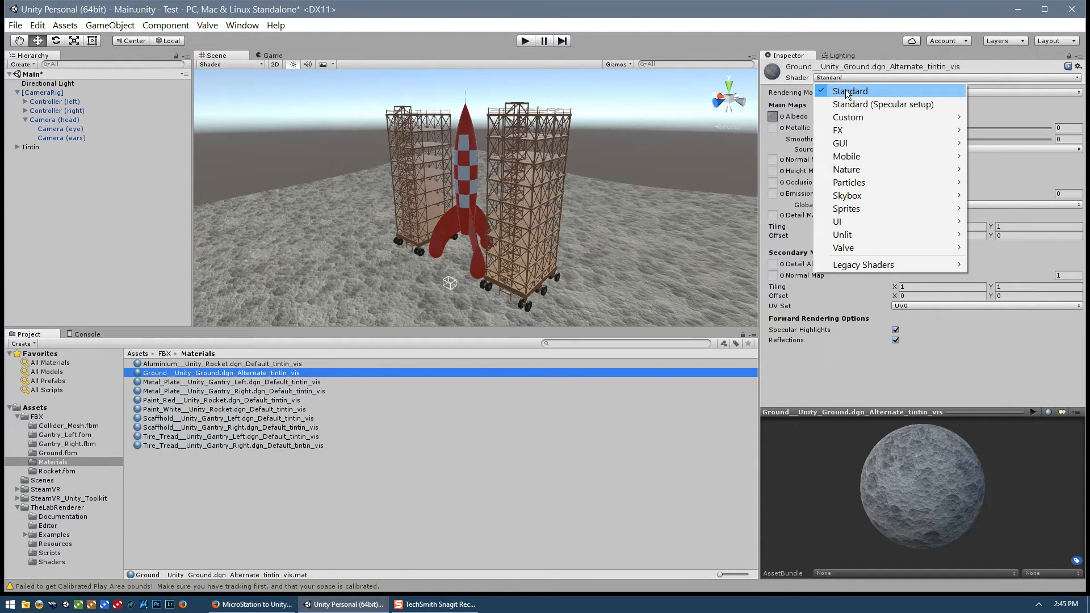
mouse_move(842, 247)
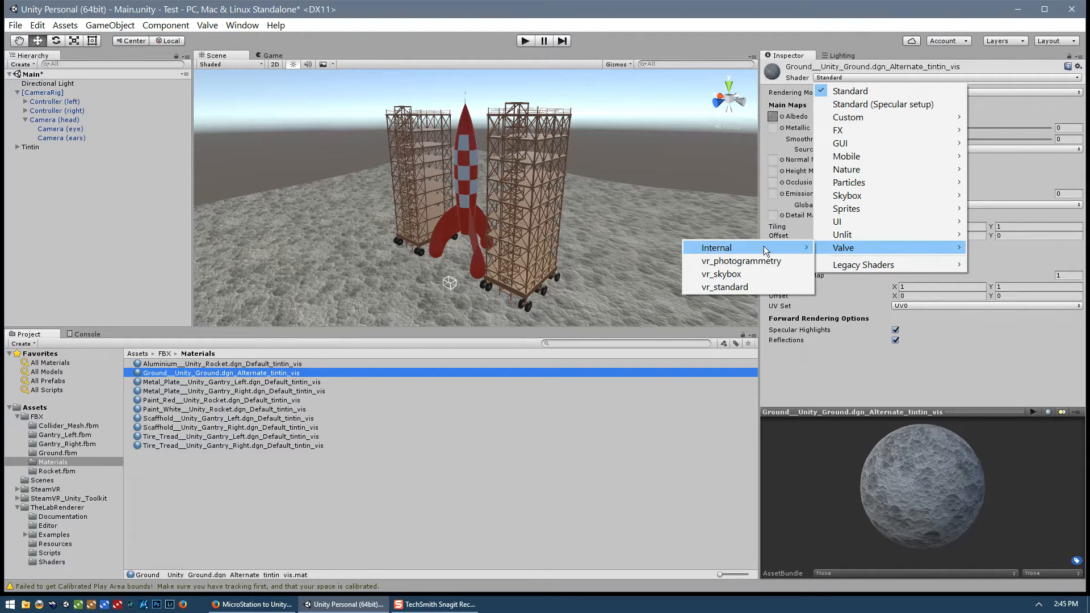
mouse_move(724, 288)
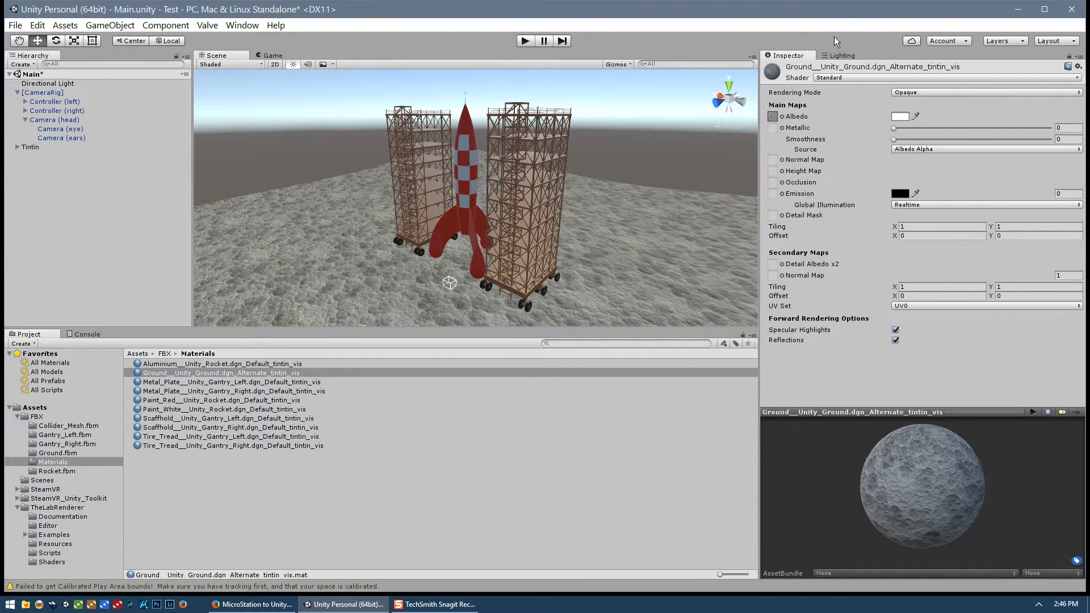
mouse_move(238, 355)
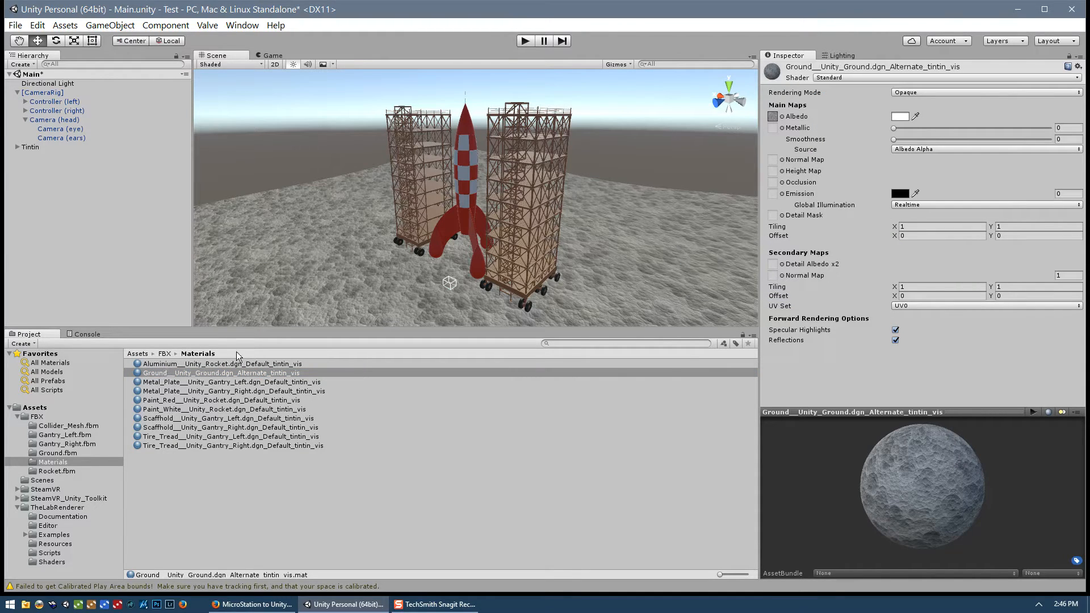
mouse_move(207, 25)
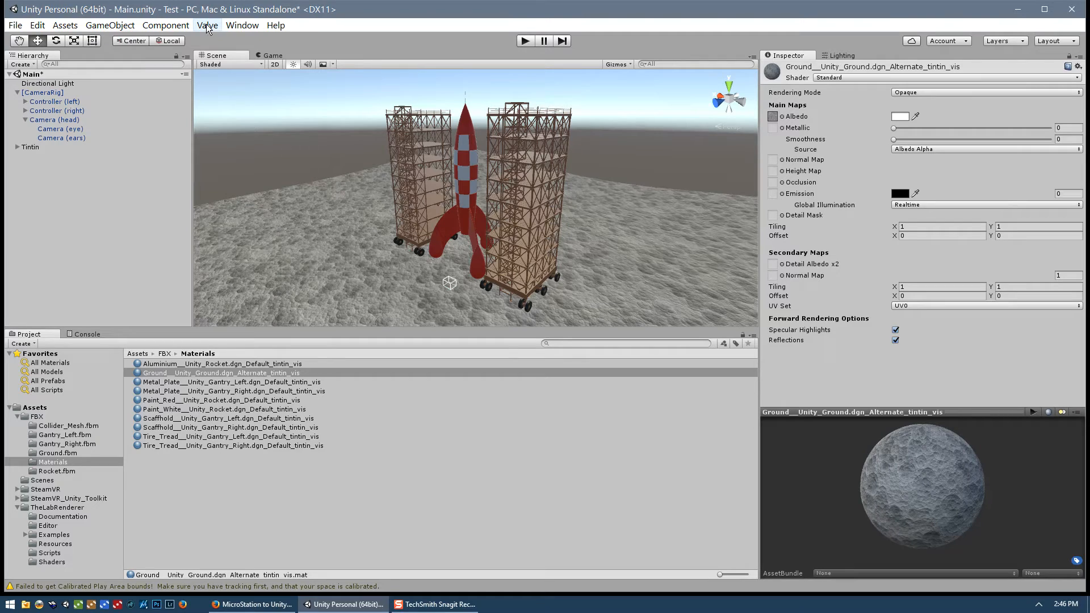
Step: Run Valve > Shader Dev > Convert All Materials to Valve Shaders
left_click(207, 25)
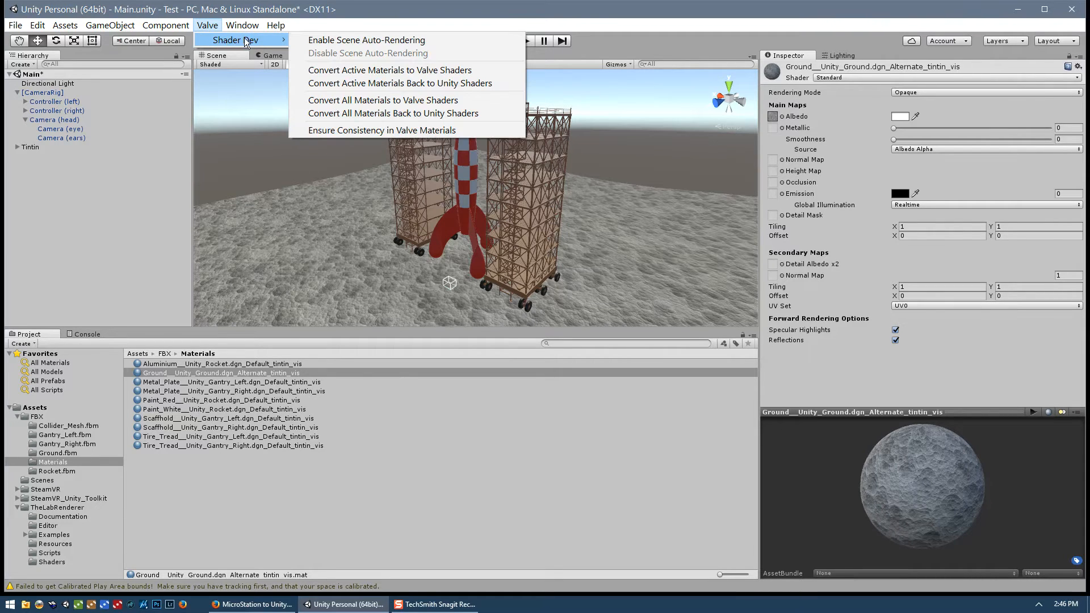
mouse_move(382, 99)
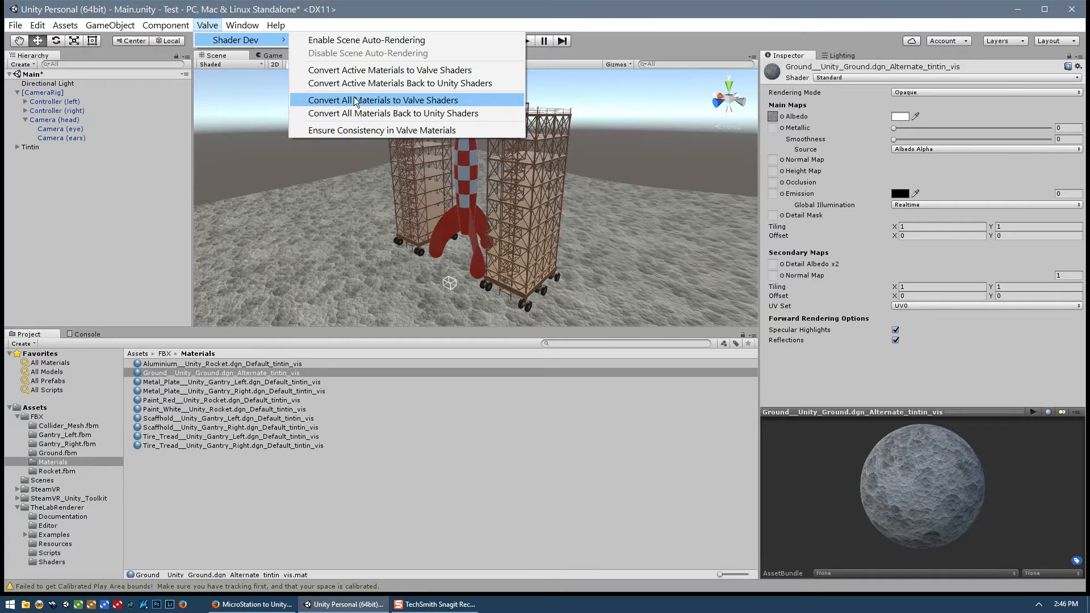
left_click(383, 99)
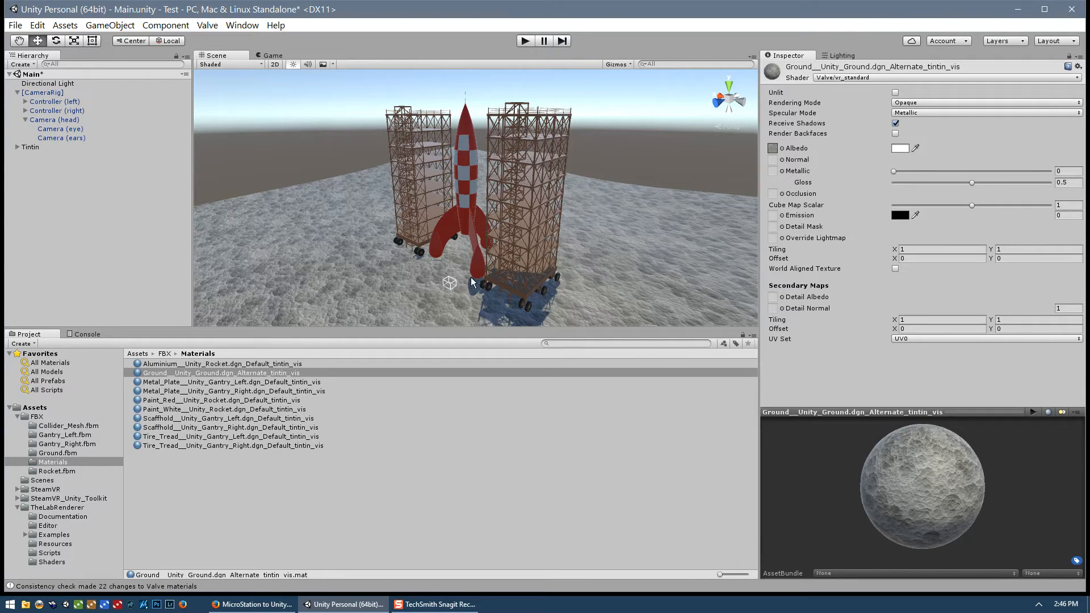
mouse_move(526, 318)
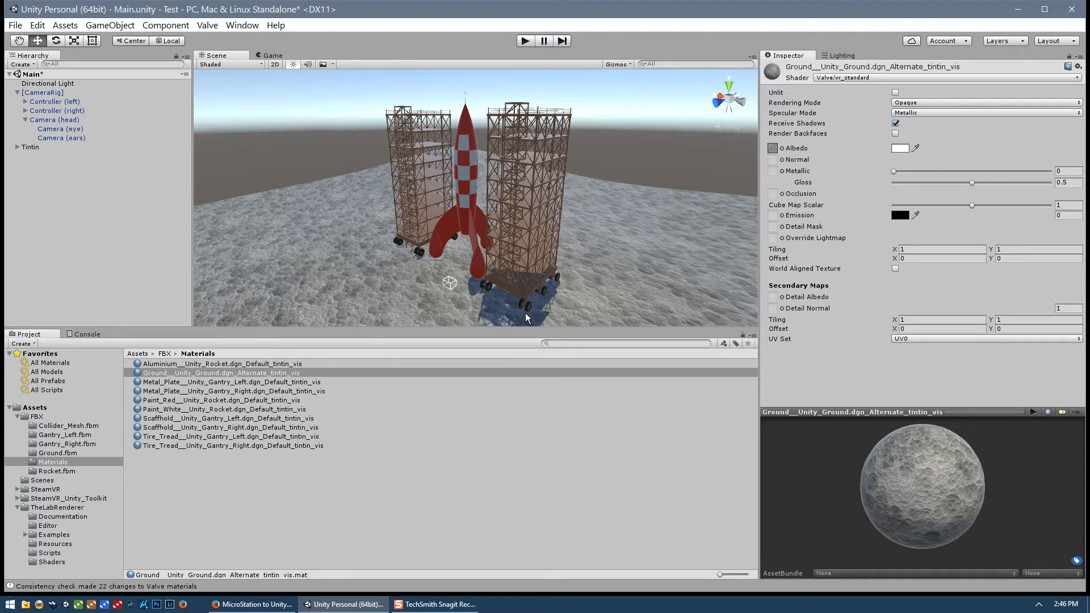
mouse_move(521, 300)
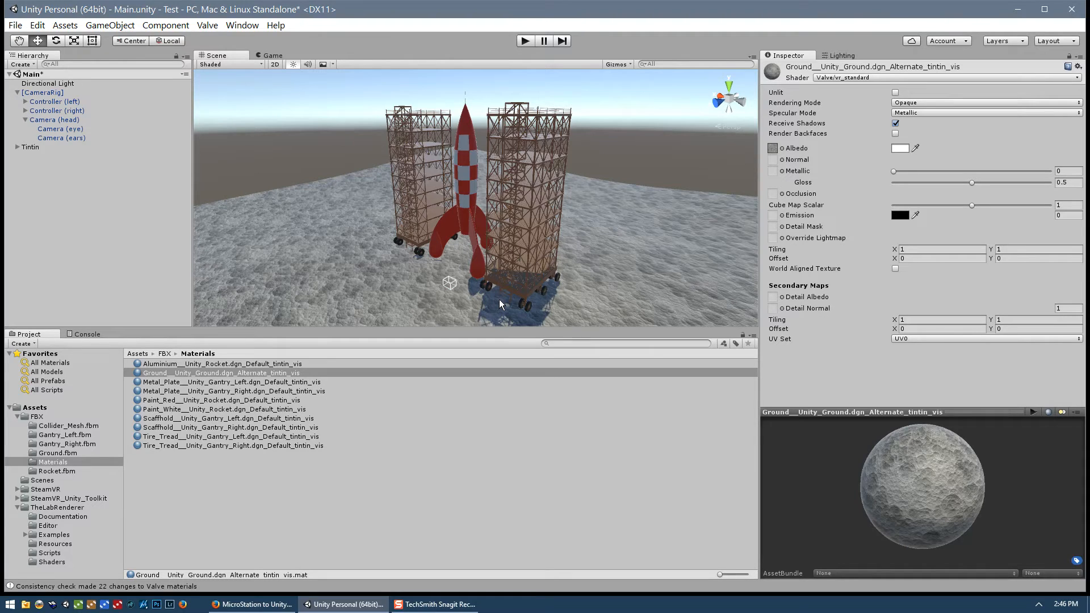
mouse_move(515, 306)
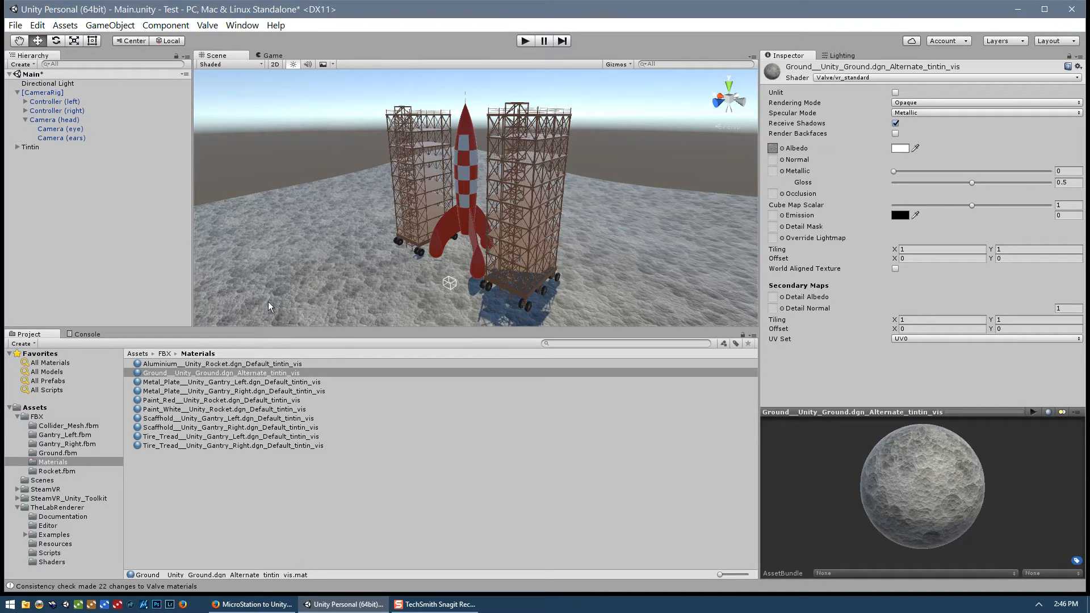
mouse_move(804, 78)
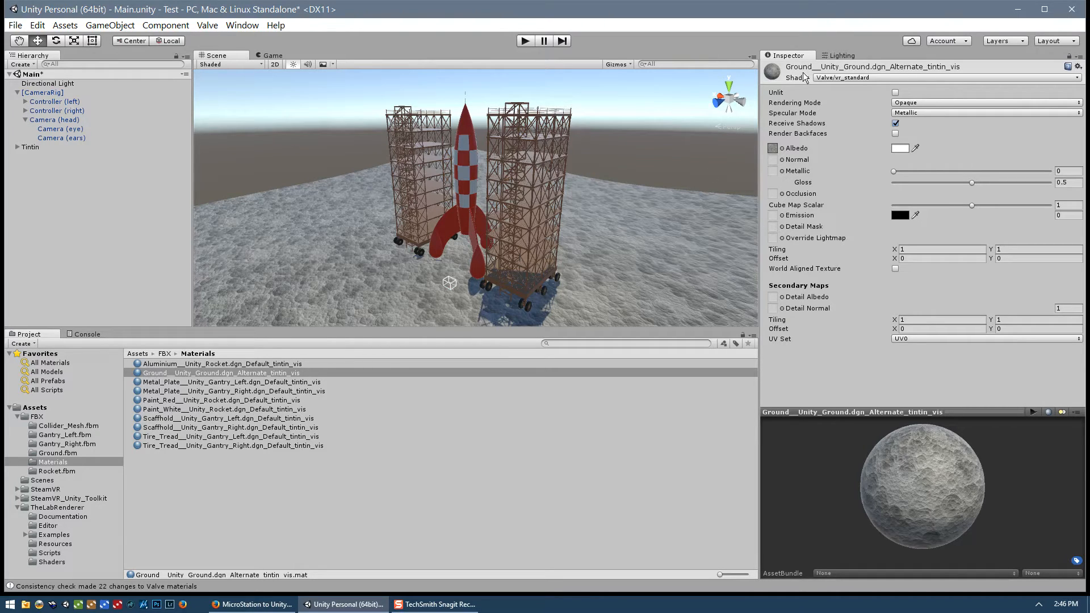
mouse_move(800, 79)
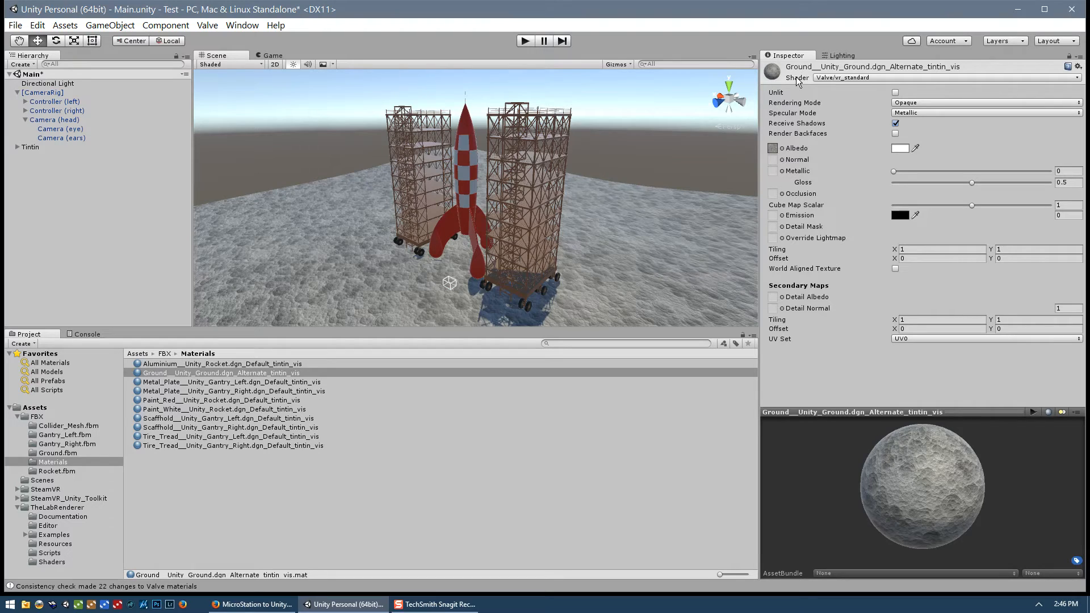
mouse_move(846, 82)
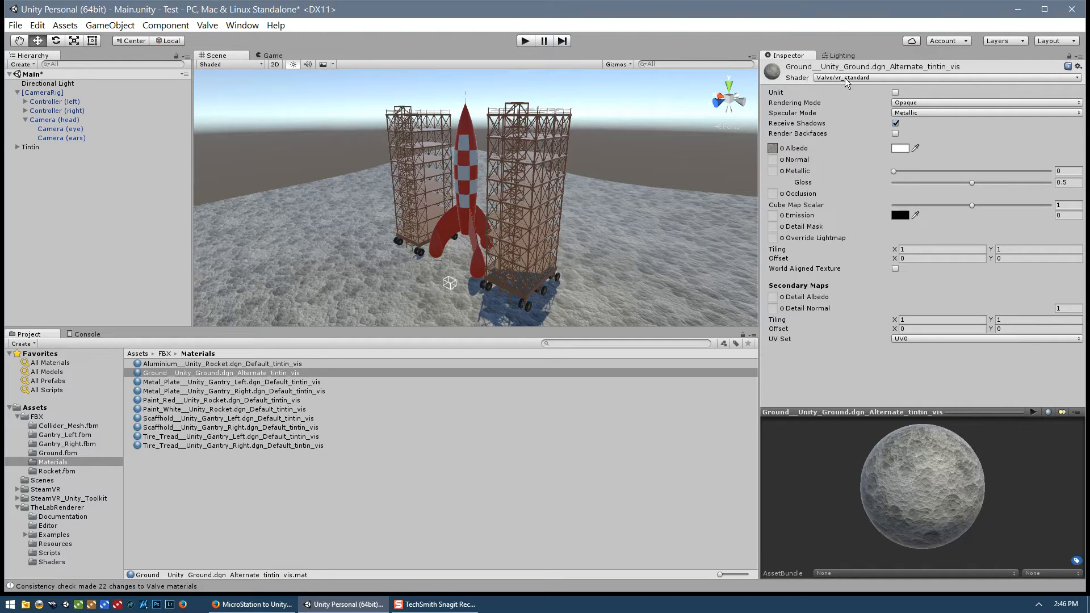
Step: Check the Ground shader list, inspect both gantry Metal Plate materials, then reselect Ground
left_click(945, 77)
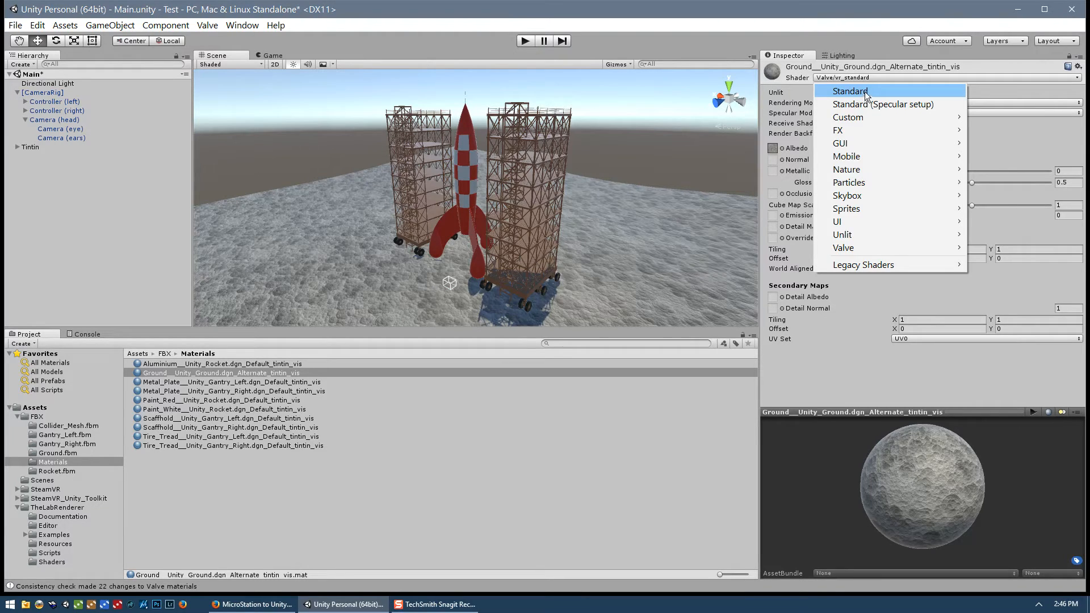
left_click(848, 91)
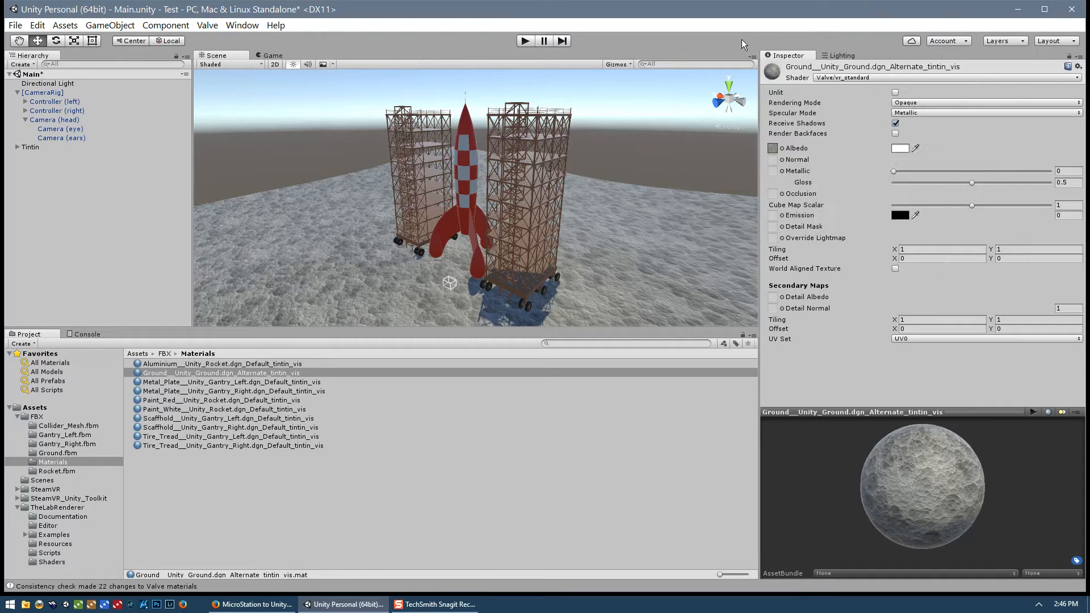
left_click(233, 381)
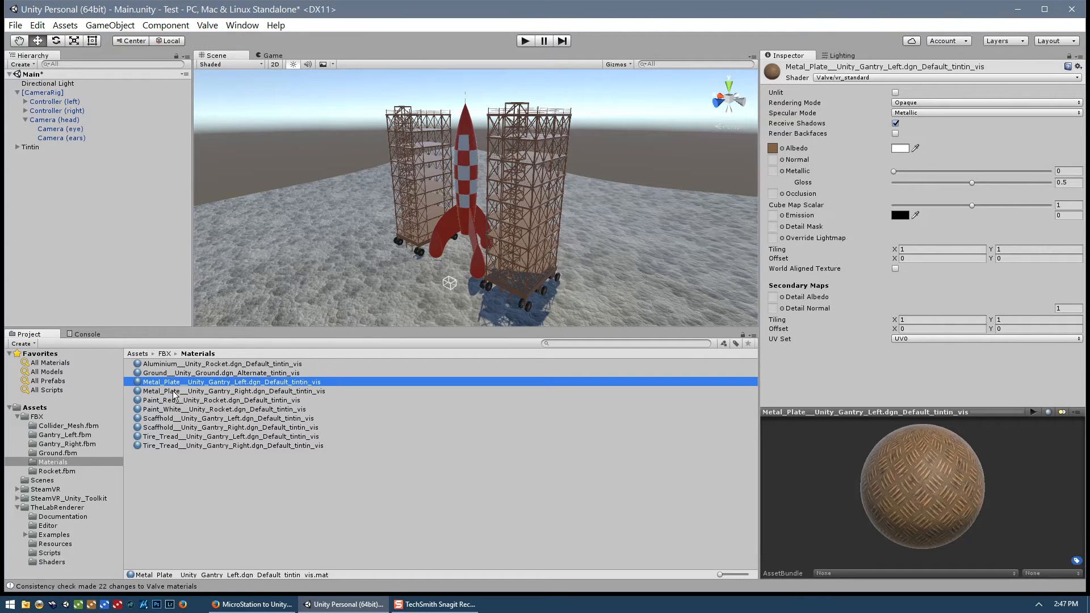
left_click(233, 391)
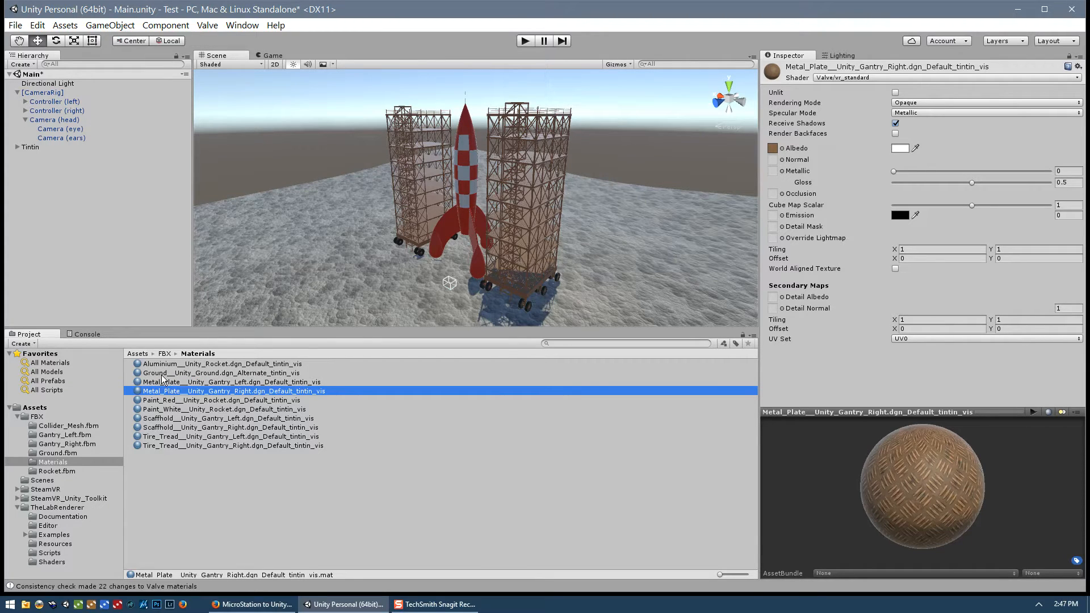
left_click(220, 372)
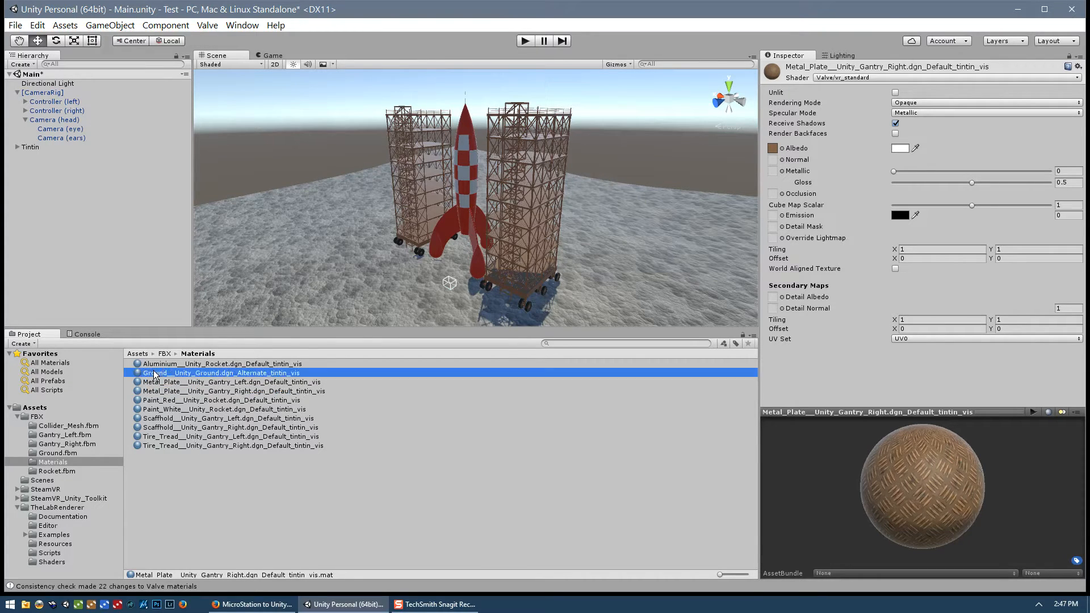
left_click(220, 372)
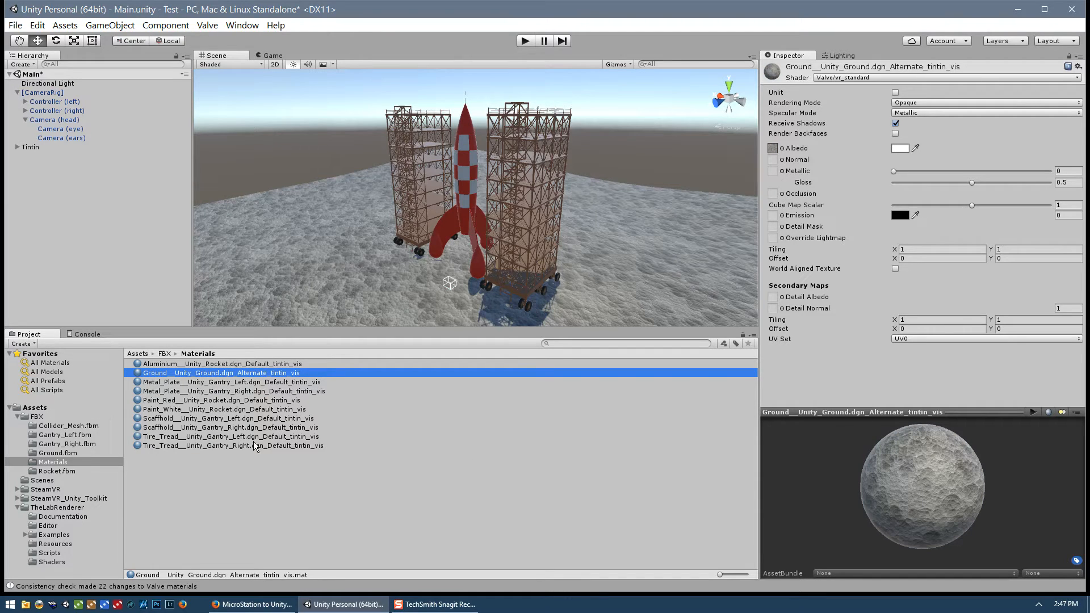
mouse_move(879, 462)
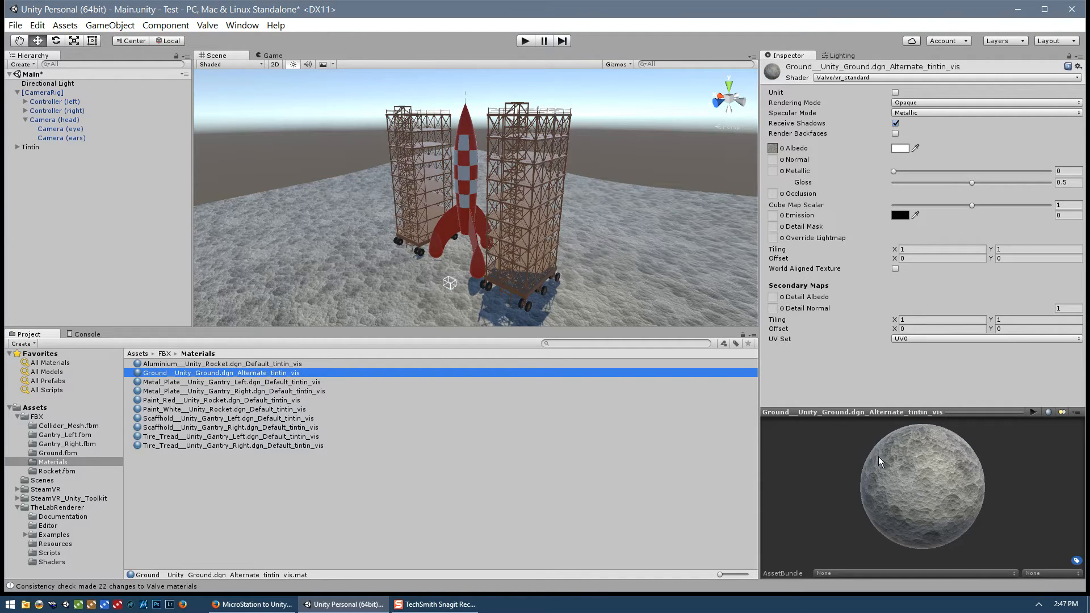
mouse_move(590, 275)
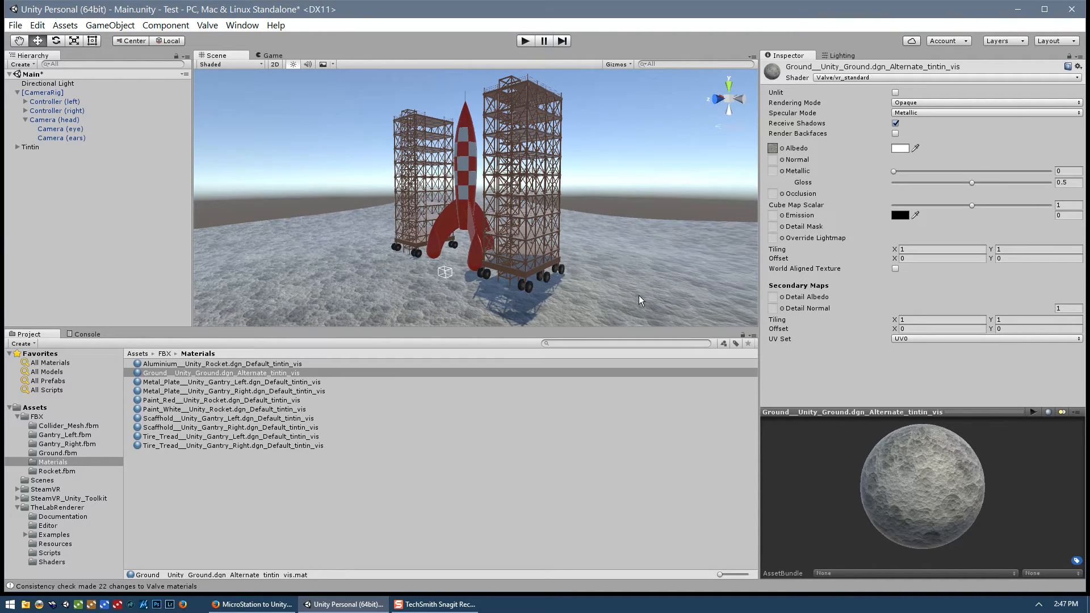
mouse_move(572, 243)
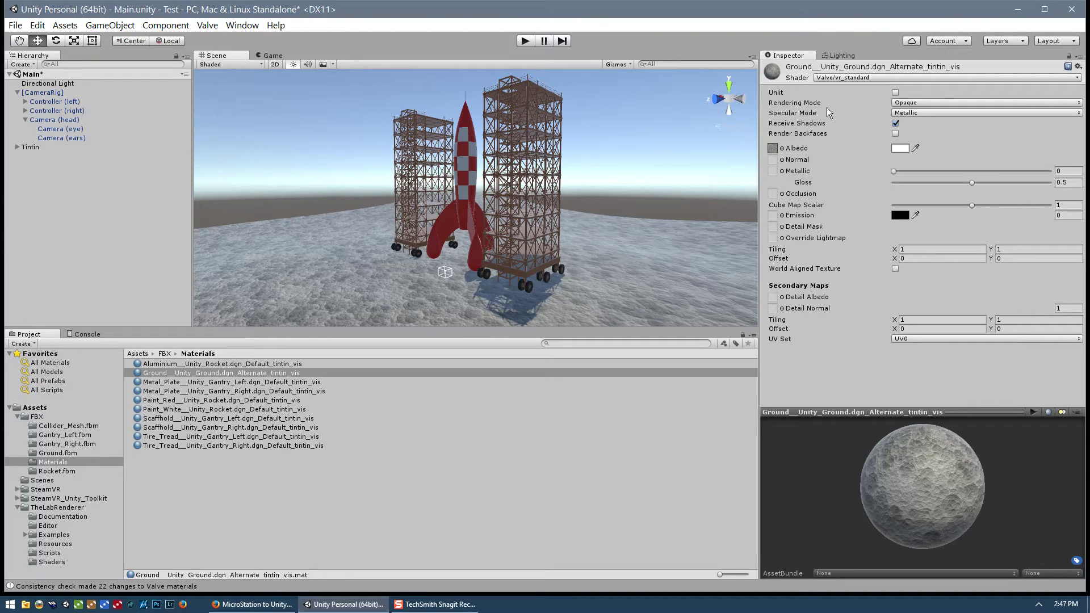
mouse_move(914, 112)
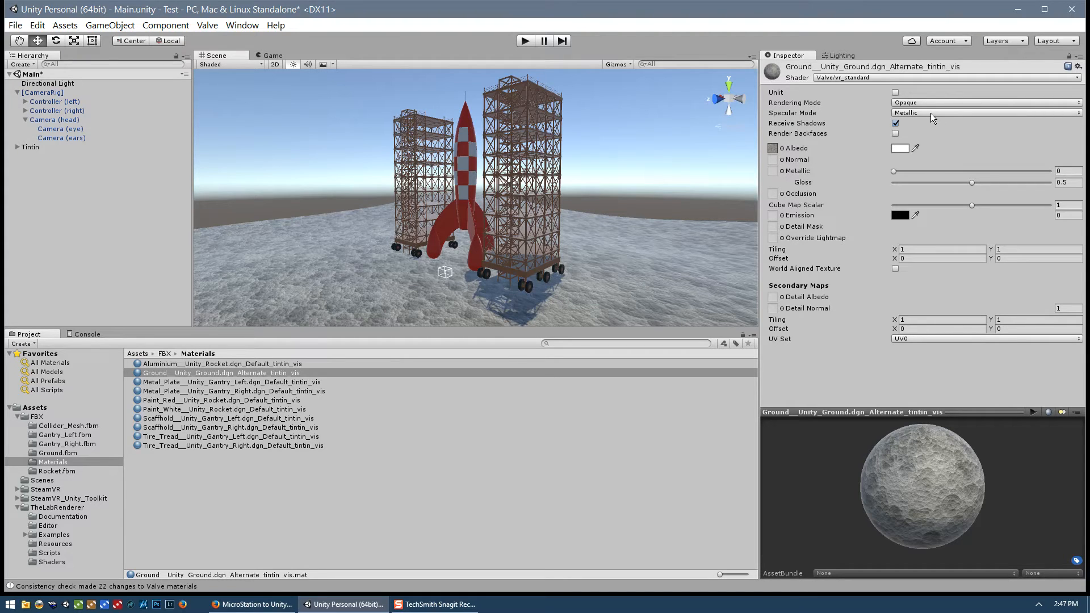
mouse_move(942, 144)
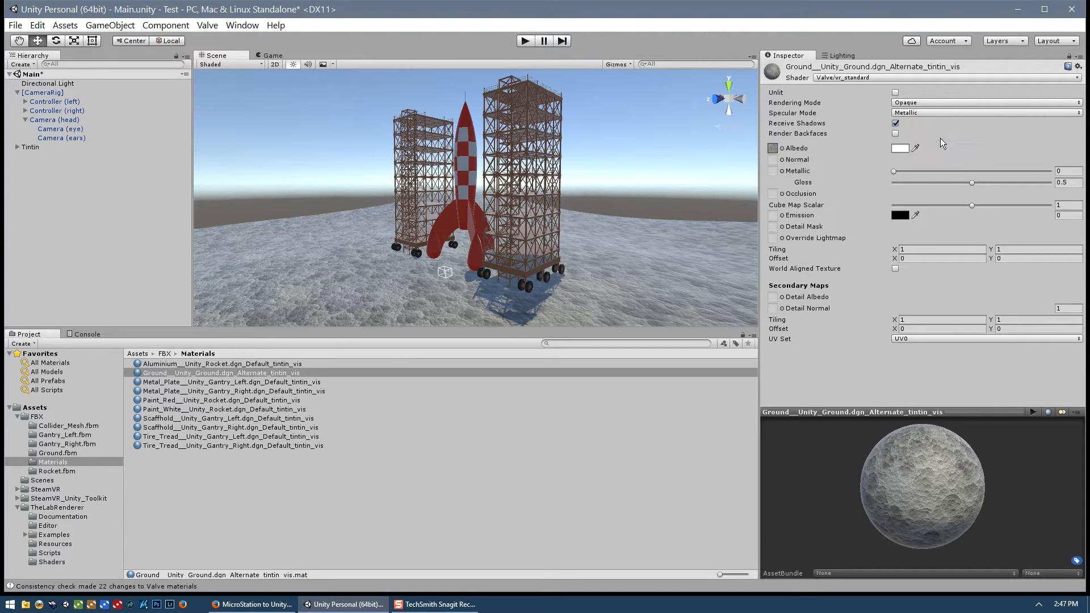
Step: Set the Ground material's Specular Mode to BlinnPhong and toggle Render Backfaces on, then off
left_click(984, 112)
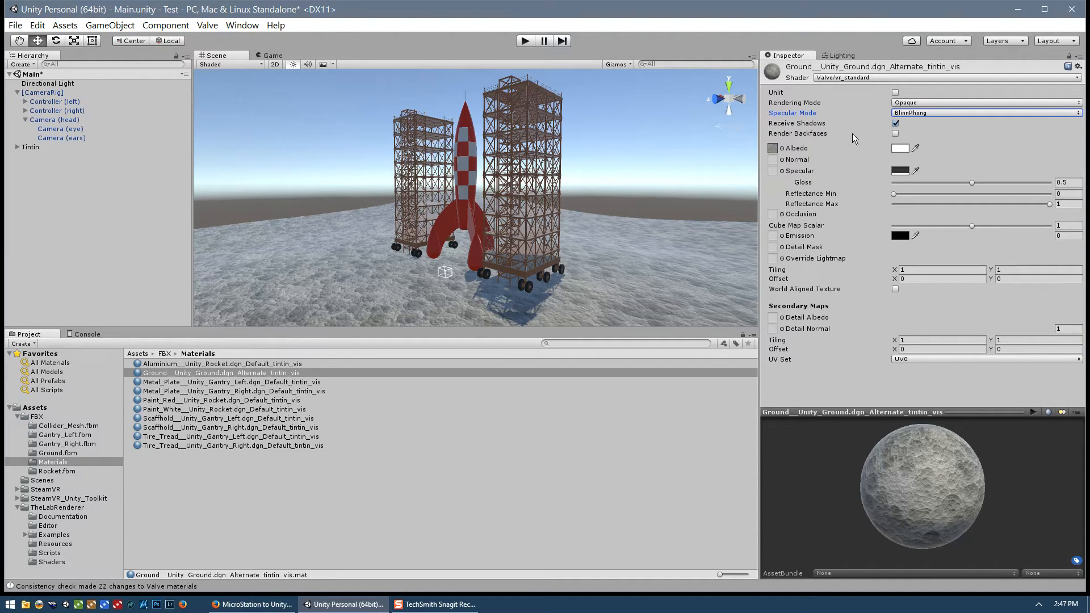
mouse_move(816, 137)
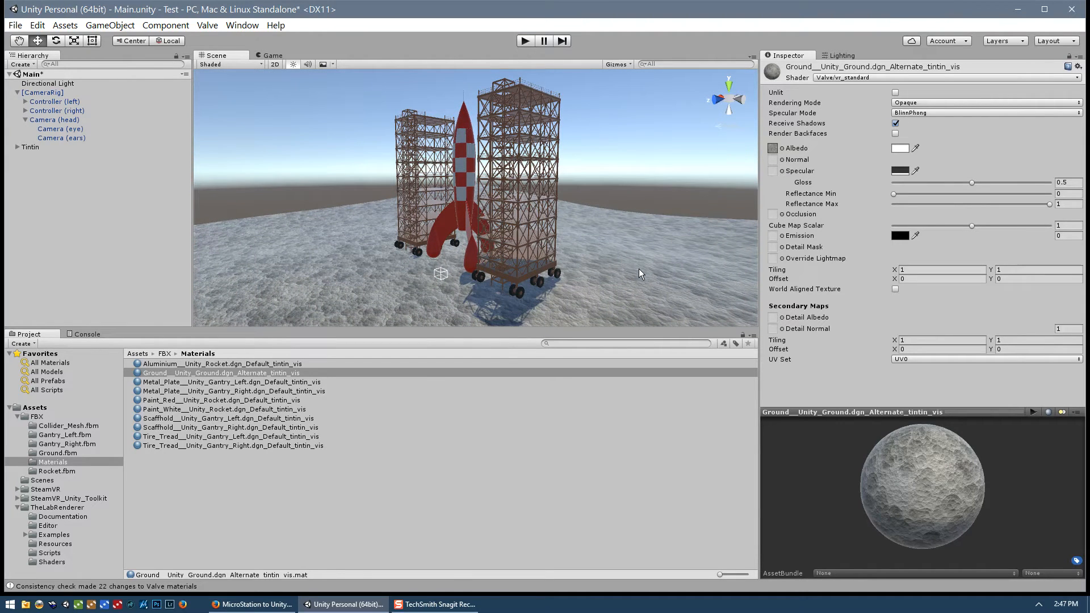
mouse_move(668, 270)
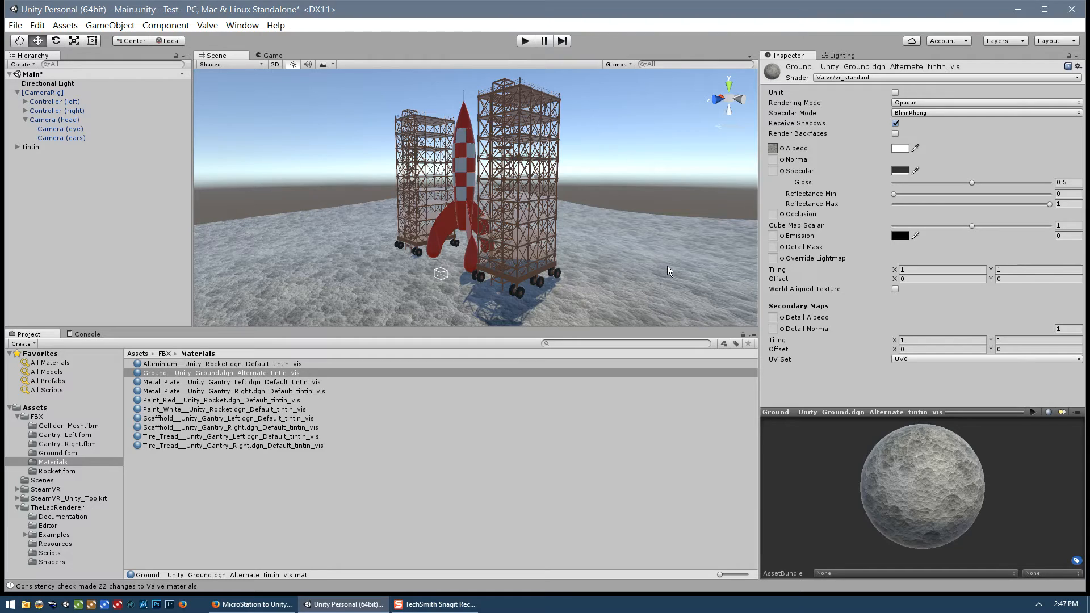
mouse_move(833, 144)
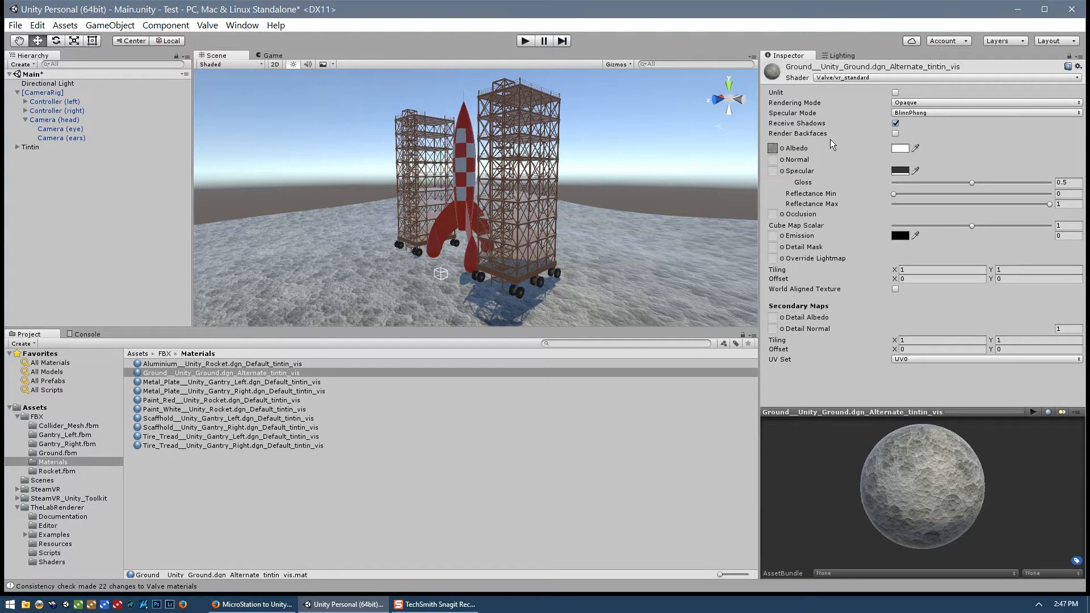
left_click(895, 133)
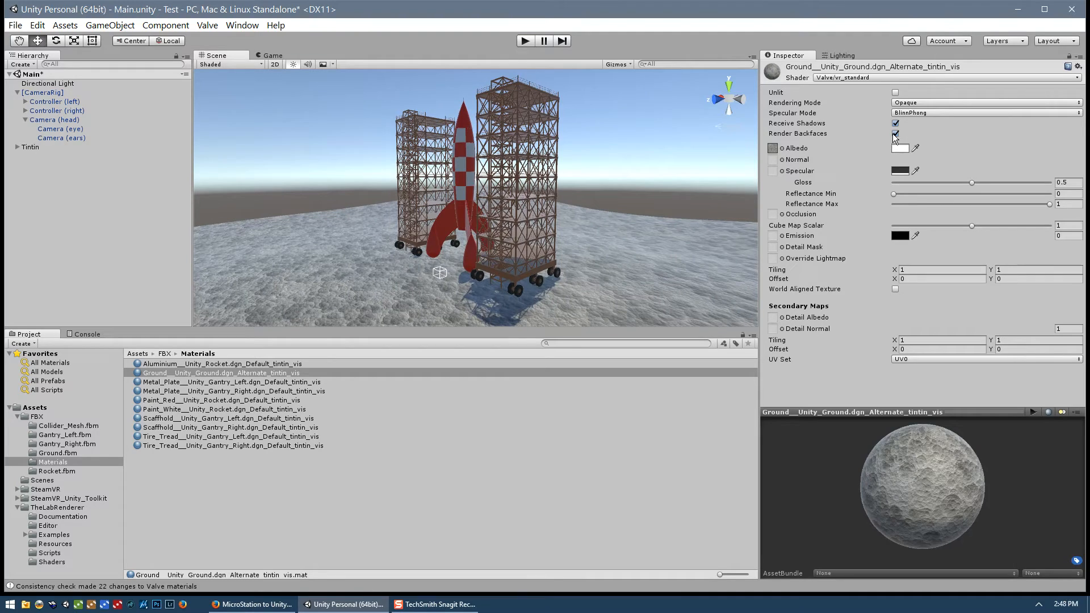
left_click(895, 134)
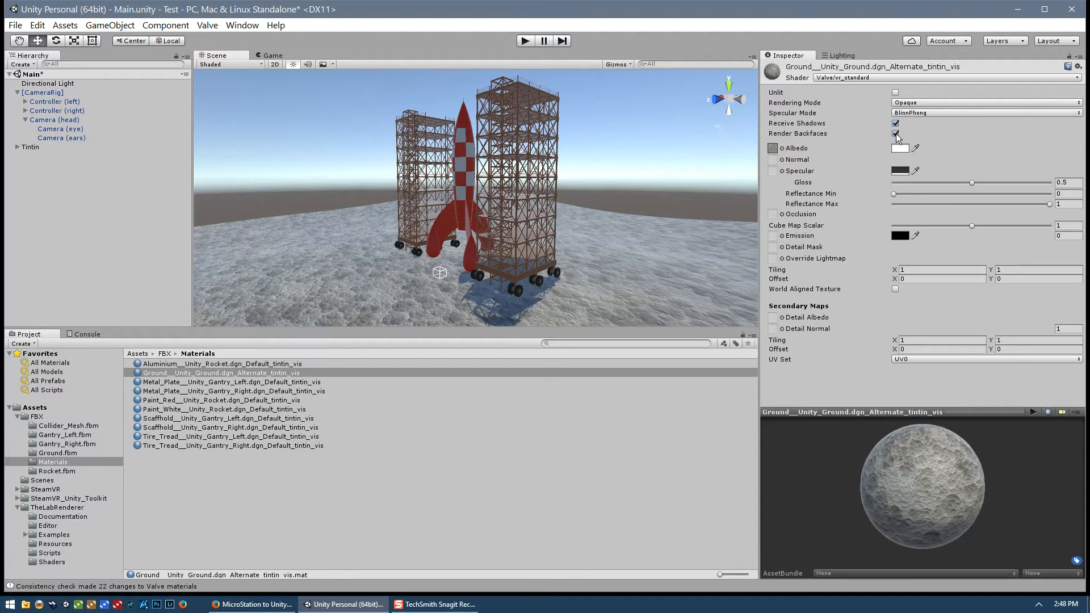
left_click(895, 133)
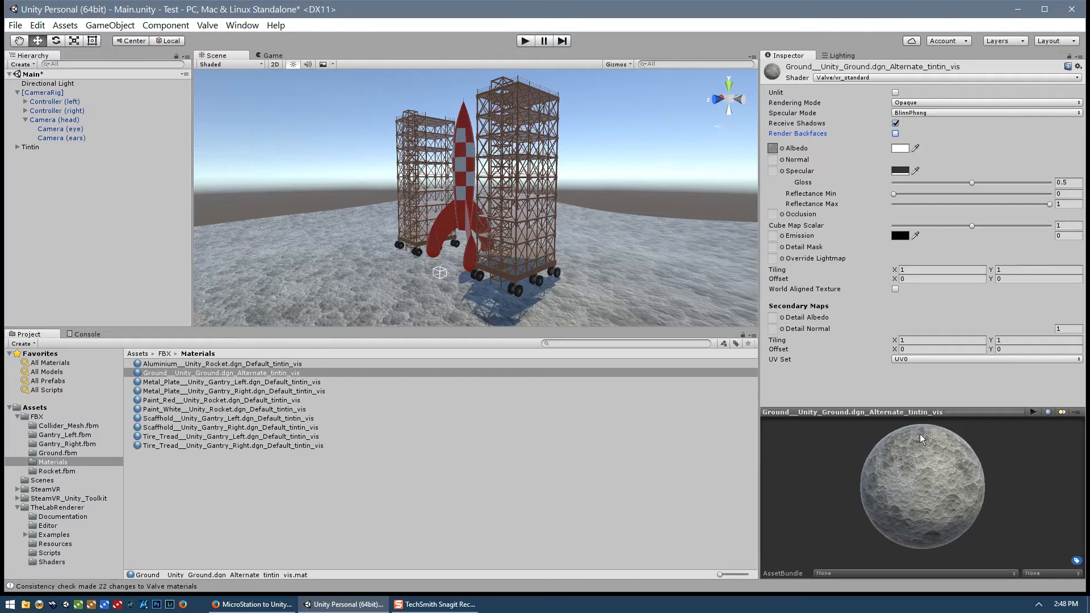
left_click(899, 149)
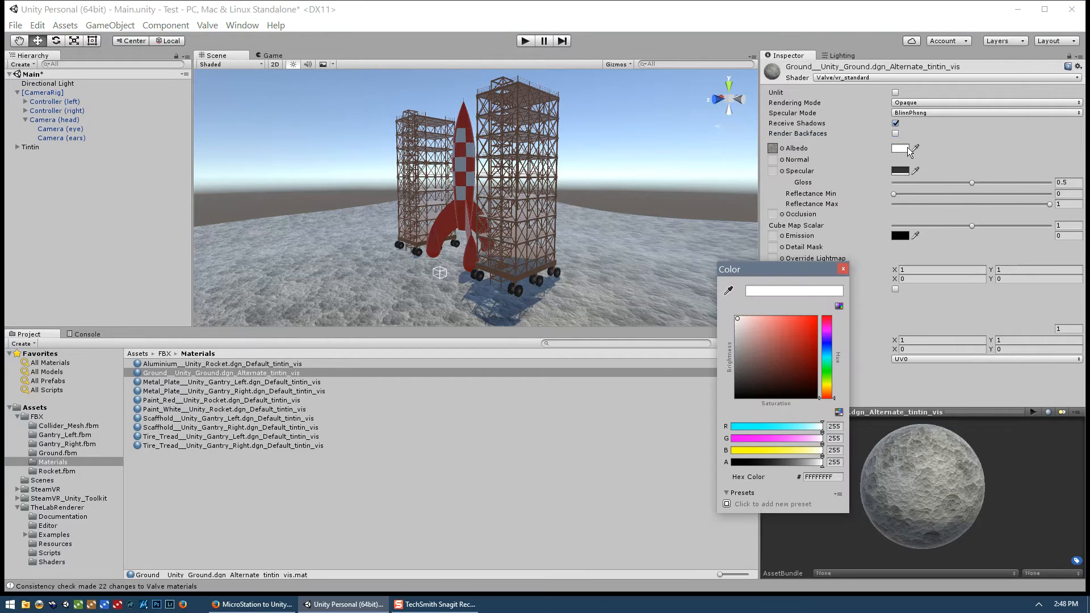
left_click(776, 333)
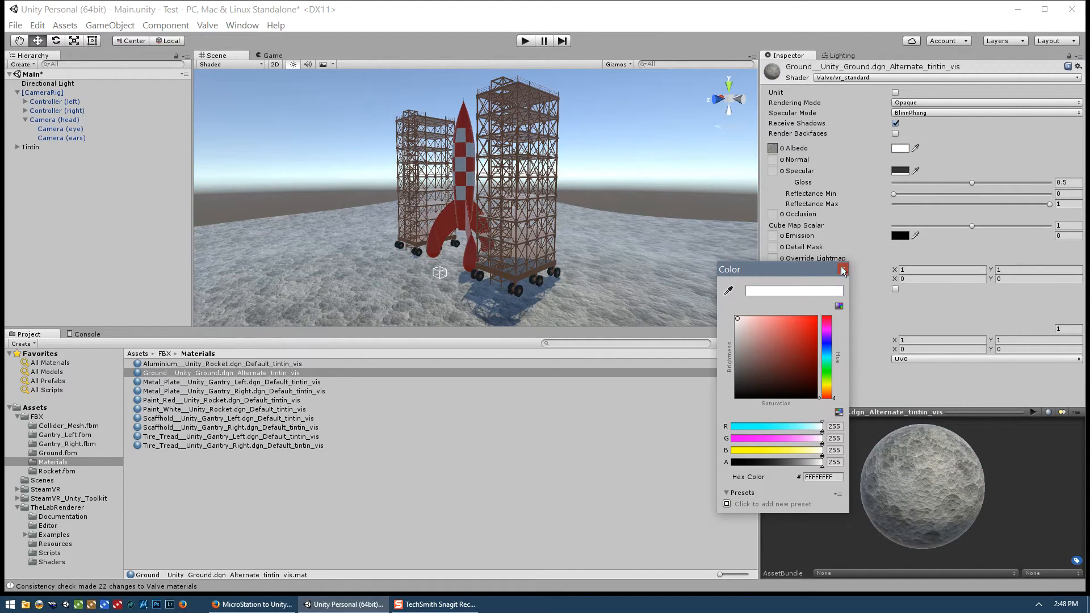
left_click(842, 270)
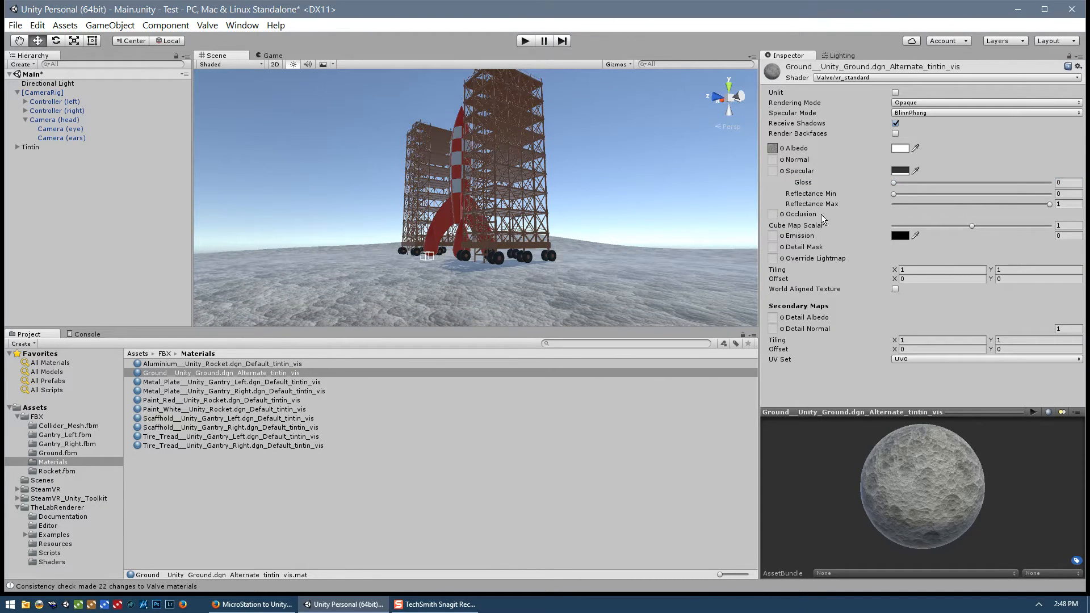
mouse_move(823, 196)
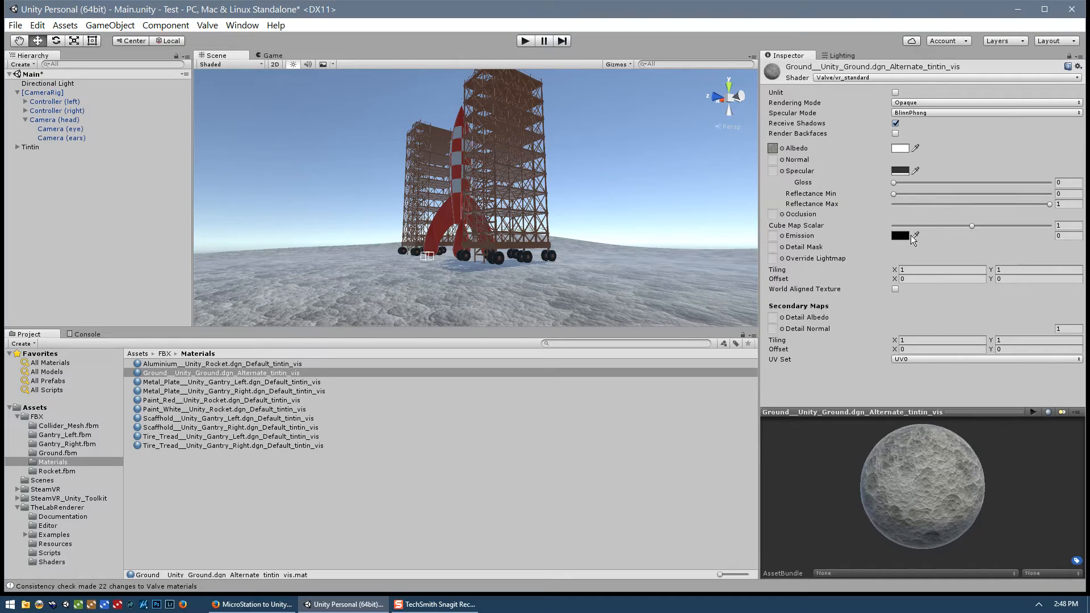
mouse_move(861, 499)
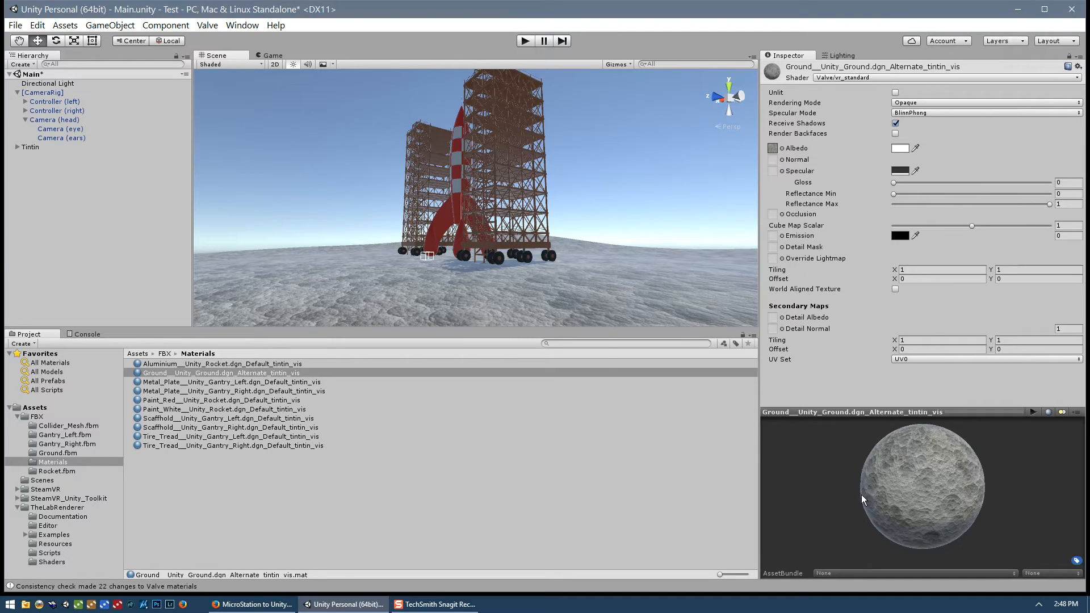
mouse_move(886, 540)
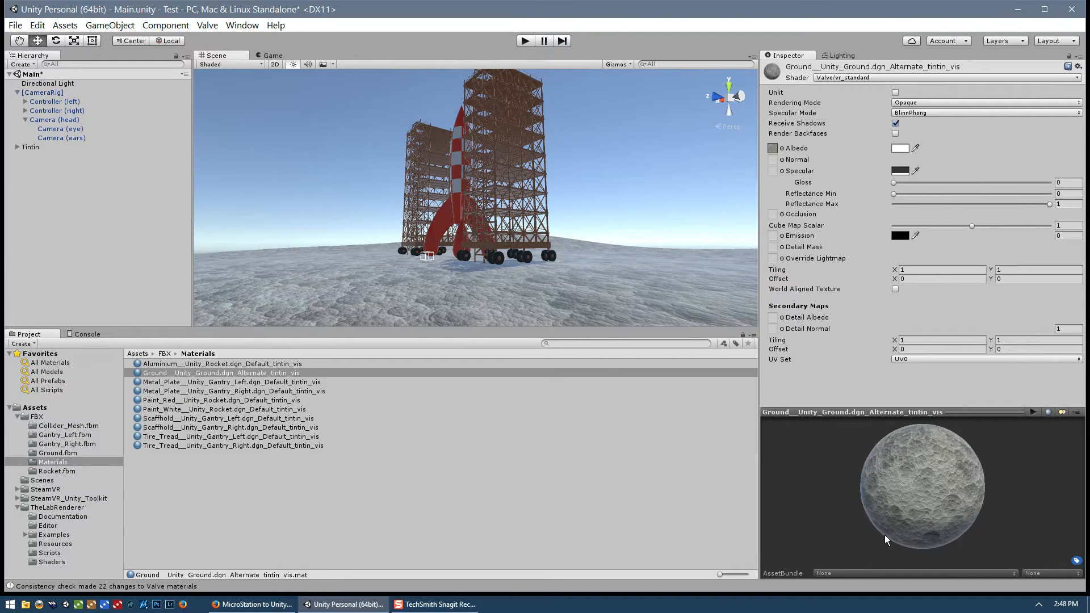
mouse_move(999, 489)
type("0")
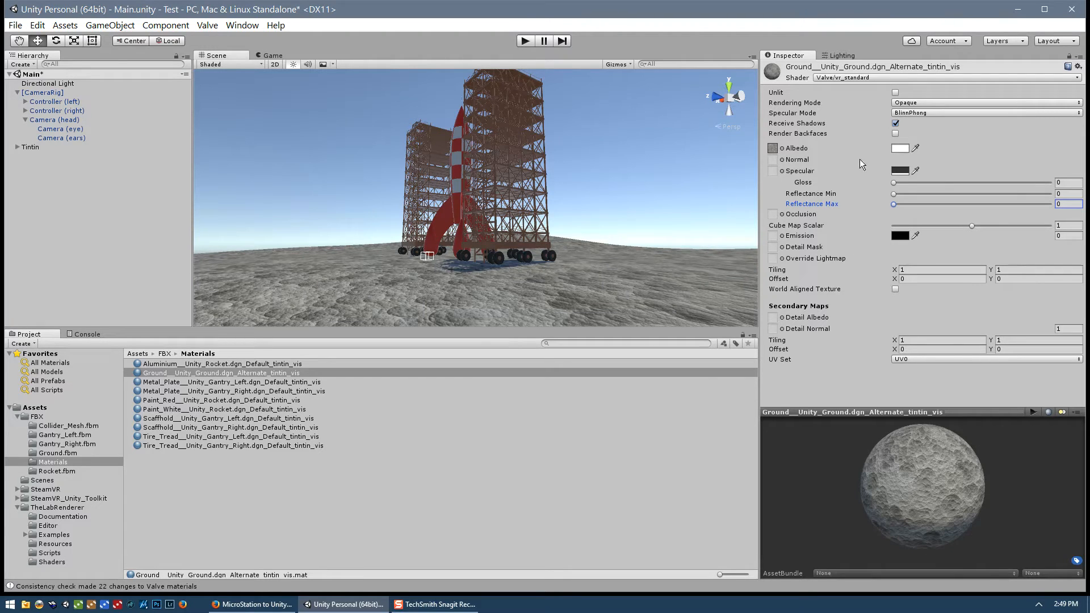
mouse_move(851, 121)
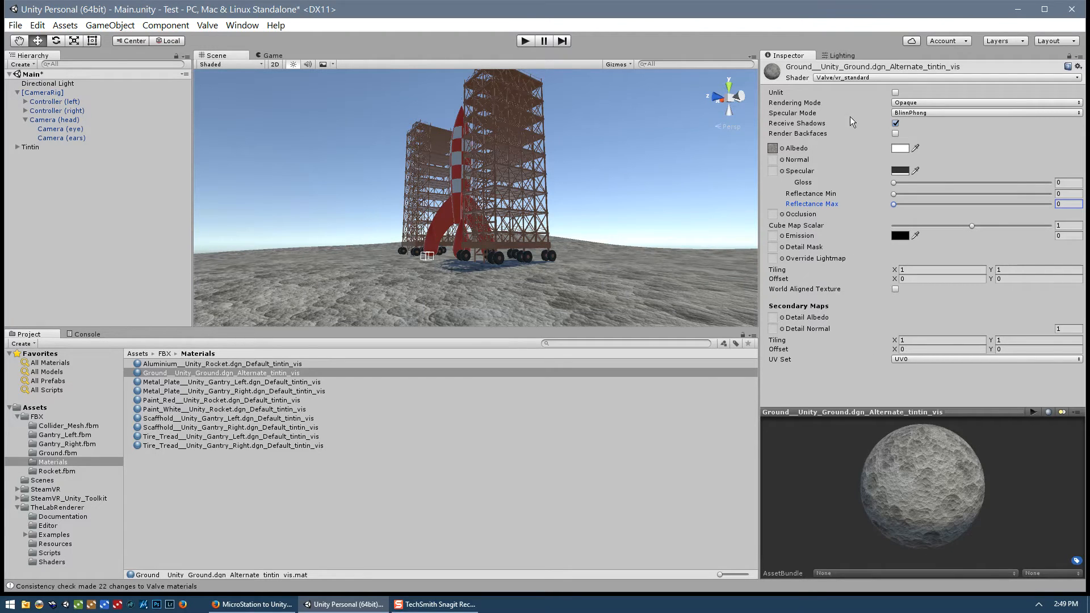
mouse_move(810, 257)
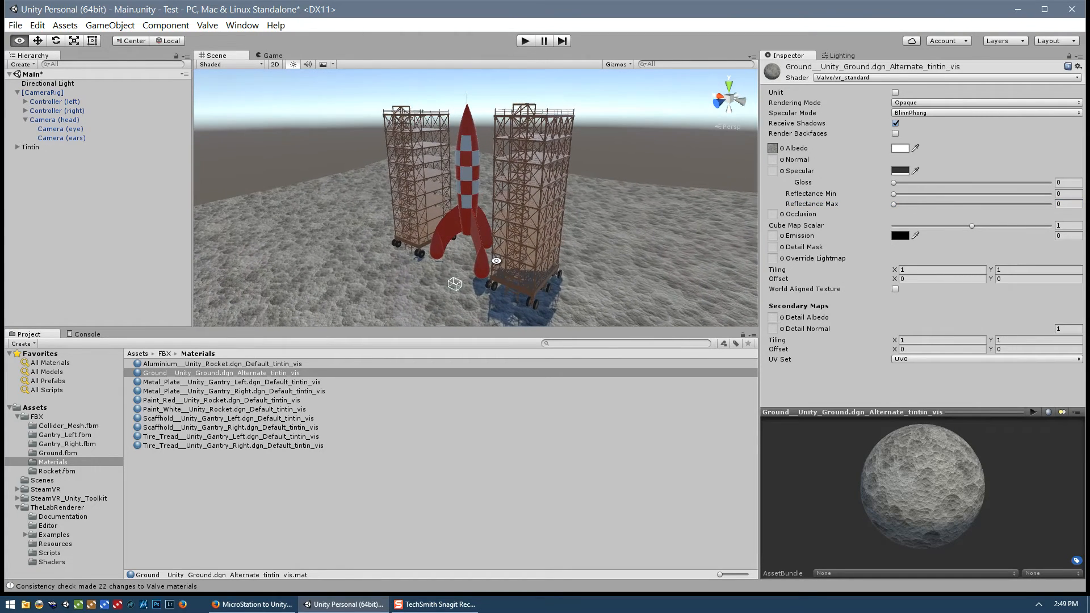
Step: Compare the Gantry_Right and Gantry_Left Metal_Plate materials, ending on the left one
left_click(232, 382)
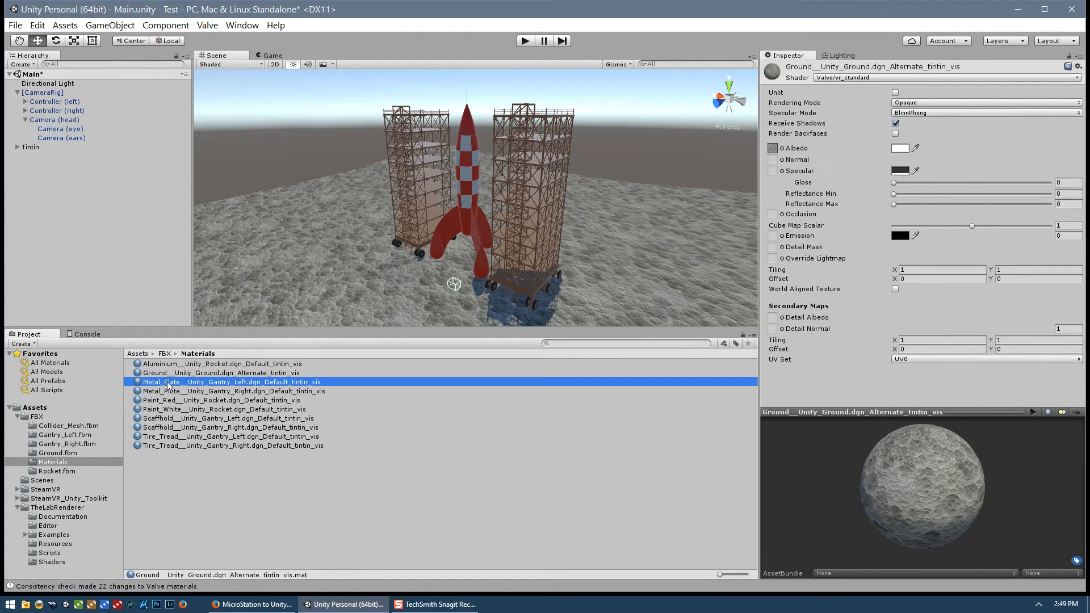
left_click(232, 391)
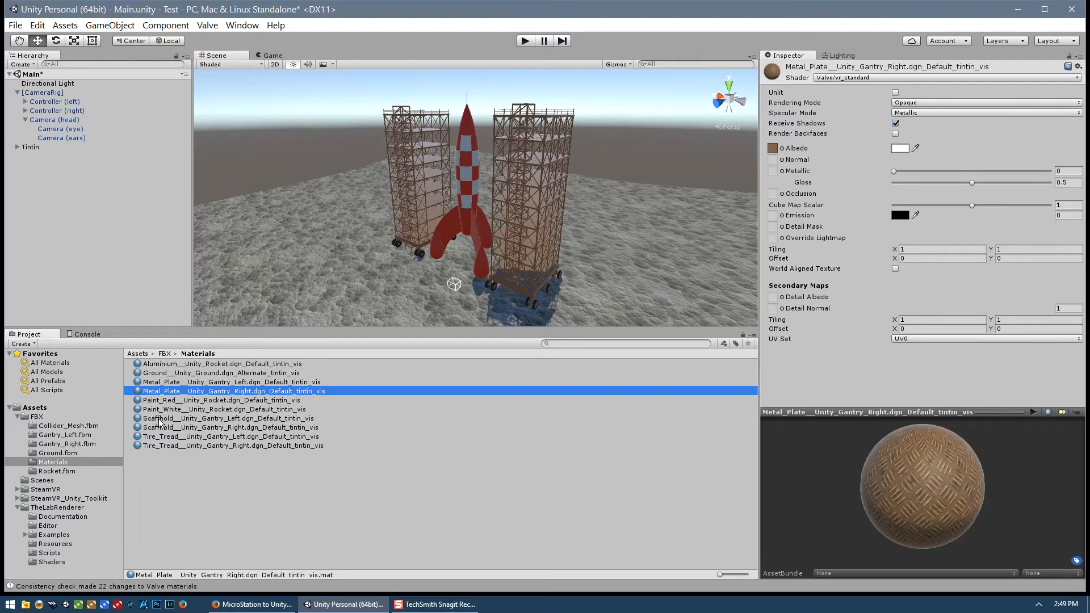
left_click(229, 381)
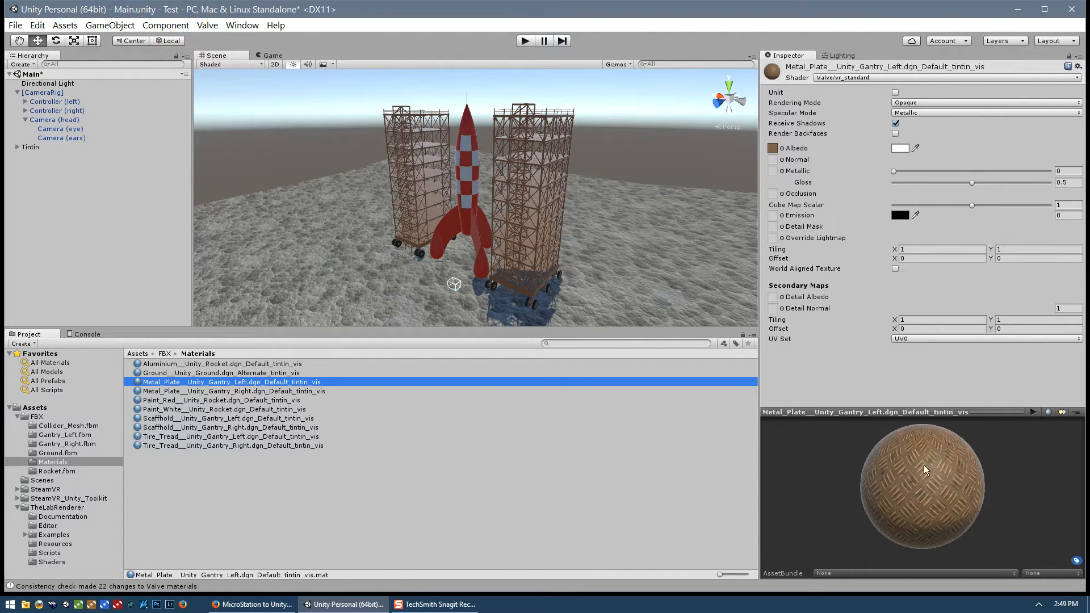
mouse_move(901, 456)
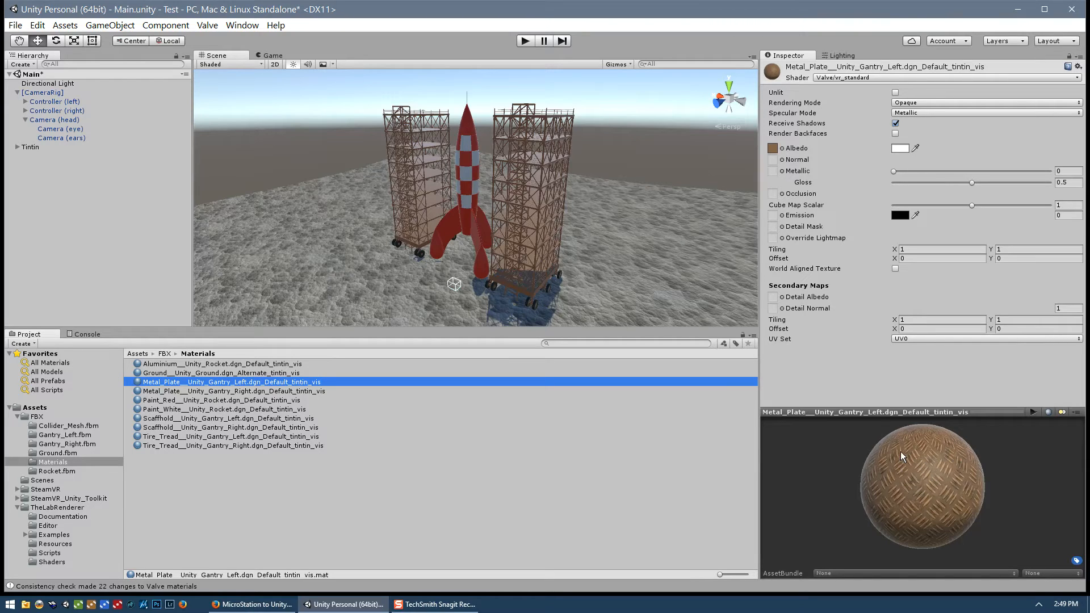
mouse_move(773, 165)
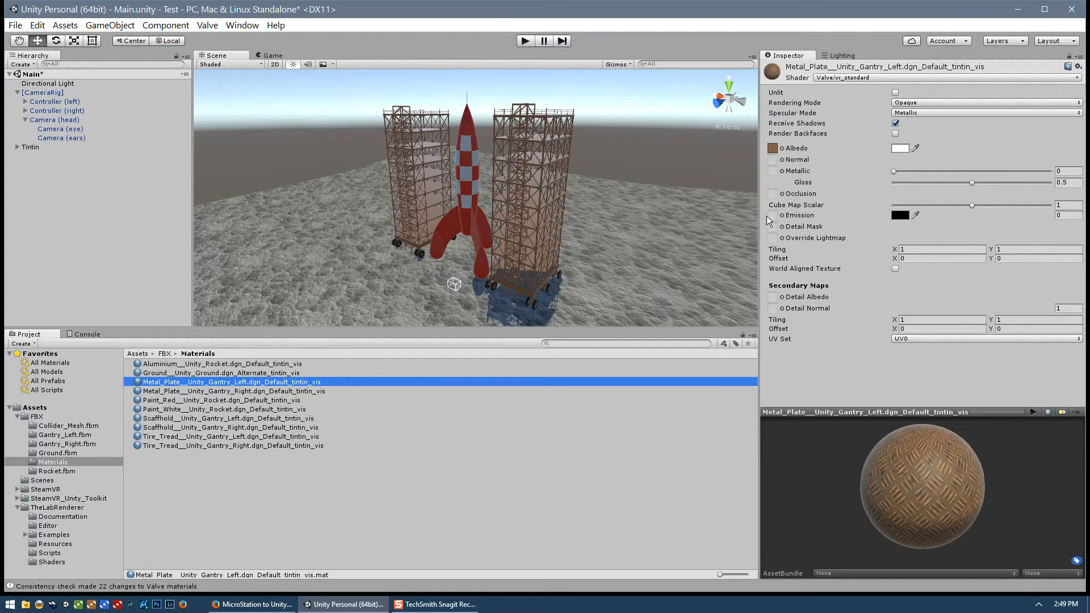
mouse_move(808, 260)
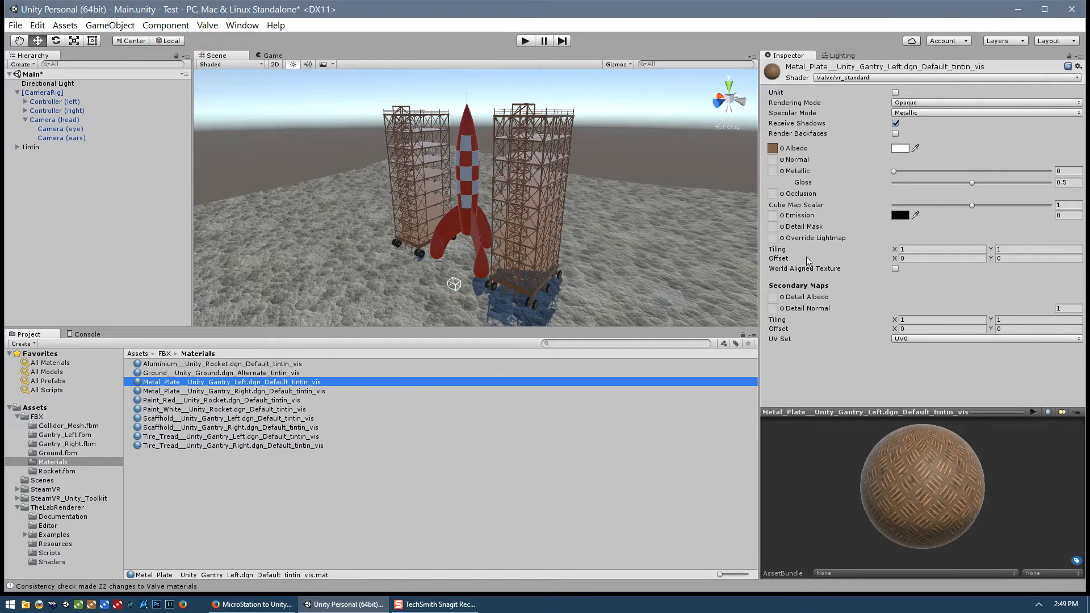
mouse_move(487, 262)
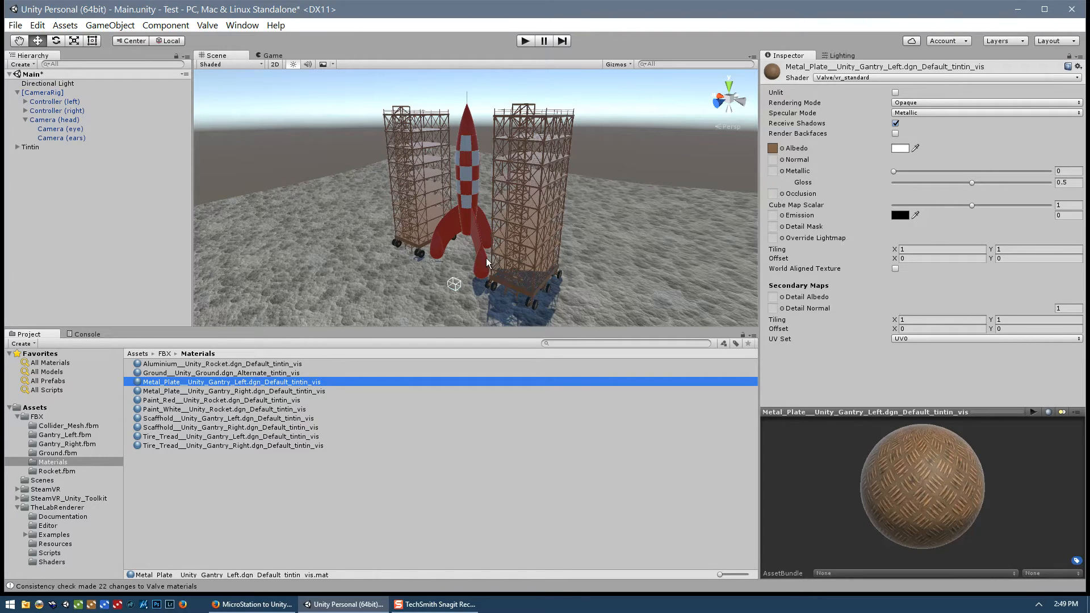
mouse_move(802, 252)
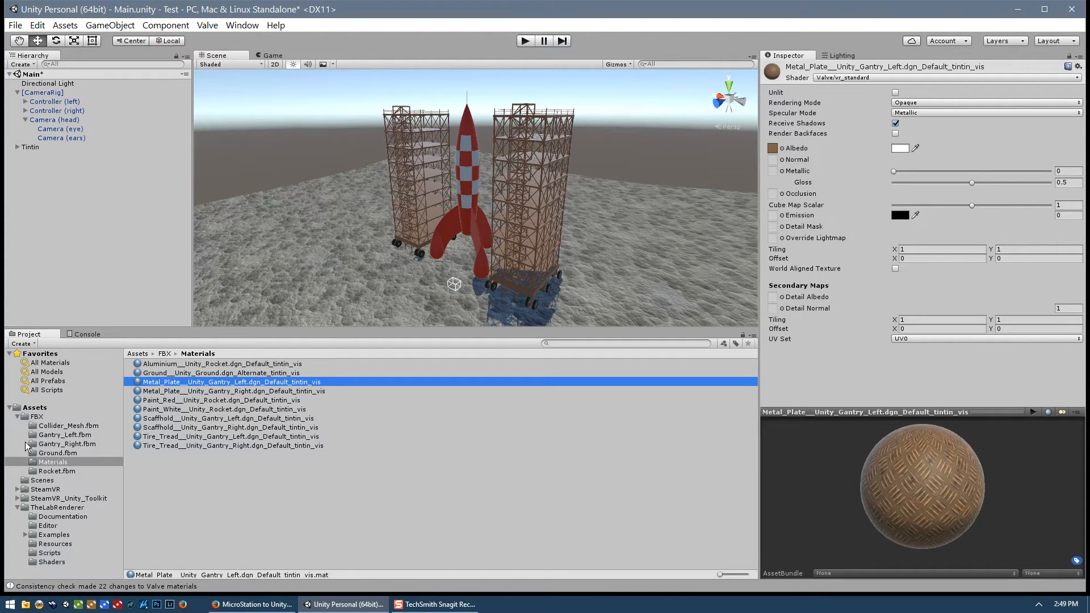
left_click(18, 416)
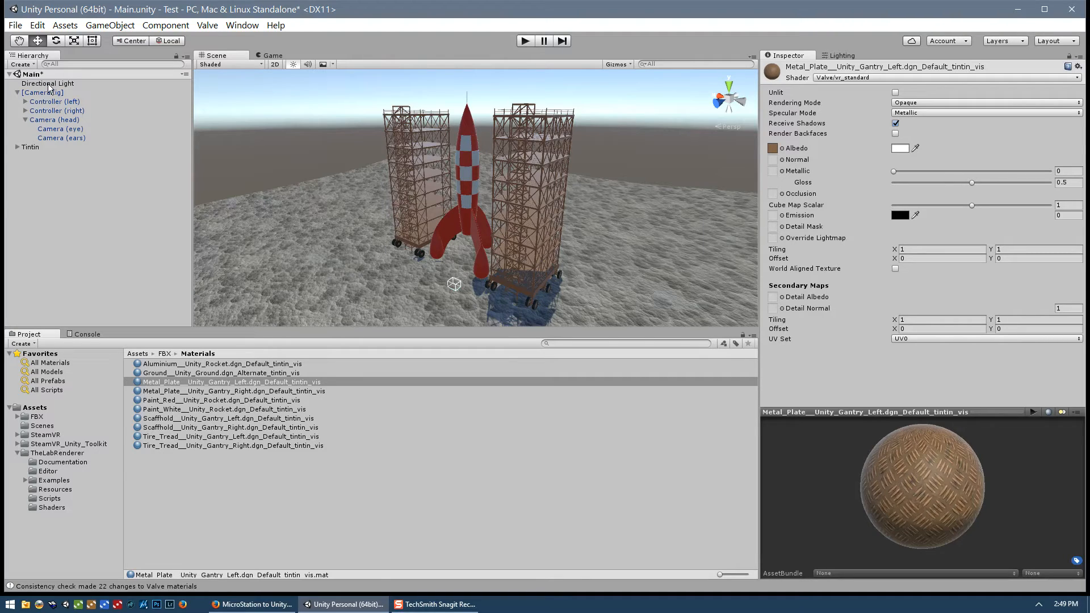
left_click(47, 83)
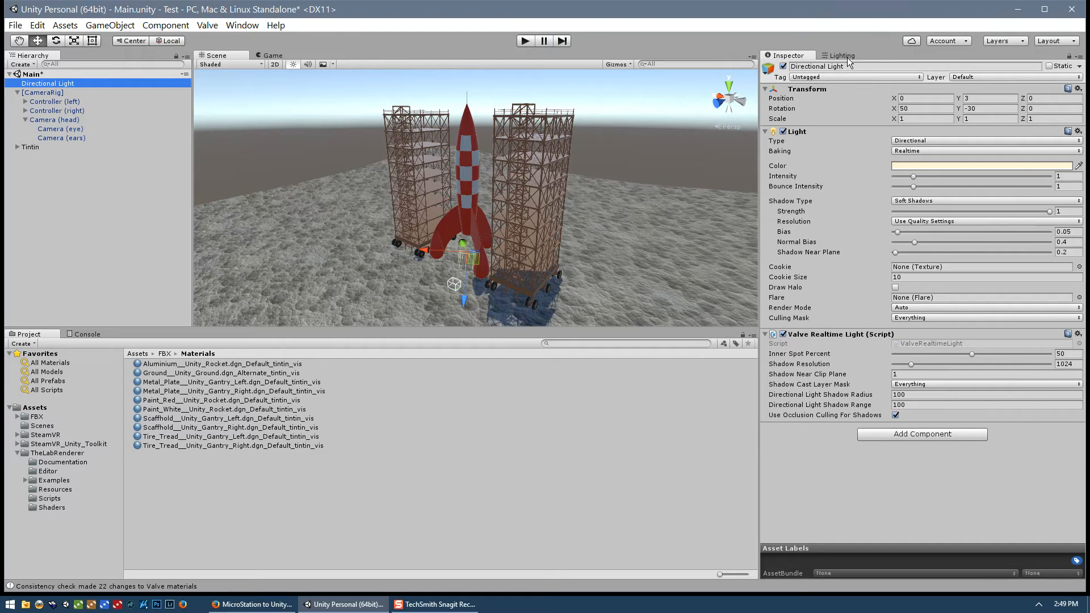
mouse_move(840, 63)
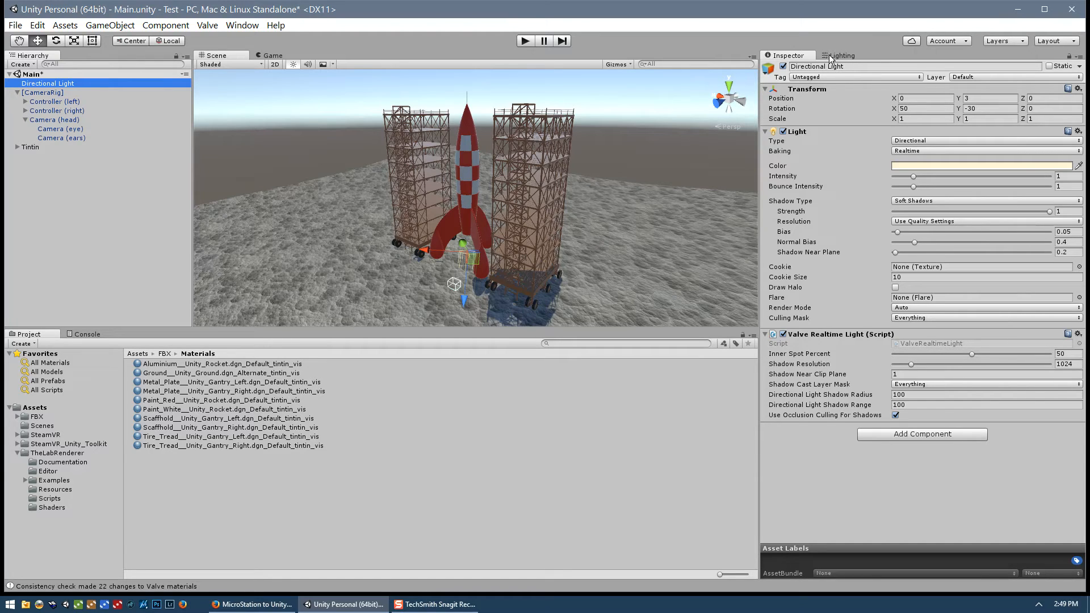
left_click(843, 55)
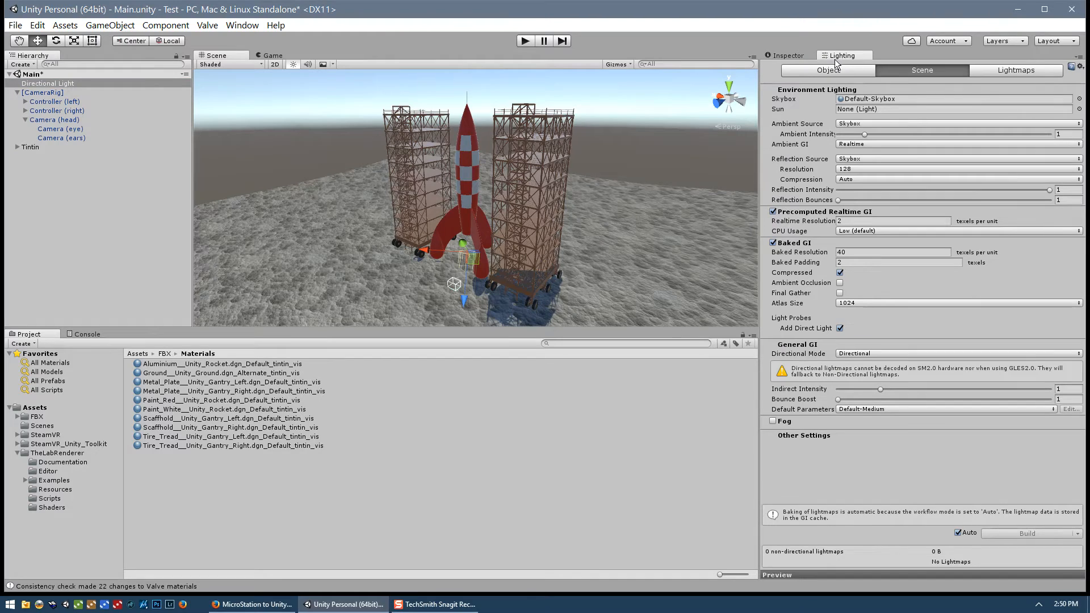
mouse_move(243, 22)
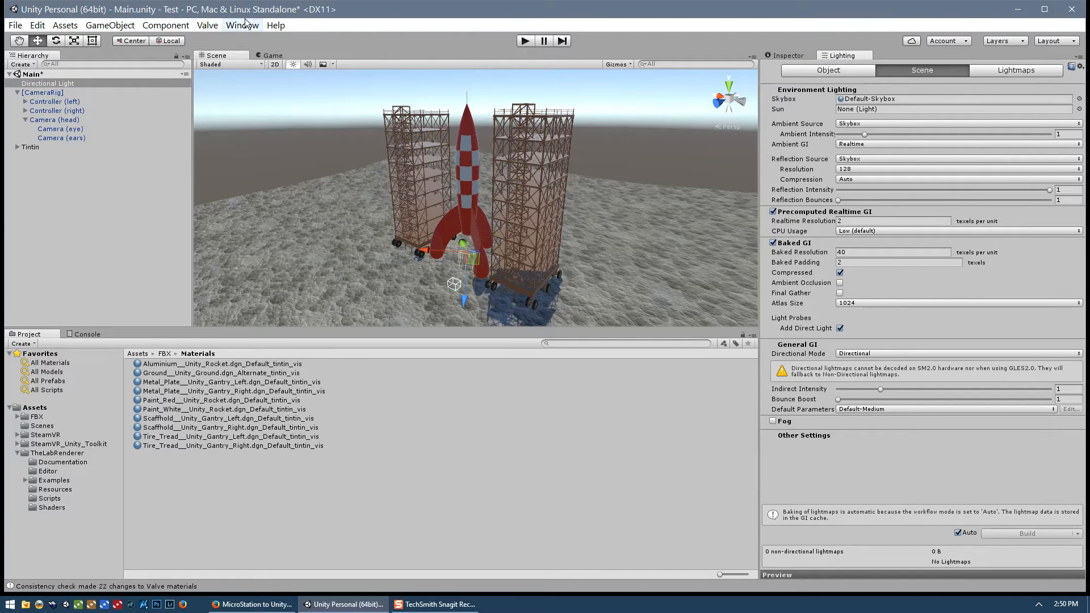
left_click(241, 24)
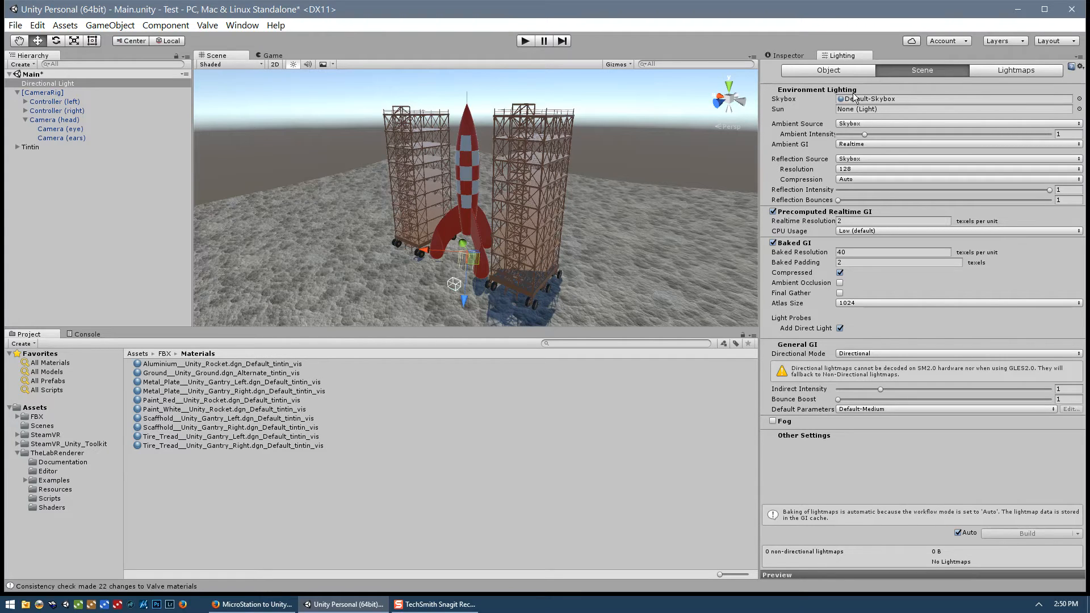
mouse_move(852, 232)
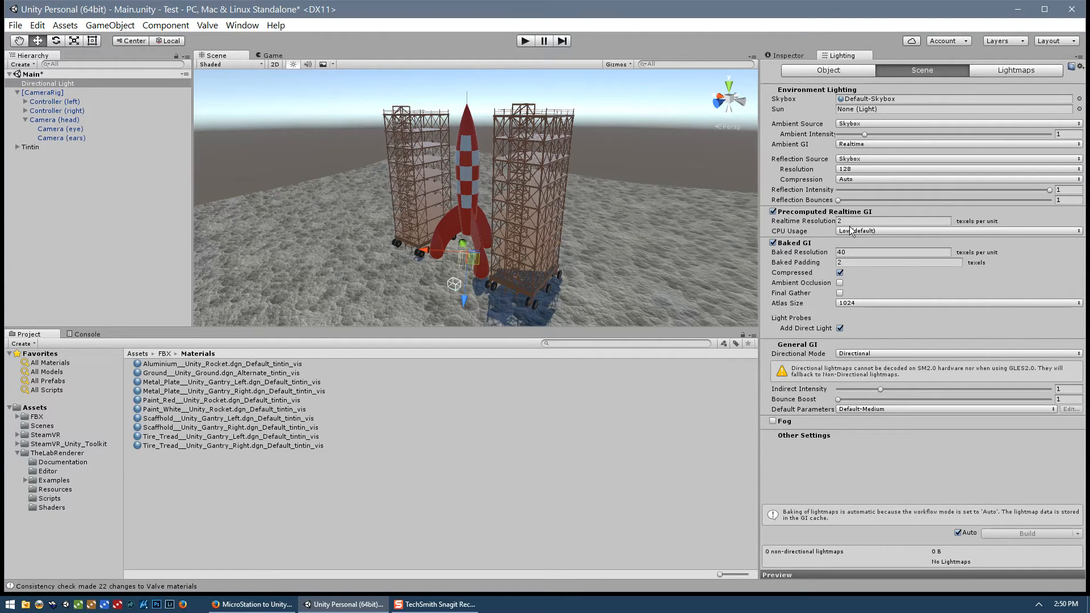
mouse_move(796, 114)
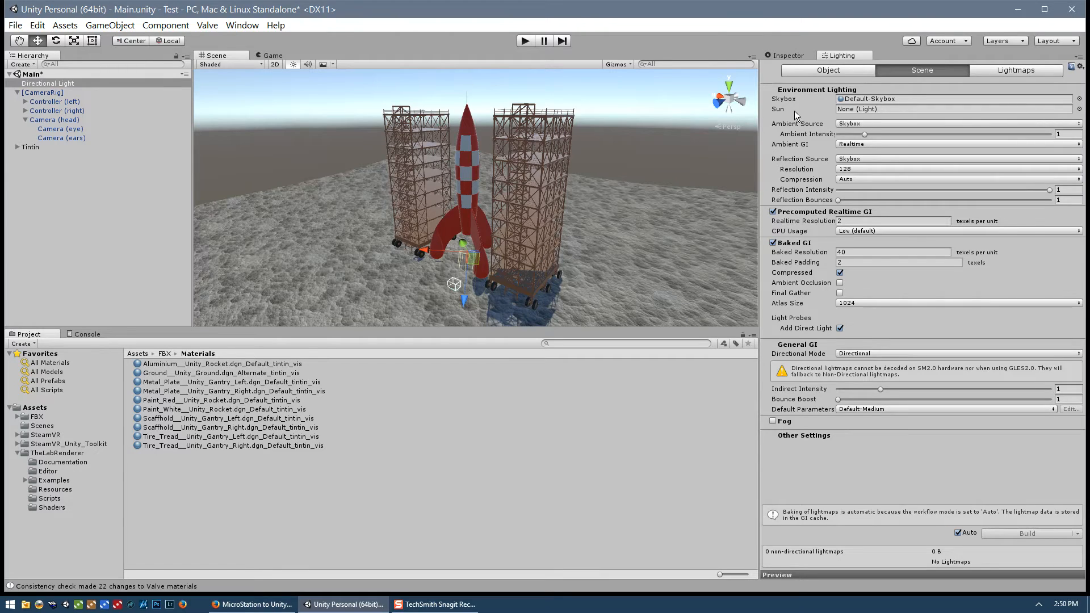
mouse_move(855, 108)
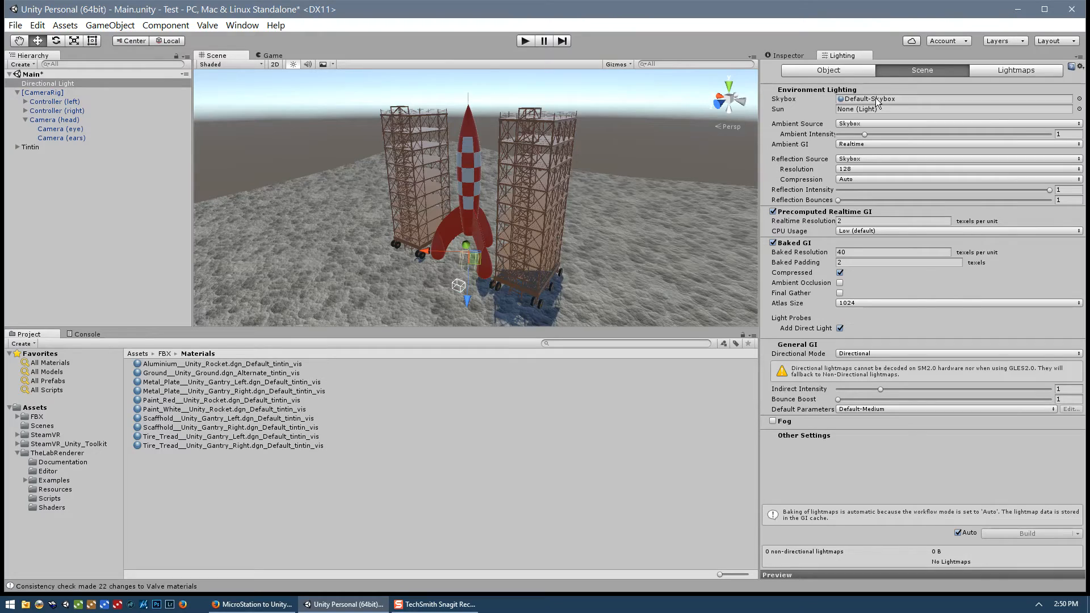
mouse_move(870, 103)
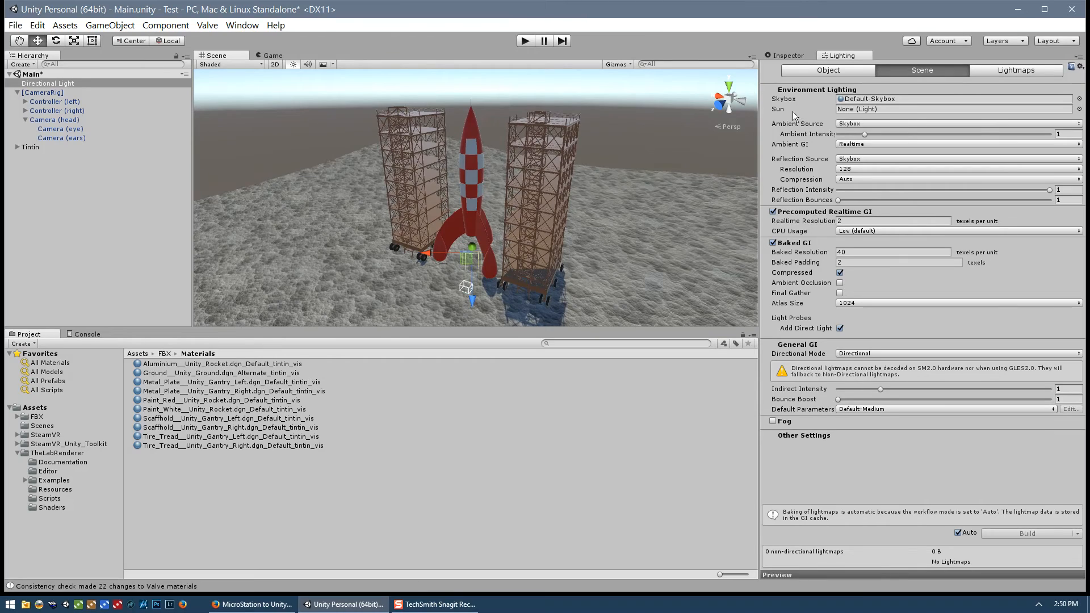
mouse_move(852, 111)
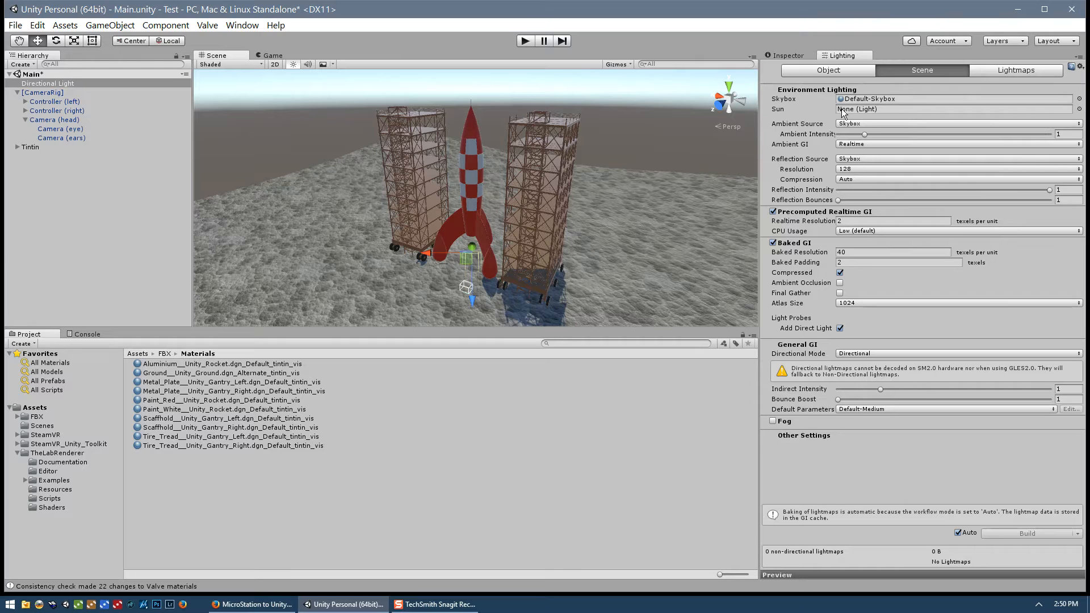
mouse_move(777, 134)
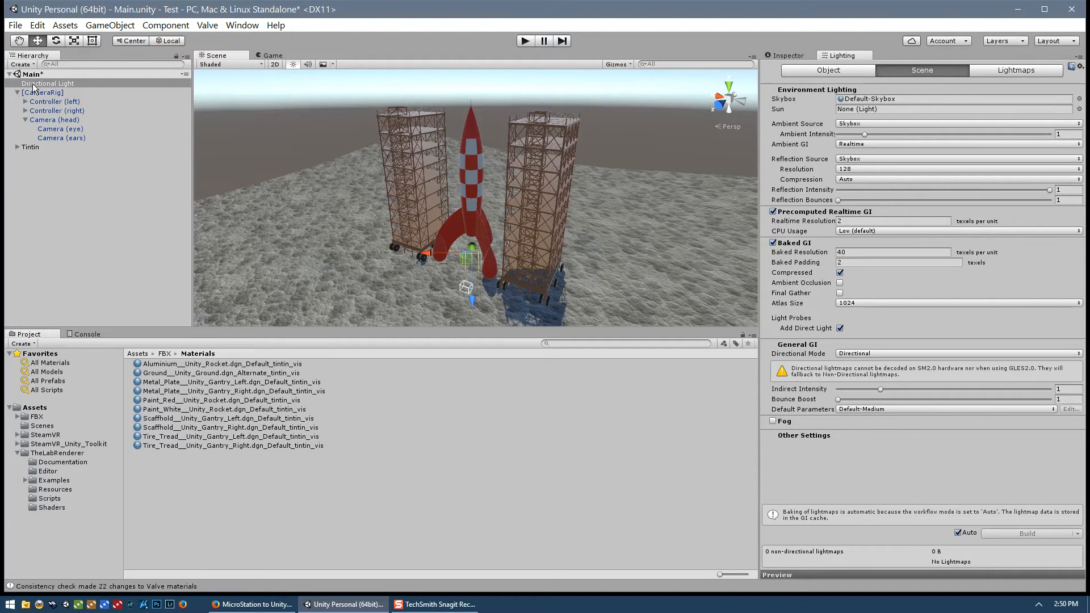
mouse_move(46, 86)
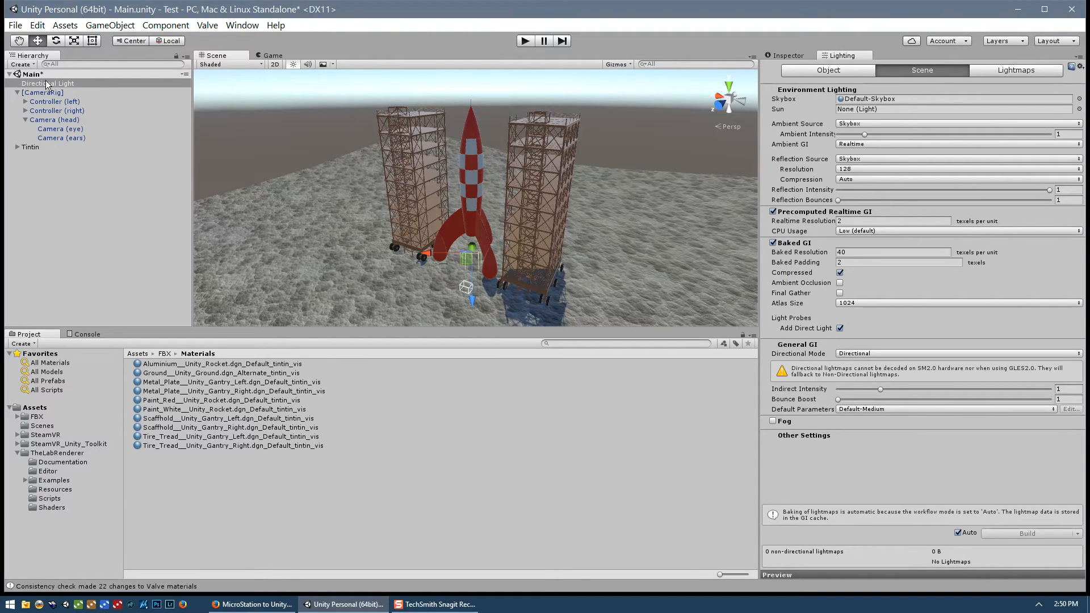
mouse_move(867, 130)
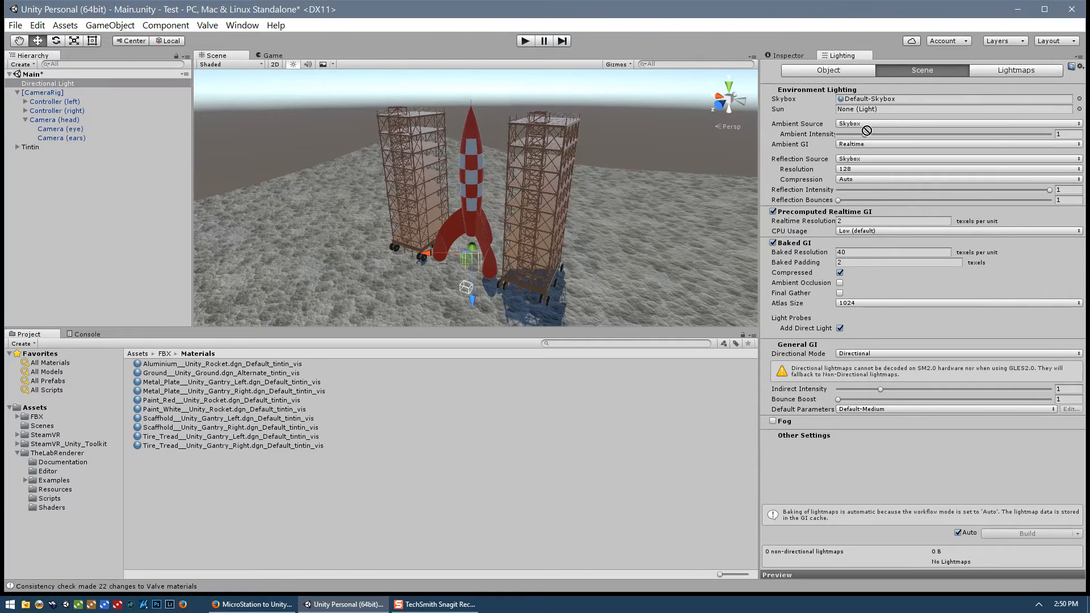
Step: Set the Lighting Scene Sun field to Directional Light and uncheck Baked GI
left_click(953, 109)
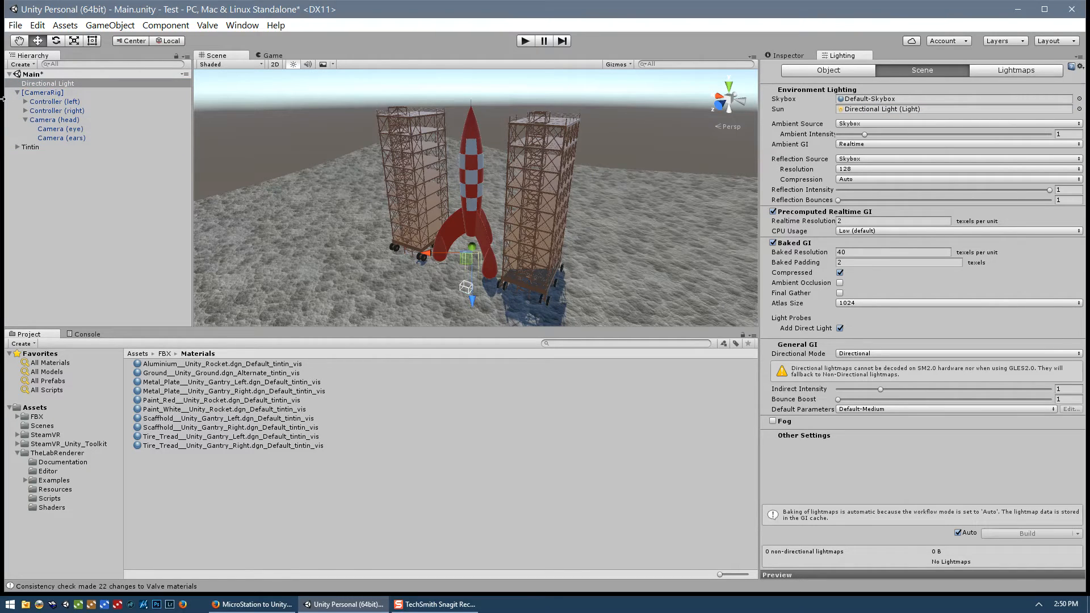
mouse_move(885, 118)
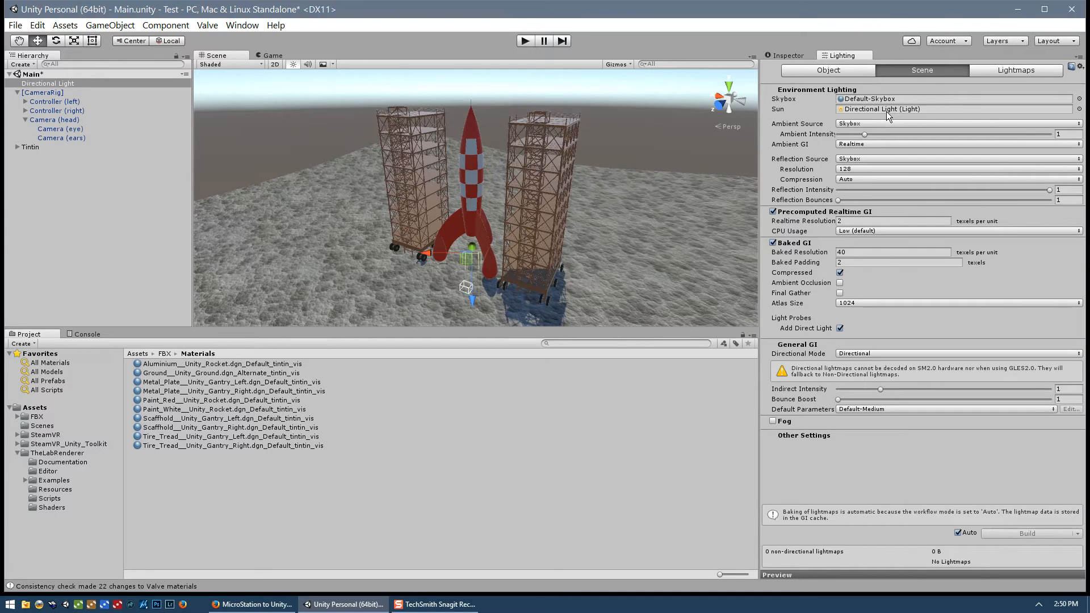
mouse_move(803, 252)
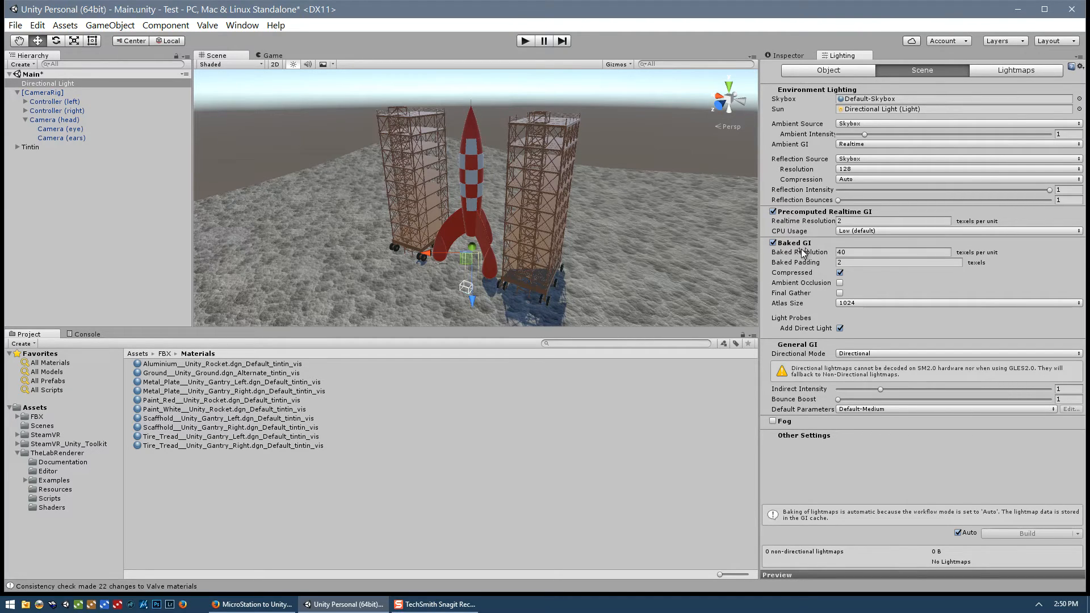
mouse_move(790, 243)
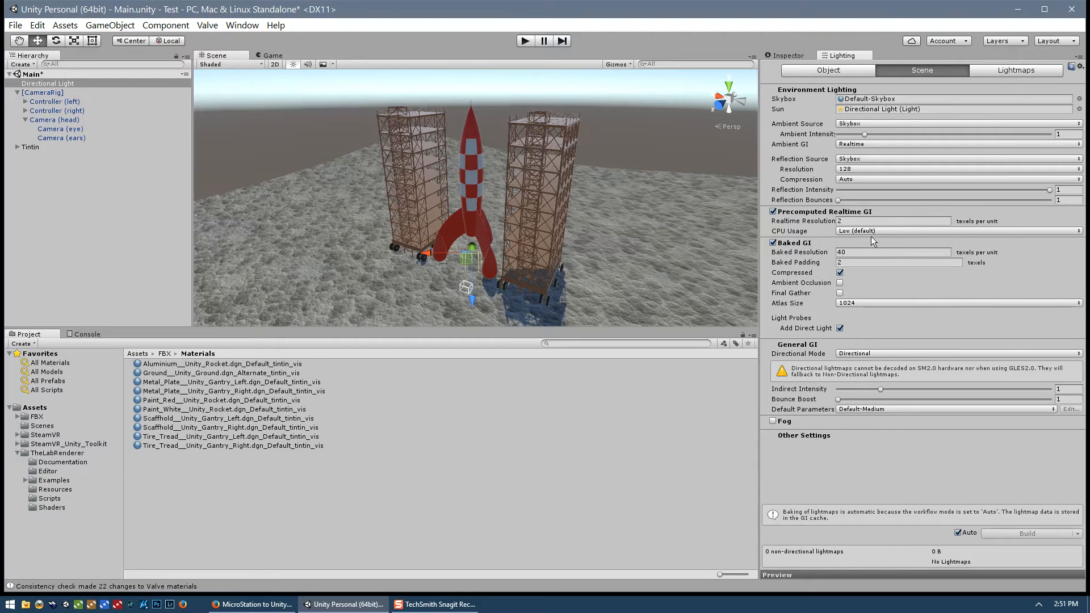
left_click(773, 243)
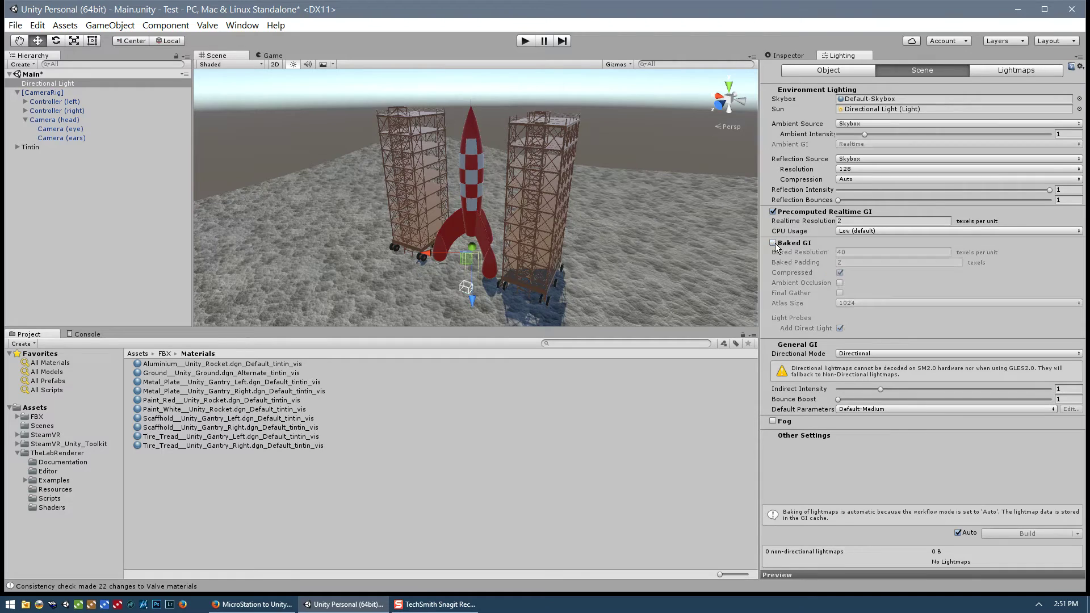
mouse_move(792, 242)
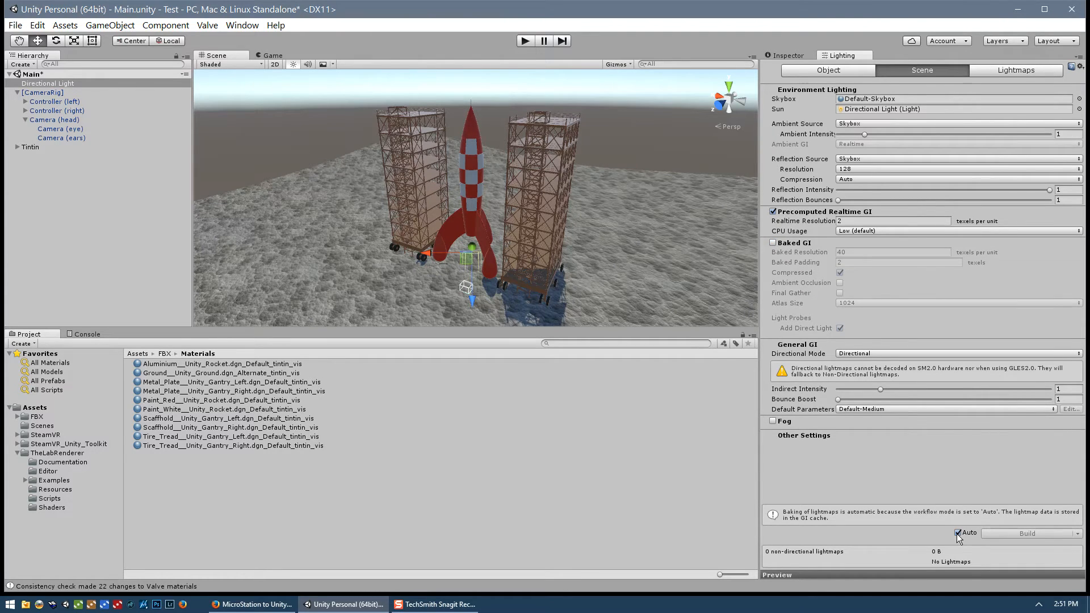
mouse_move(965, 533)
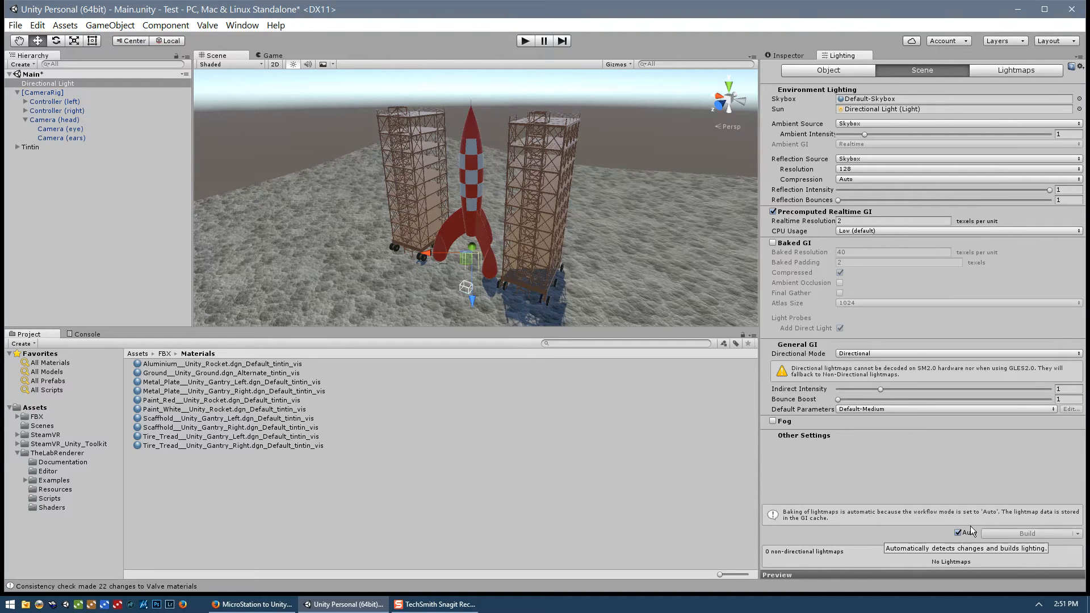
mouse_move(778, 251)
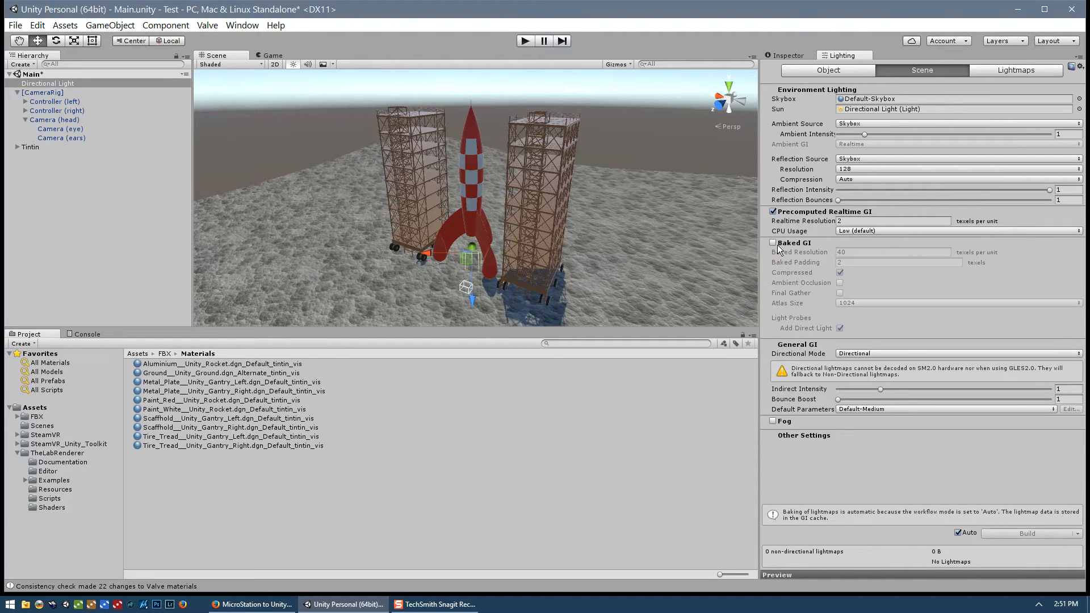
Step: Re-check Baked GI in the Lighting window's Scene settings
left_click(773, 242)
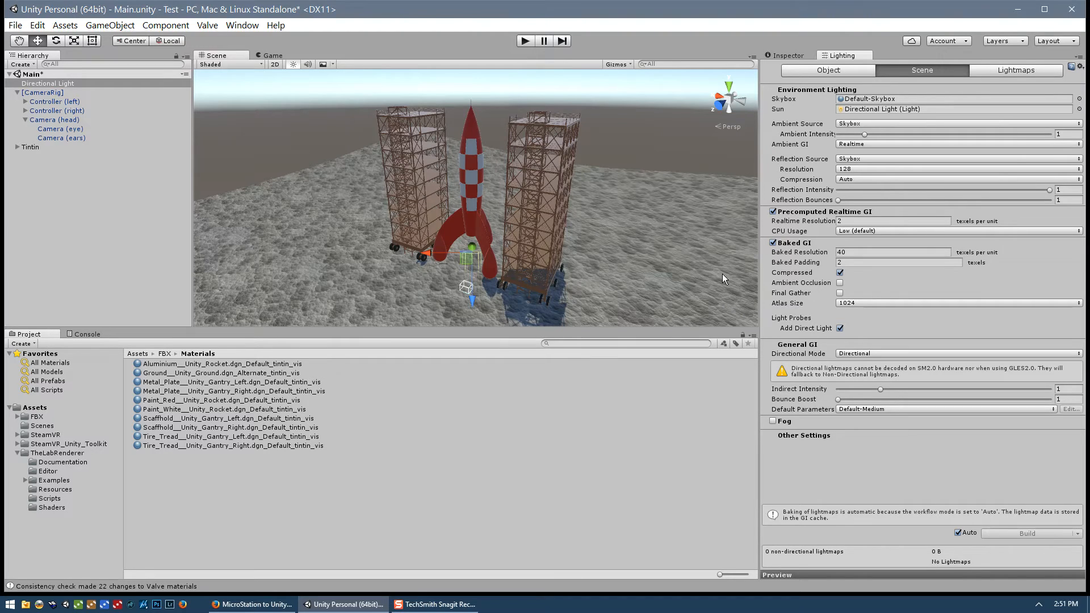
mouse_move(375, 290)
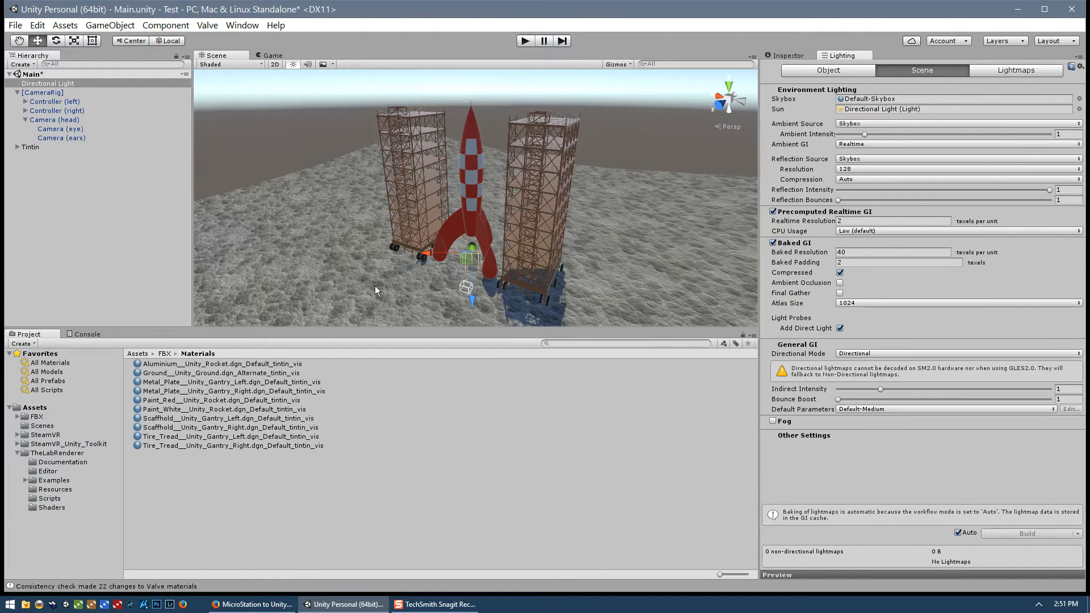
mouse_move(846, 470)
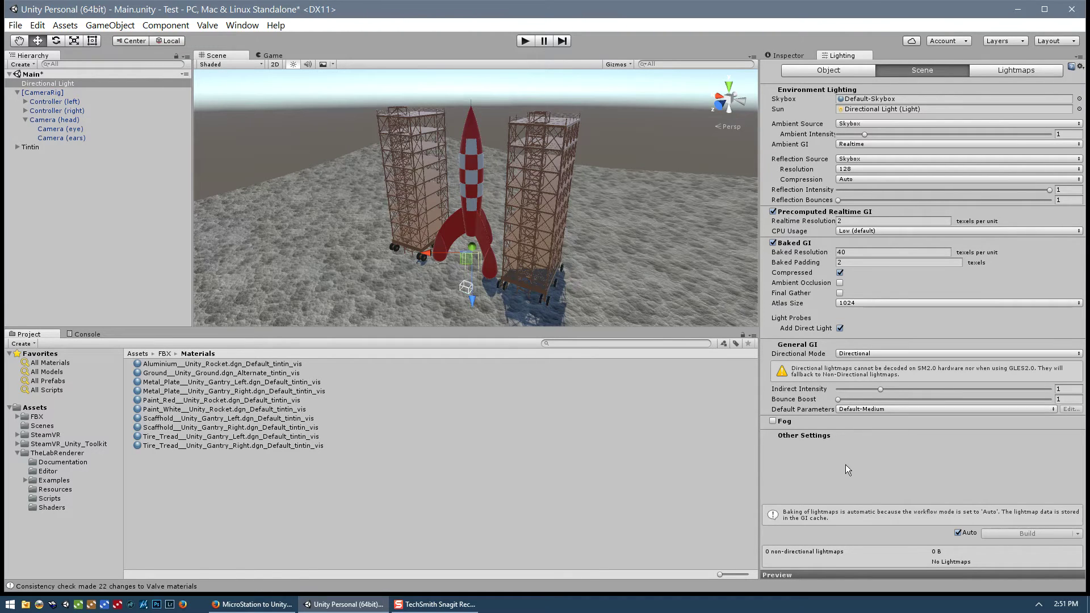
mouse_move(810, 254)
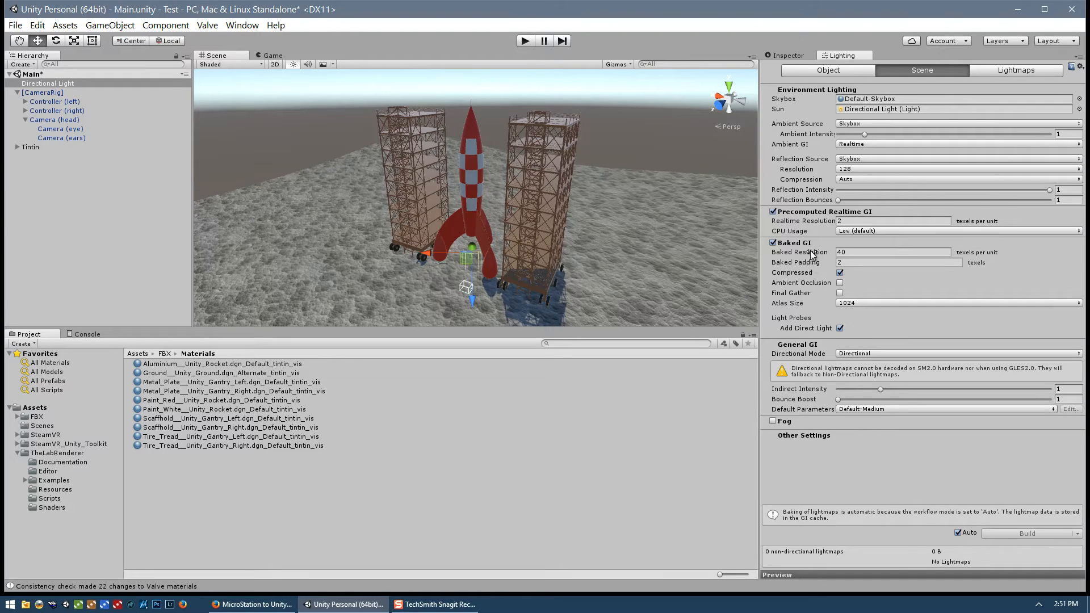
mouse_move(956, 518)
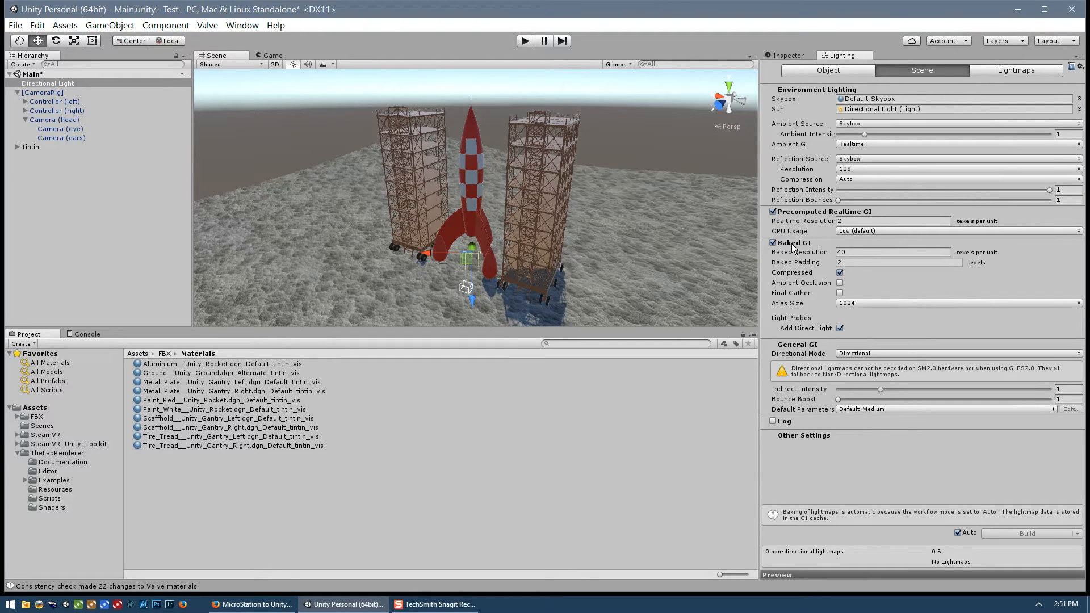
mouse_move(792, 242)
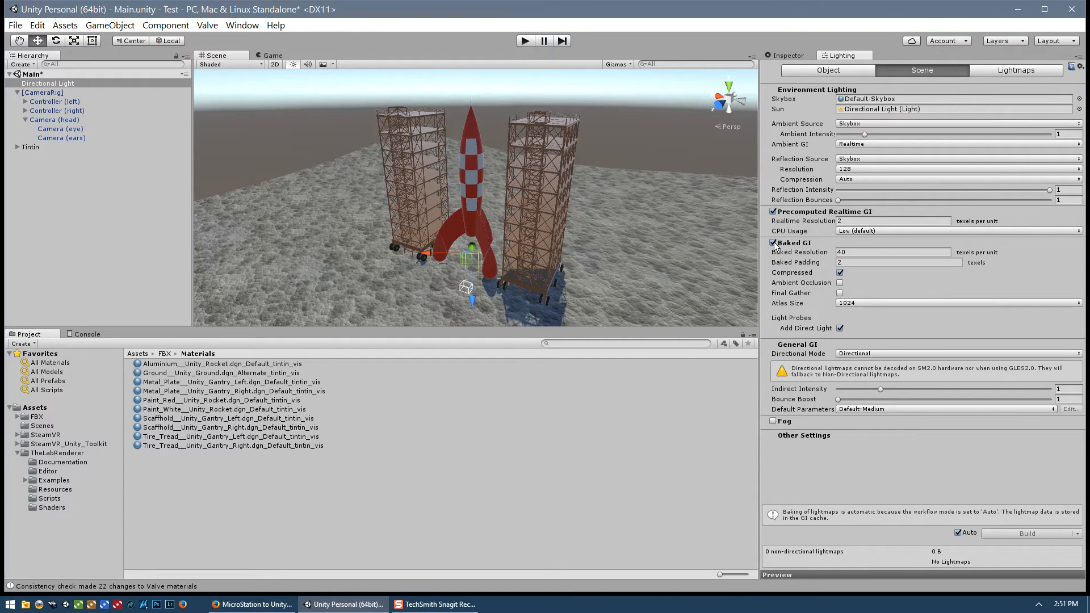
mouse_move(782, 248)
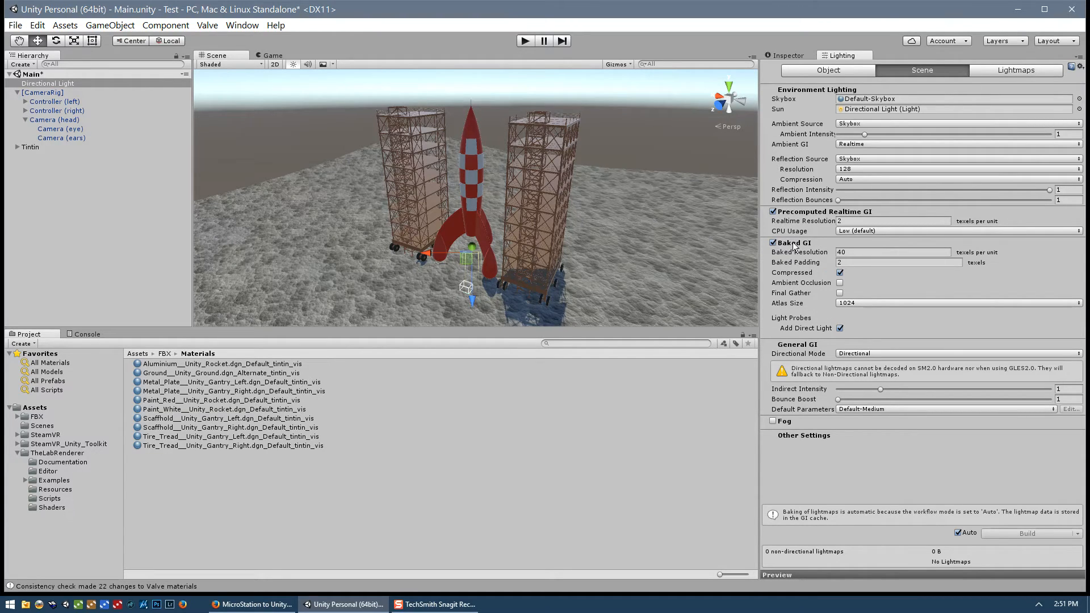
mouse_move(778, 248)
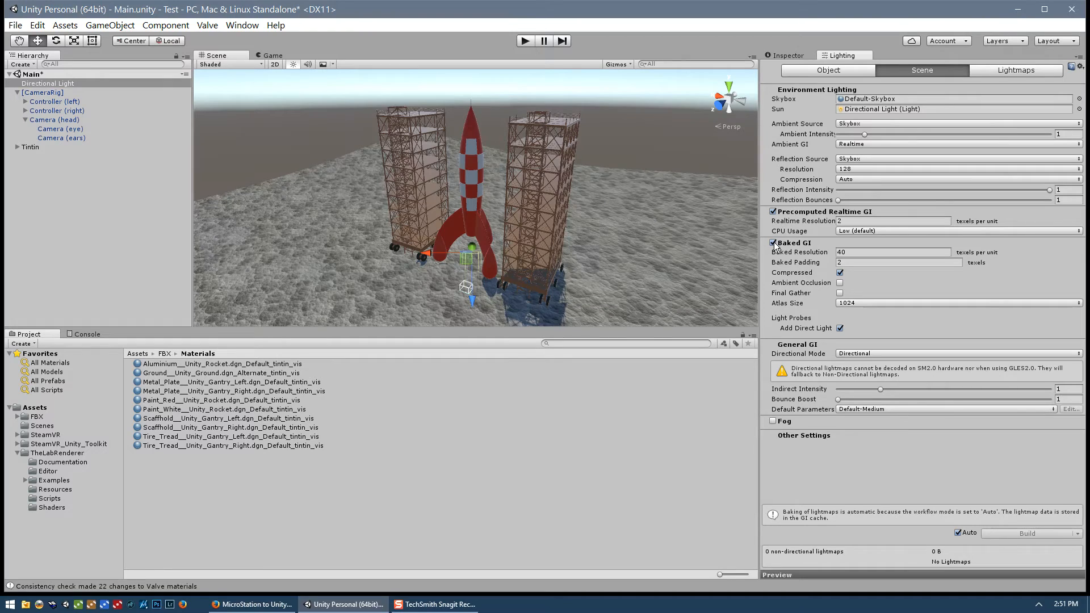
mouse_move(793, 243)
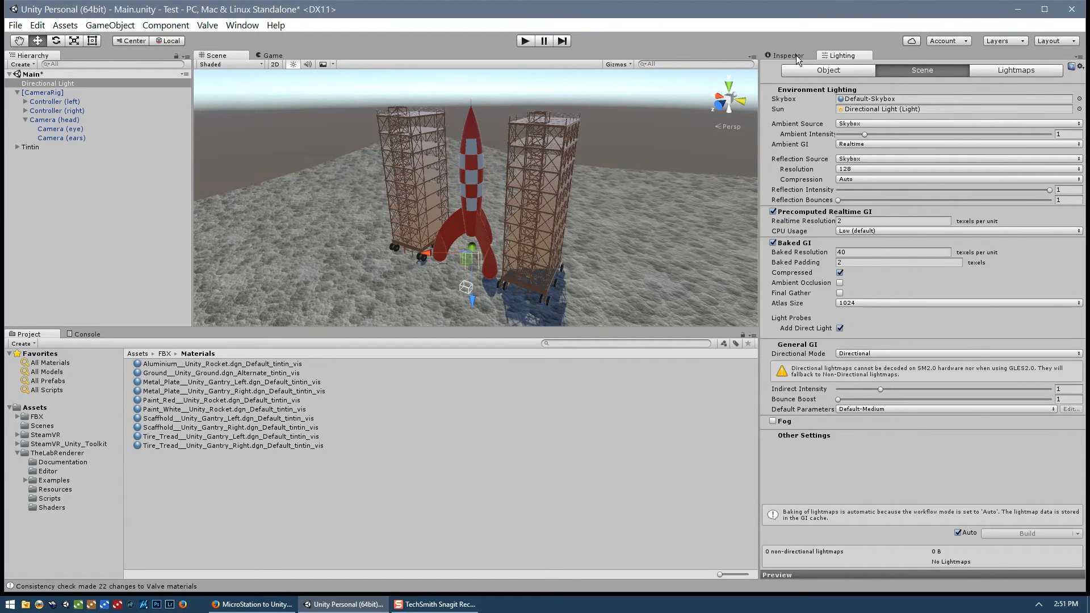
Step: Expand Tintin and inspect Gantry_Left, Tintin and the Valve-shaded Ground object
left_click(49, 83)
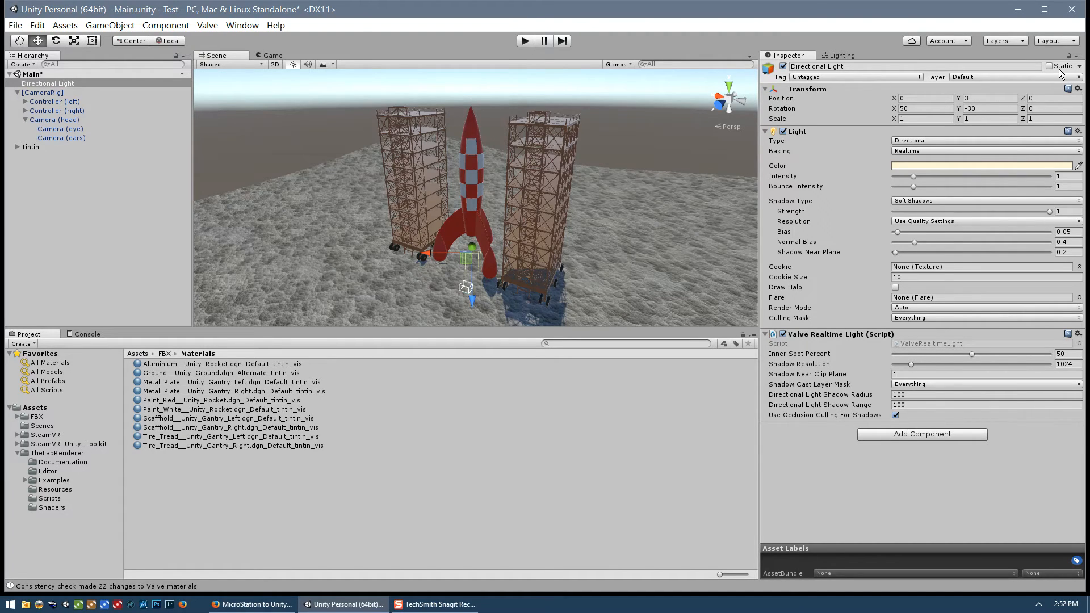
left_click(49, 82)
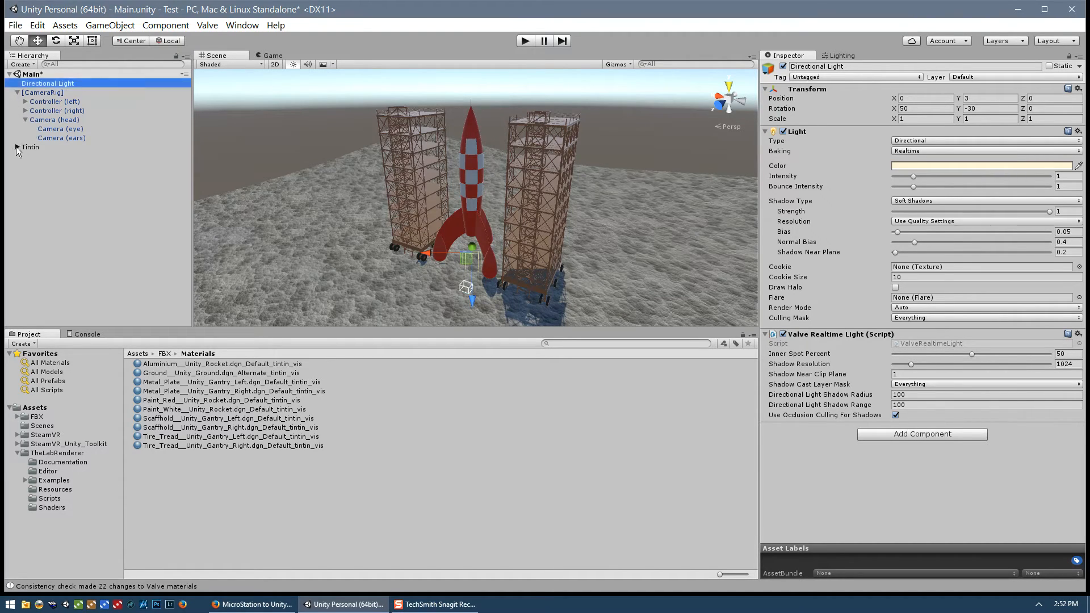
left_click(18, 147)
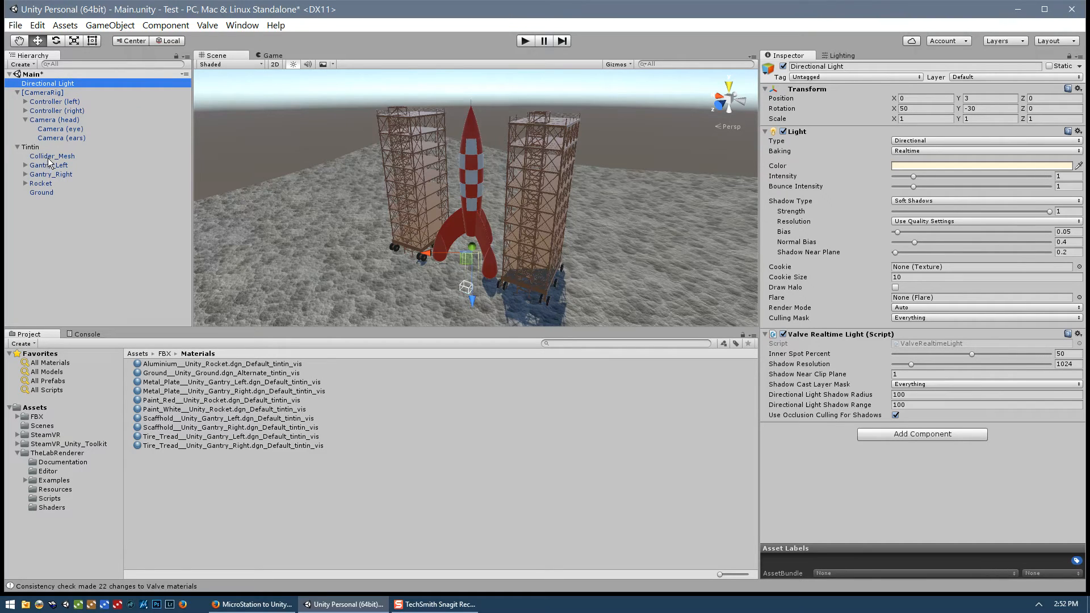
left_click(49, 164)
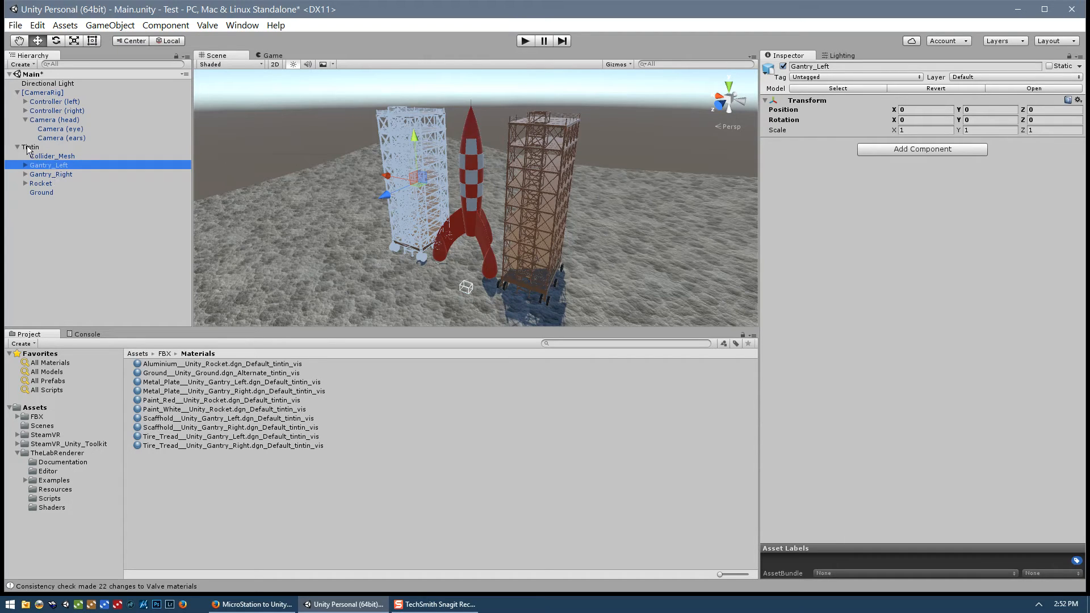
left_click(31, 147)
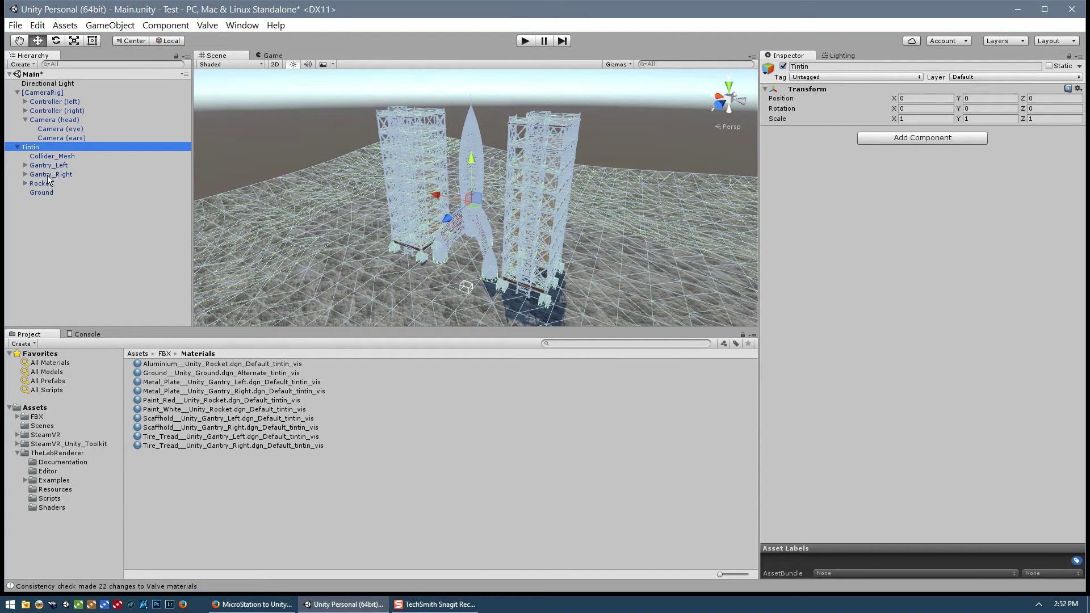
left_click(41, 192)
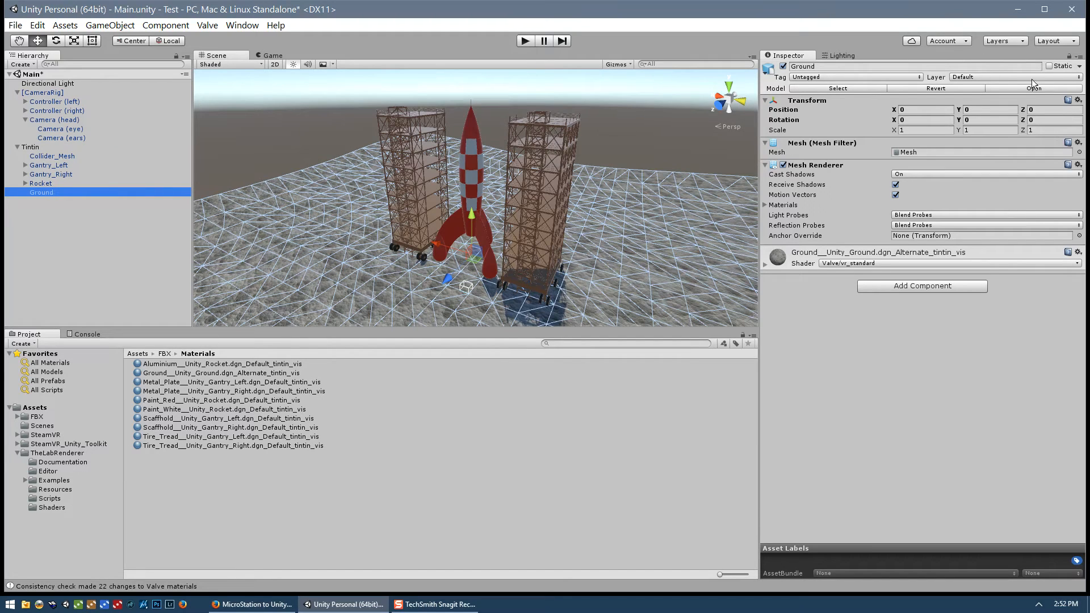
mouse_move(69, 197)
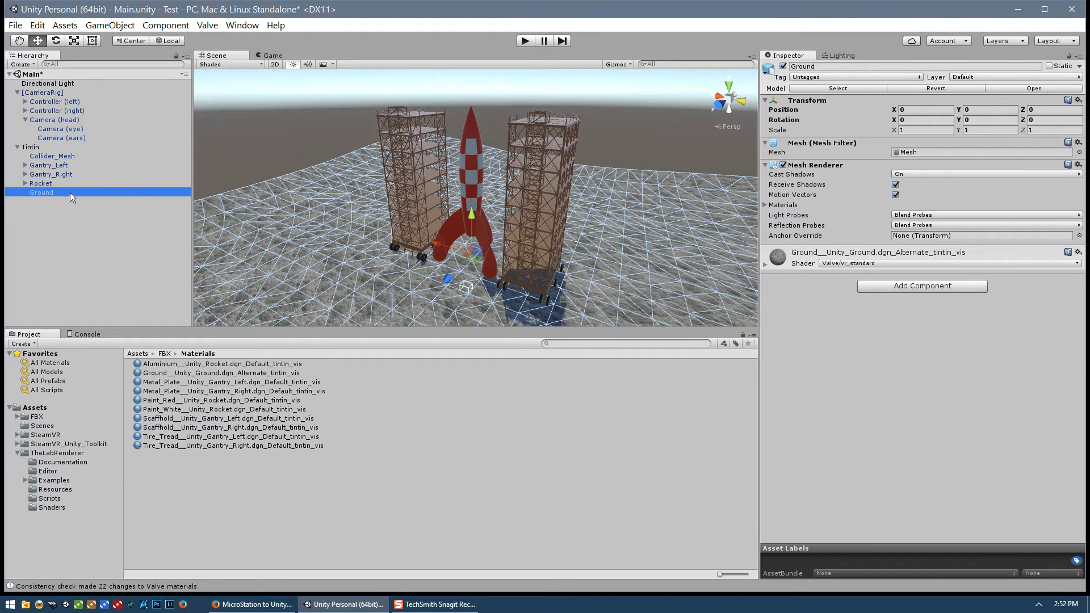
mouse_move(833, 132)
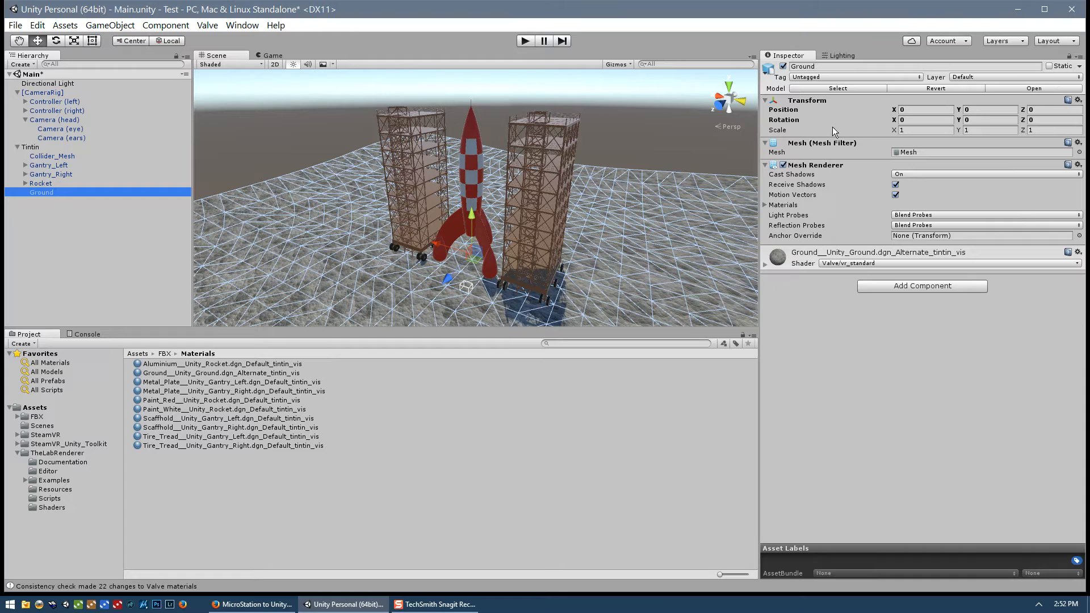
mouse_move(109, 164)
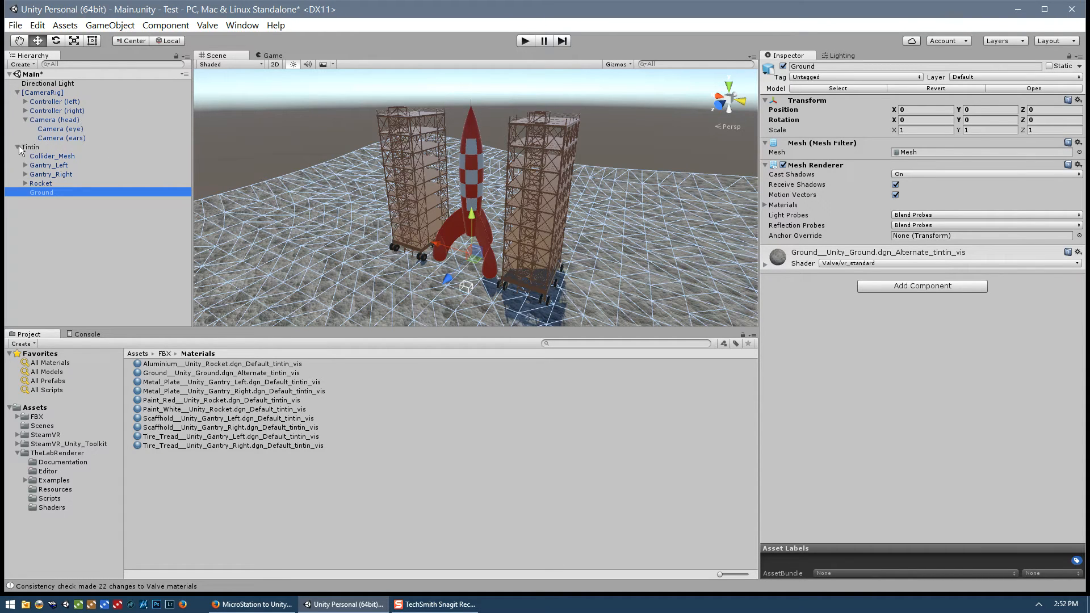
Step: Collapse Tintin, uncheck Baked GI, and reselect the Directional Light
left_click(842, 55)
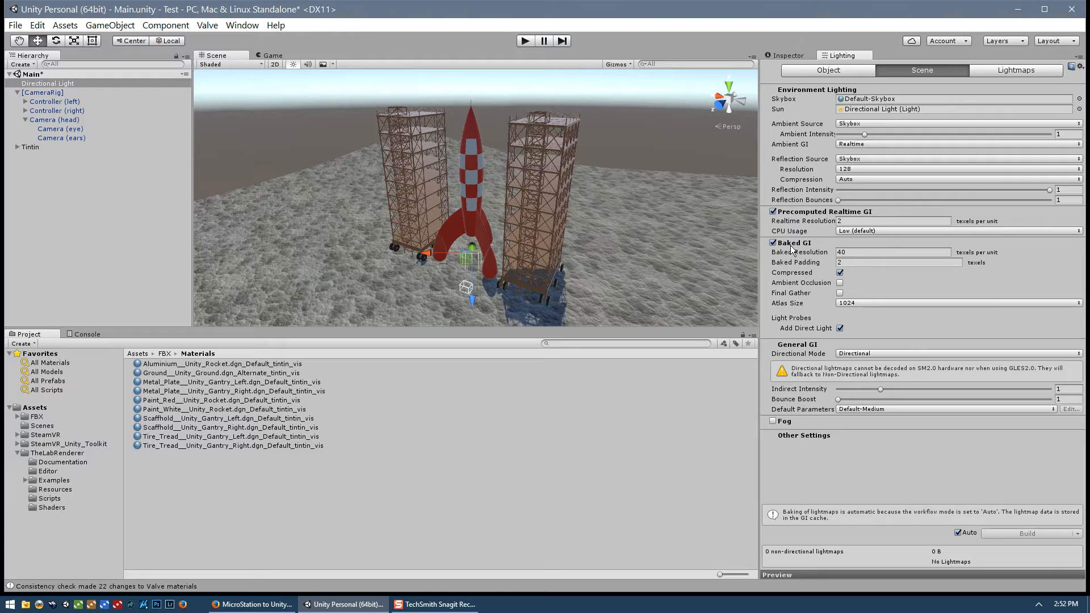
mouse_move(800, 283)
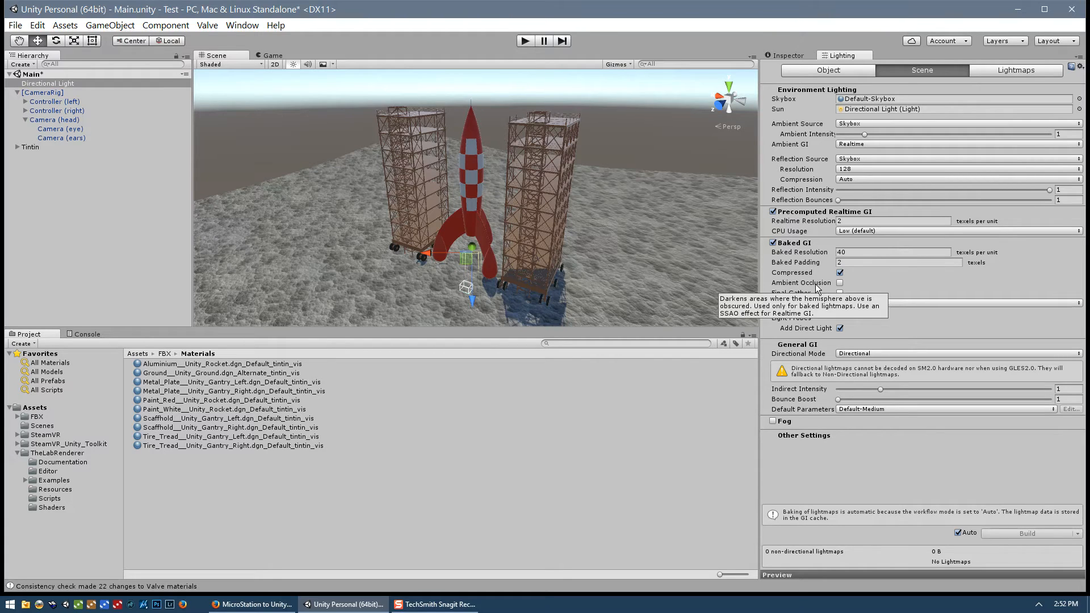
mouse_move(575, 194)
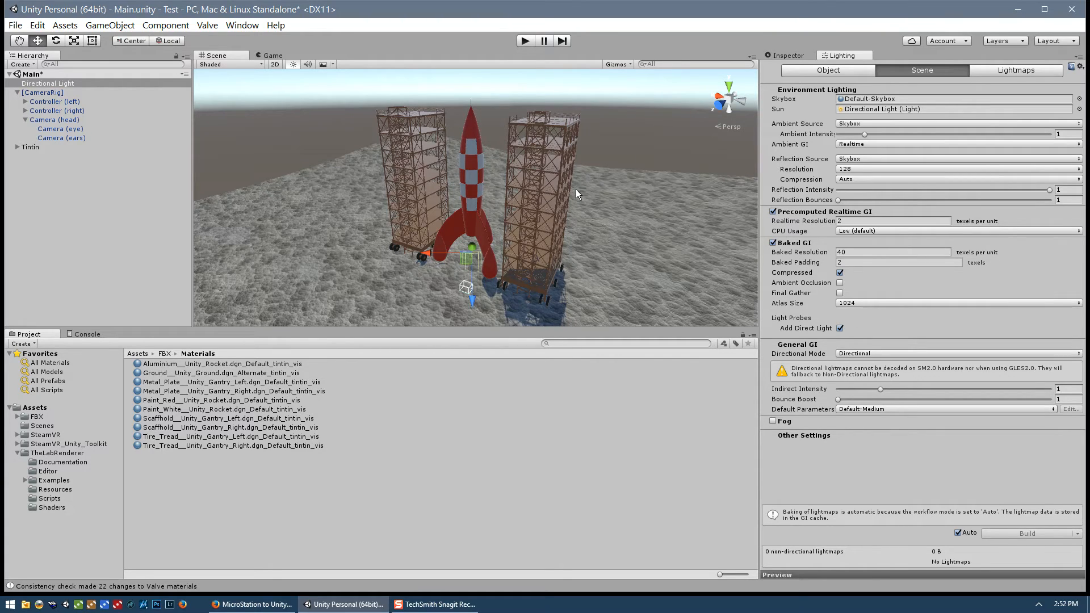
mouse_move(549, 205)
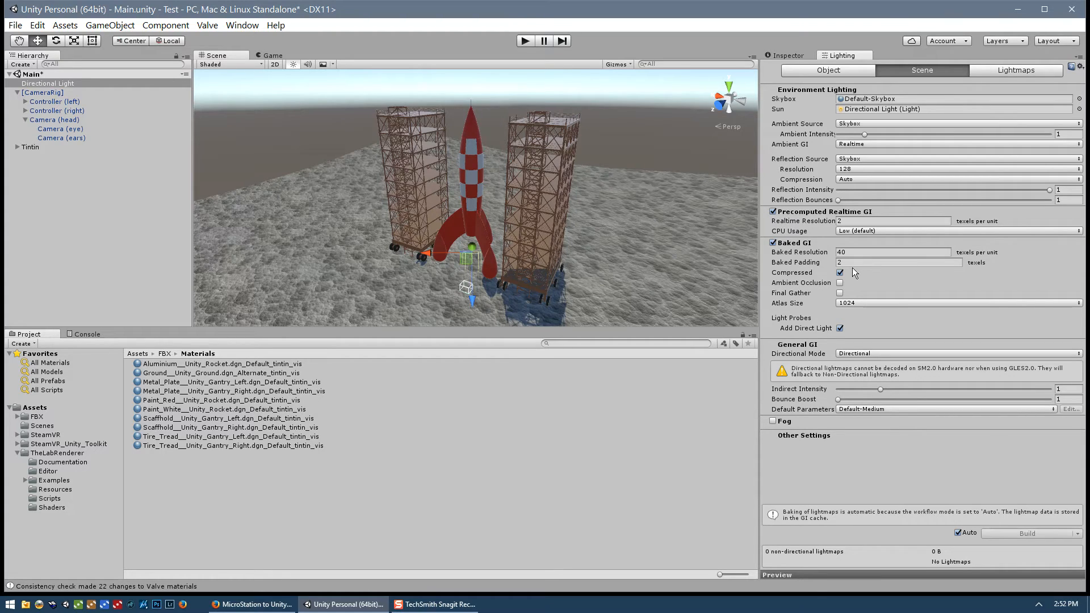
mouse_move(754, 227)
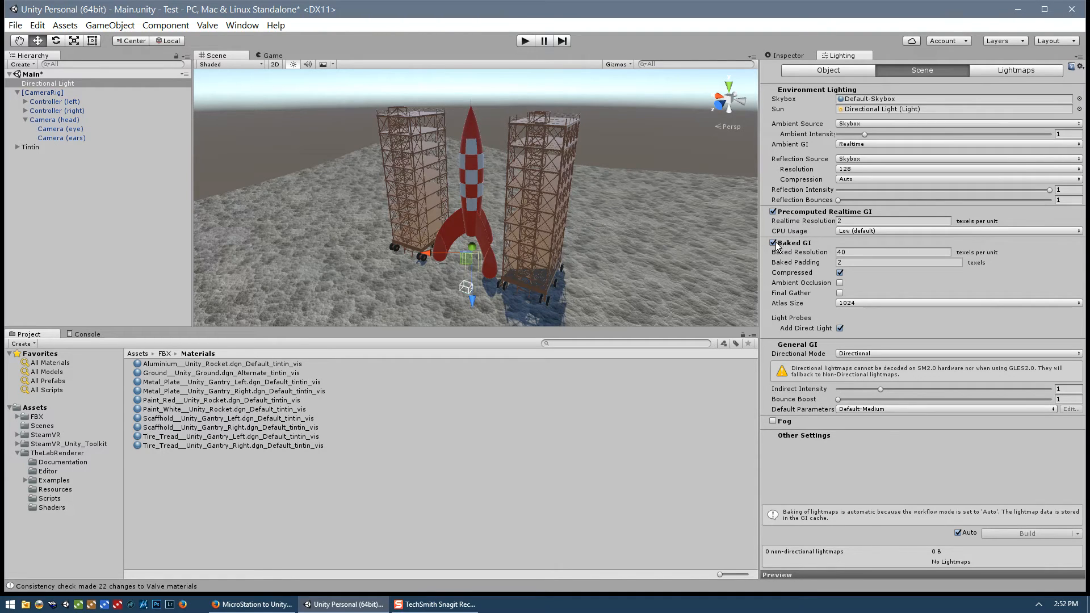
left_click(773, 242)
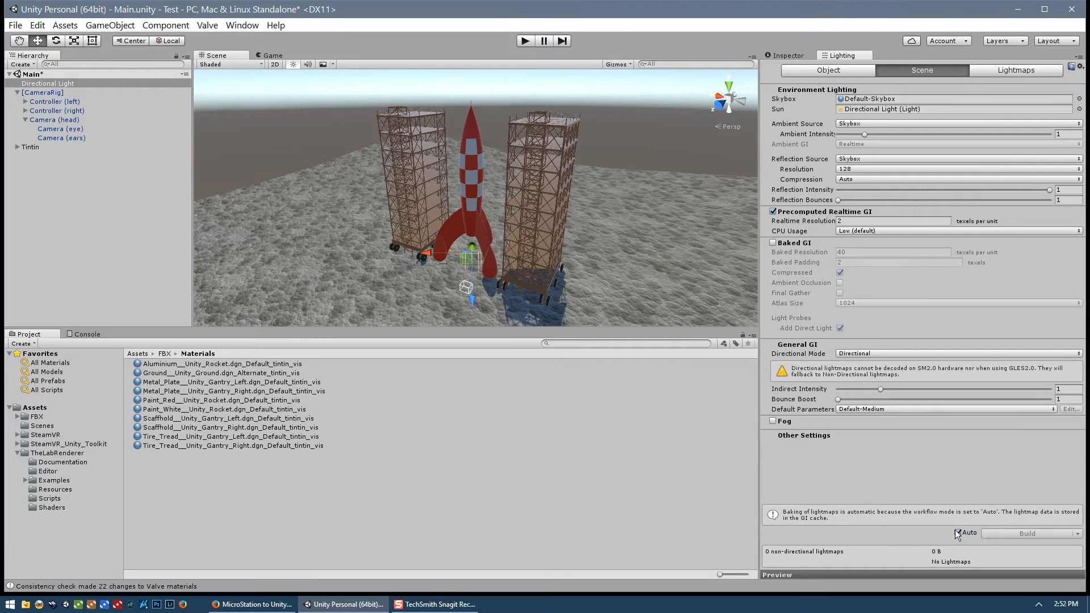
mouse_move(959, 533)
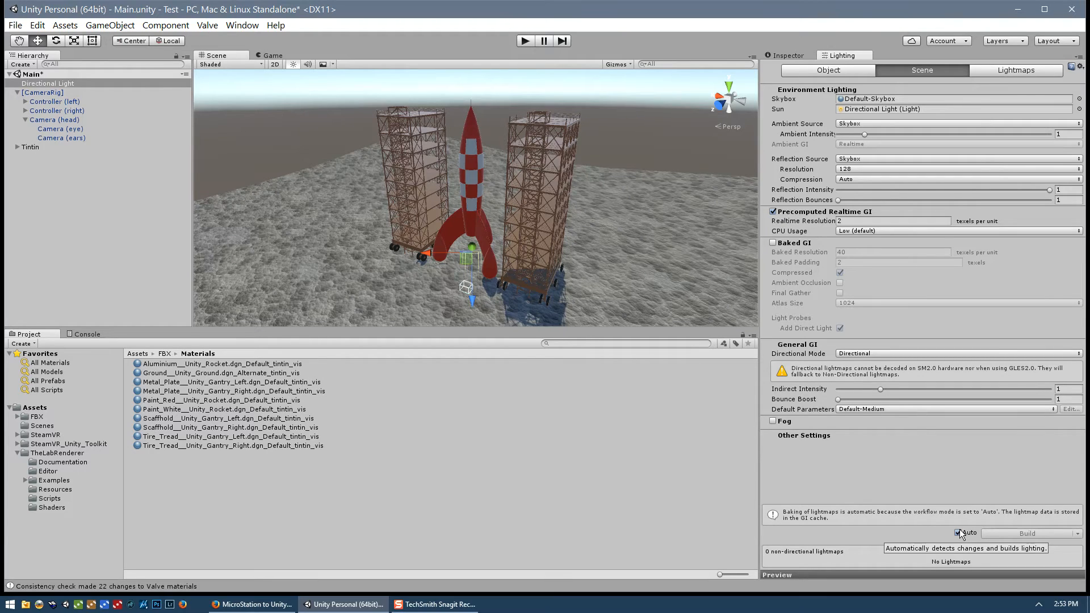
mouse_move(700, 149)
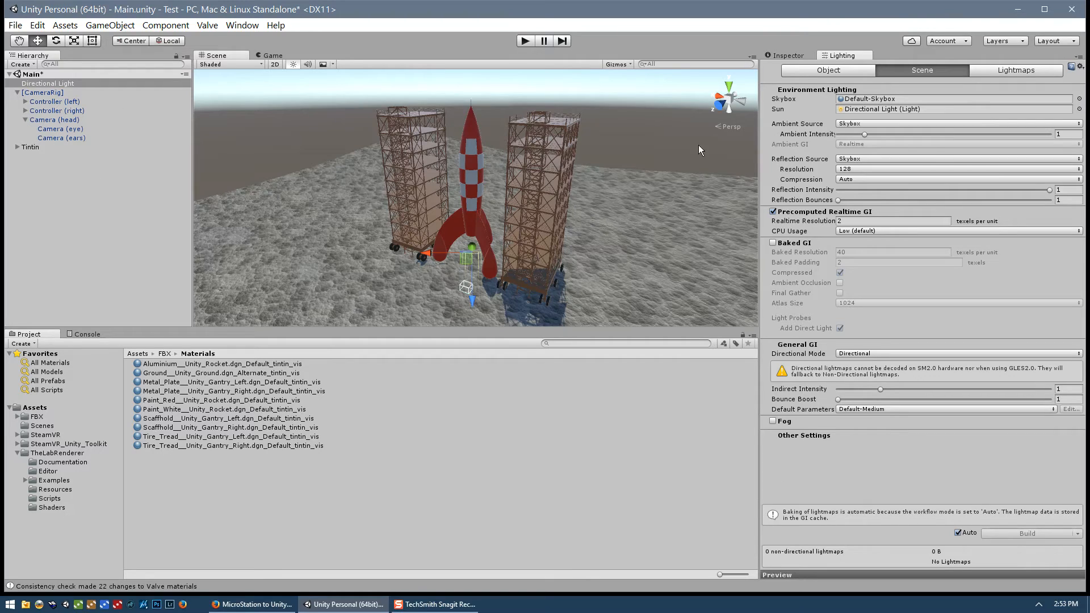
mouse_move(783, 57)
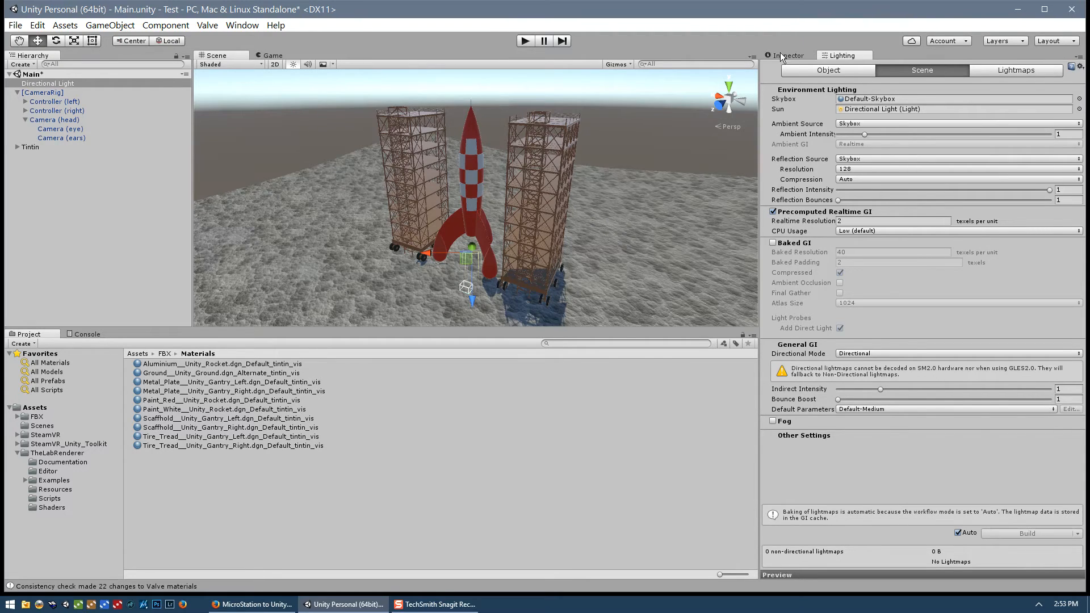
left_click(49, 83)
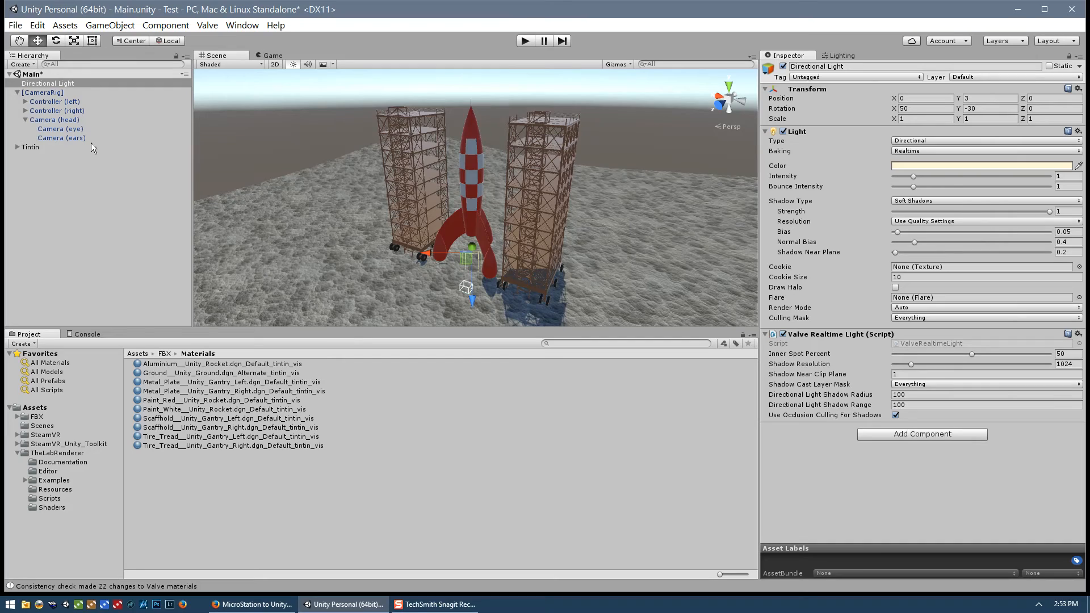
mouse_move(482, 254)
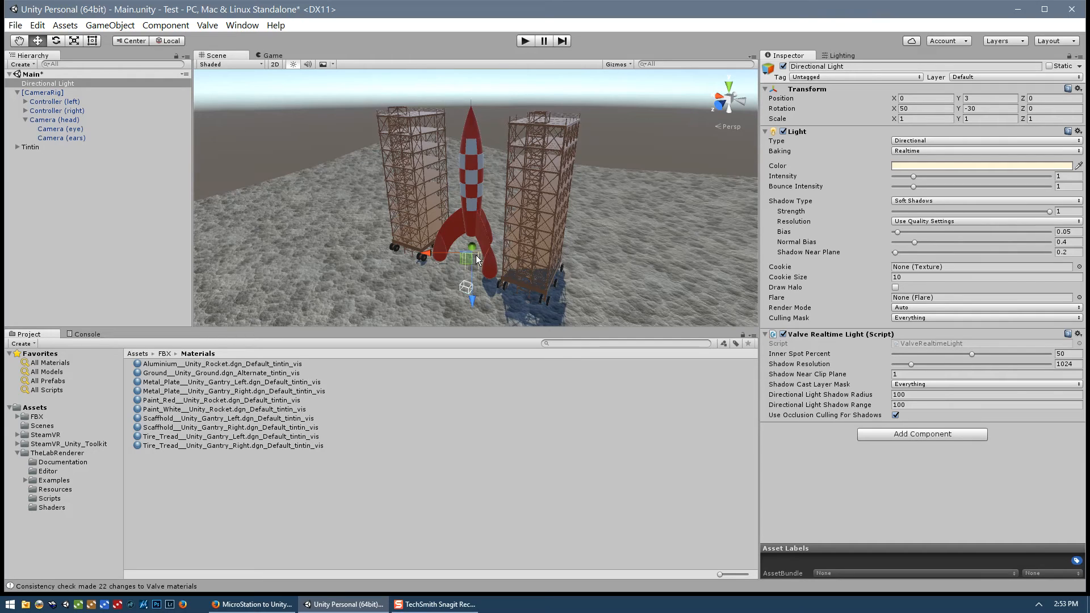
mouse_move(498, 261)
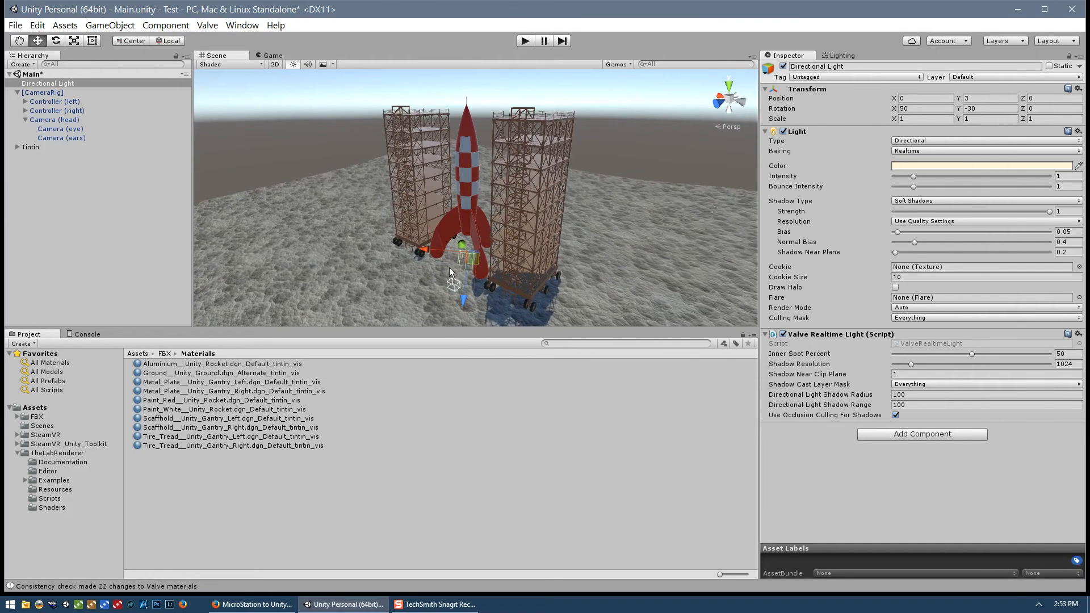
mouse_move(467, 260)
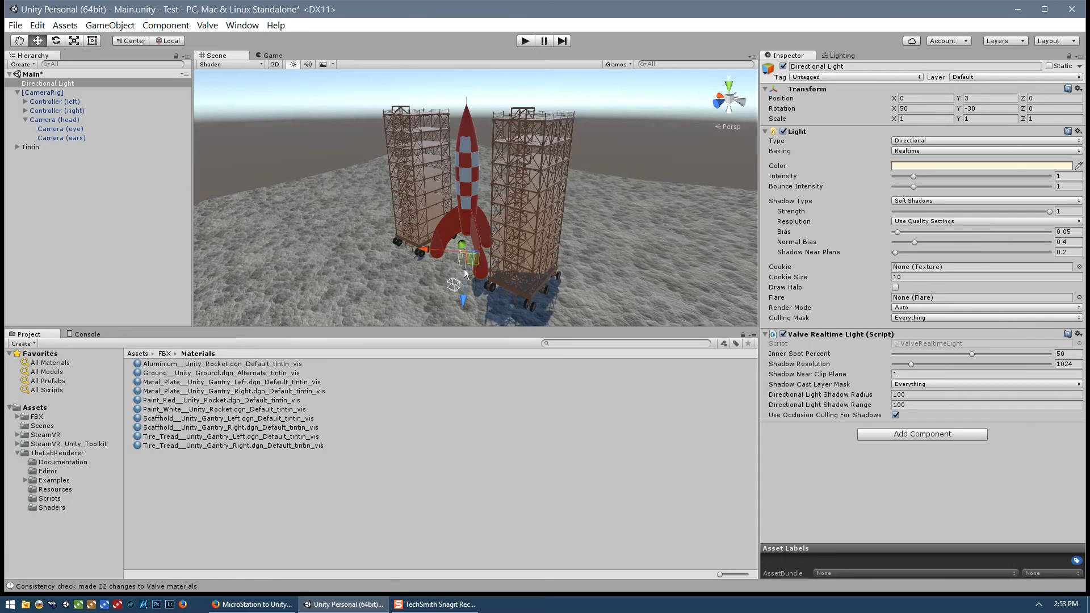
mouse_move(445, 262)
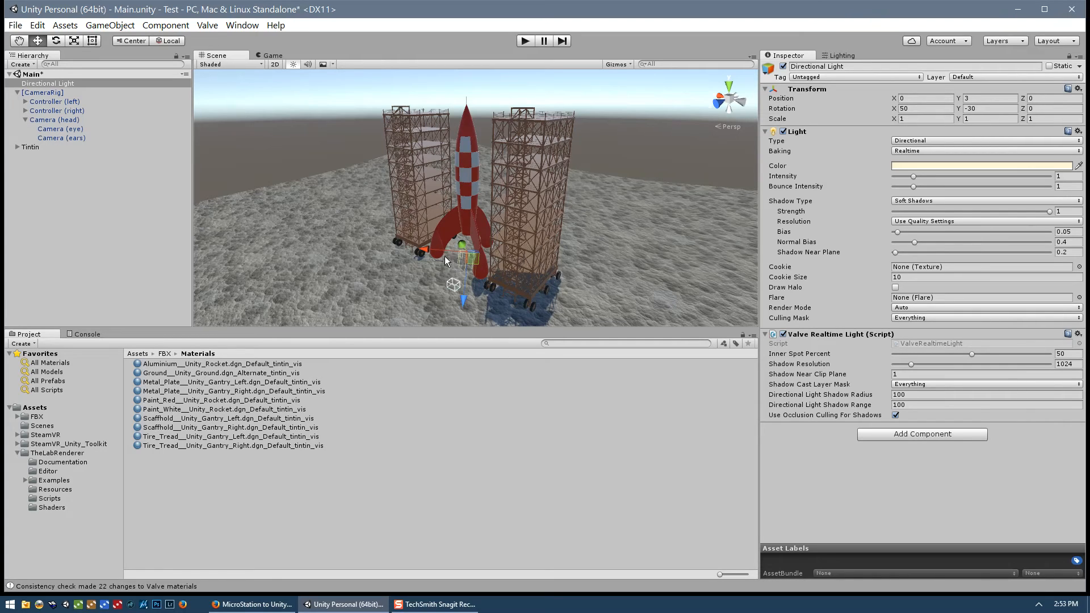
mouse_move(464, 263)
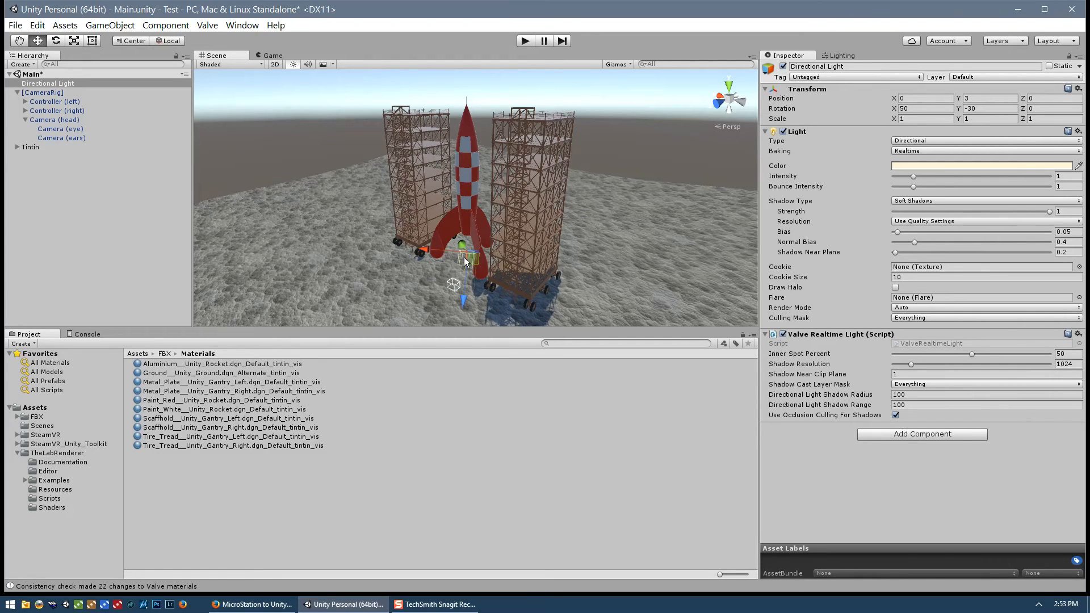
mouse_move(469, 270)
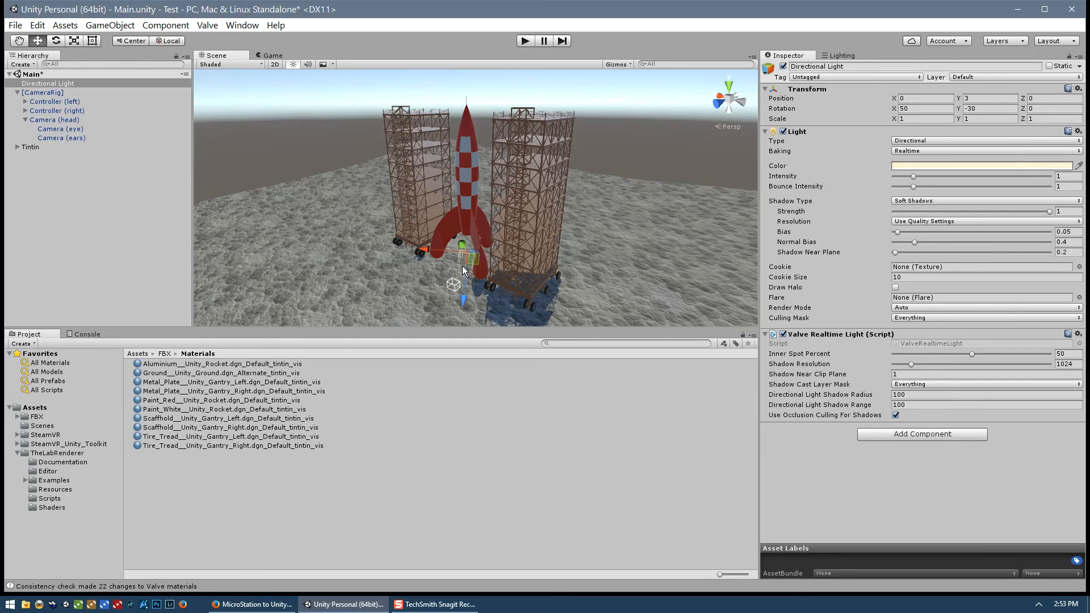
mouse_move(87, 409)
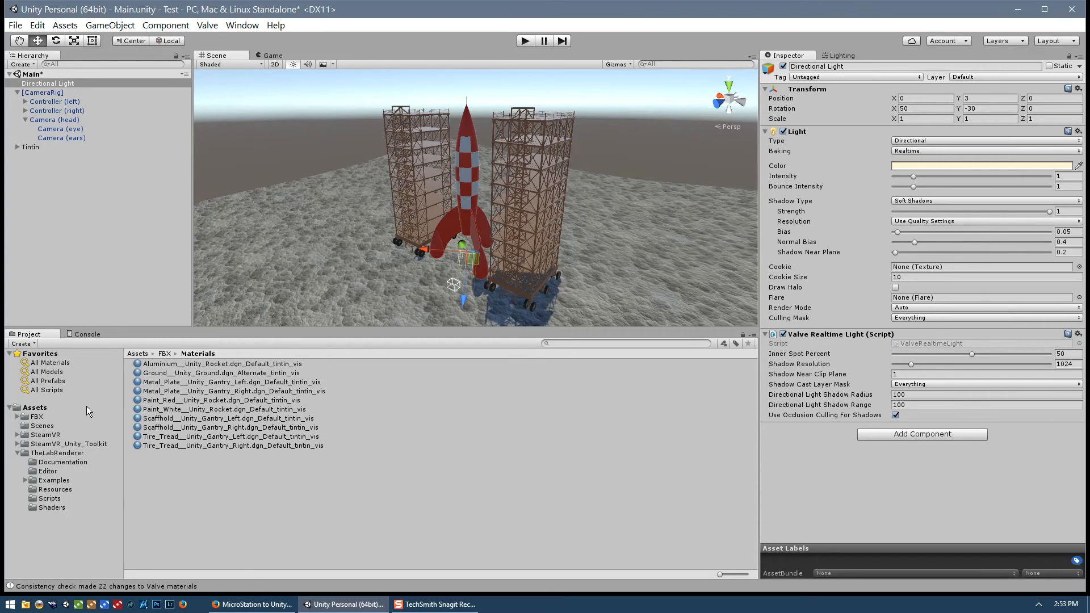
mouse_move(470, 256)
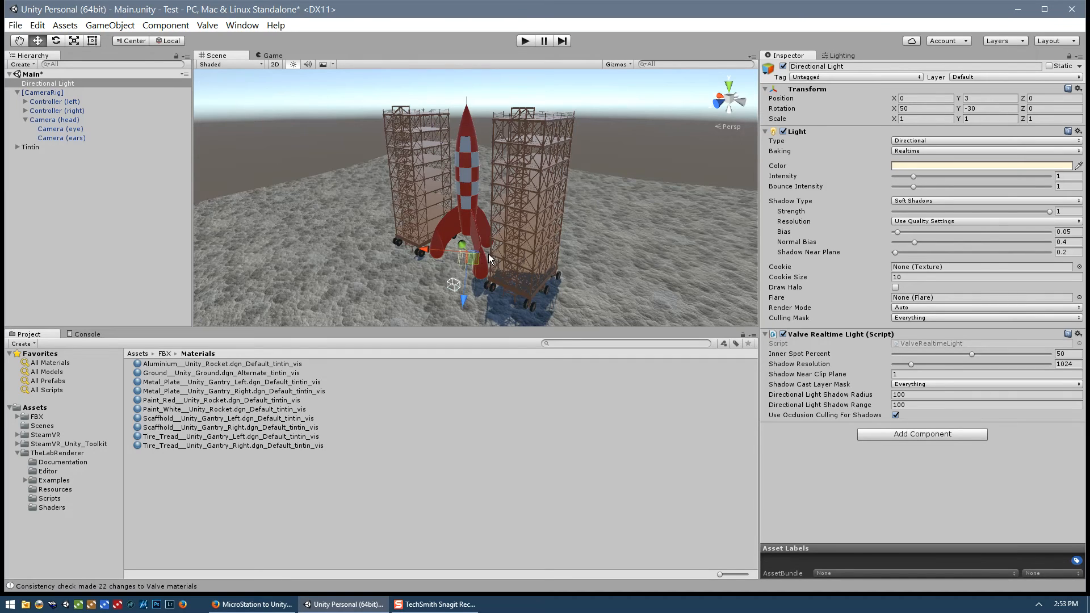
mouse_move(465, 299)
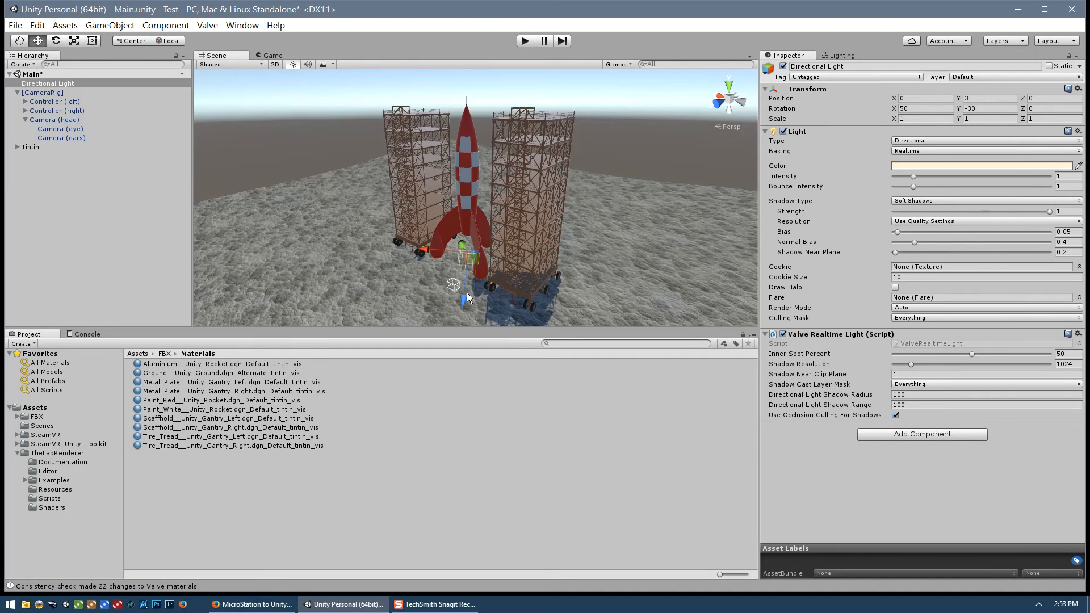
mouse_move(515, 279)
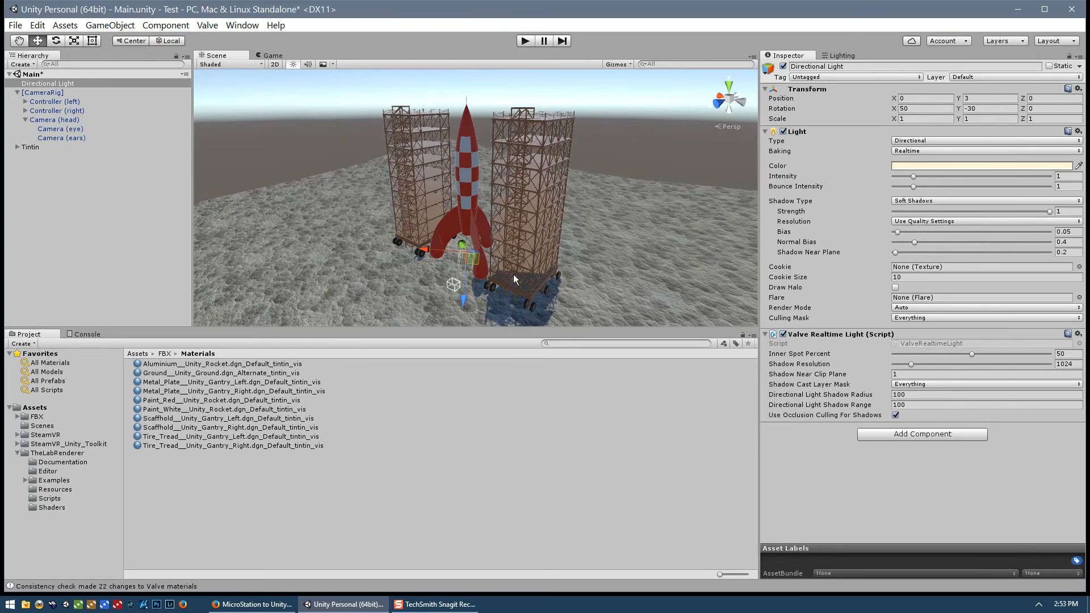
mouse_move(470, 256)
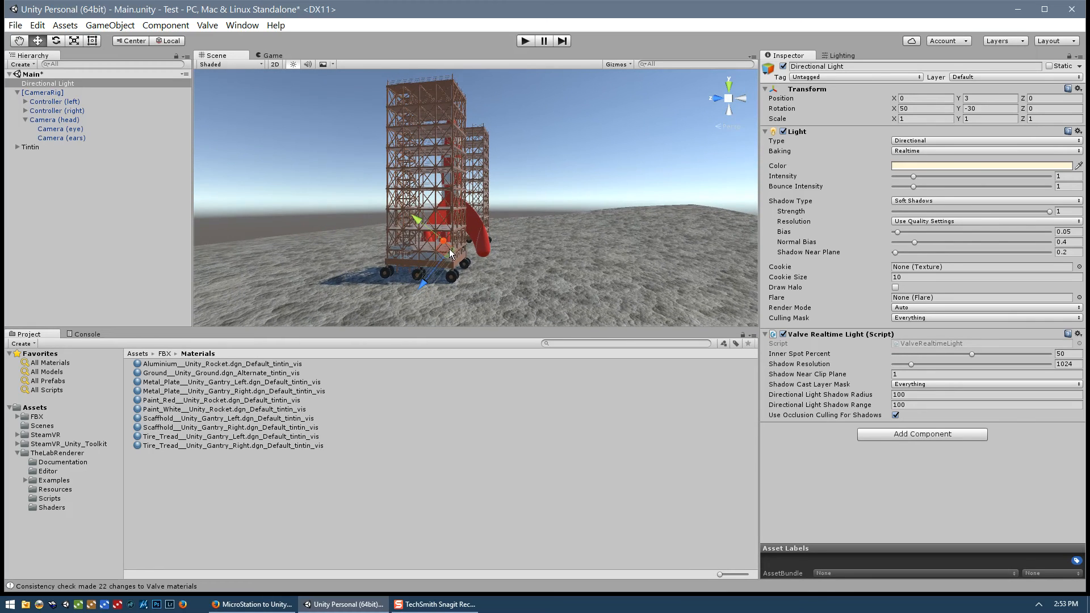
mouse_move(443, 245)
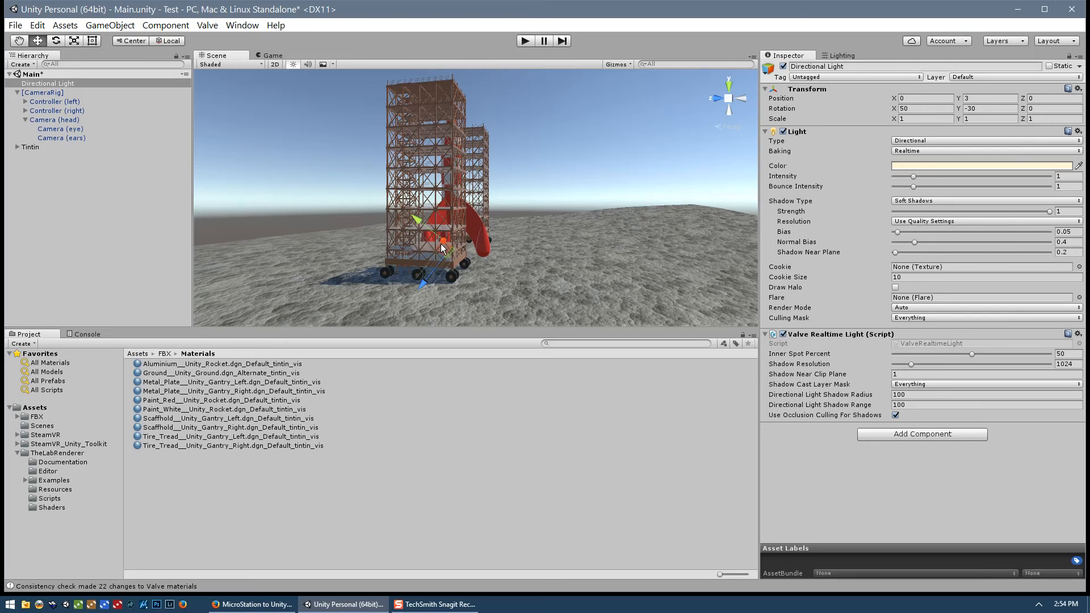
mouse_move(355, 244)
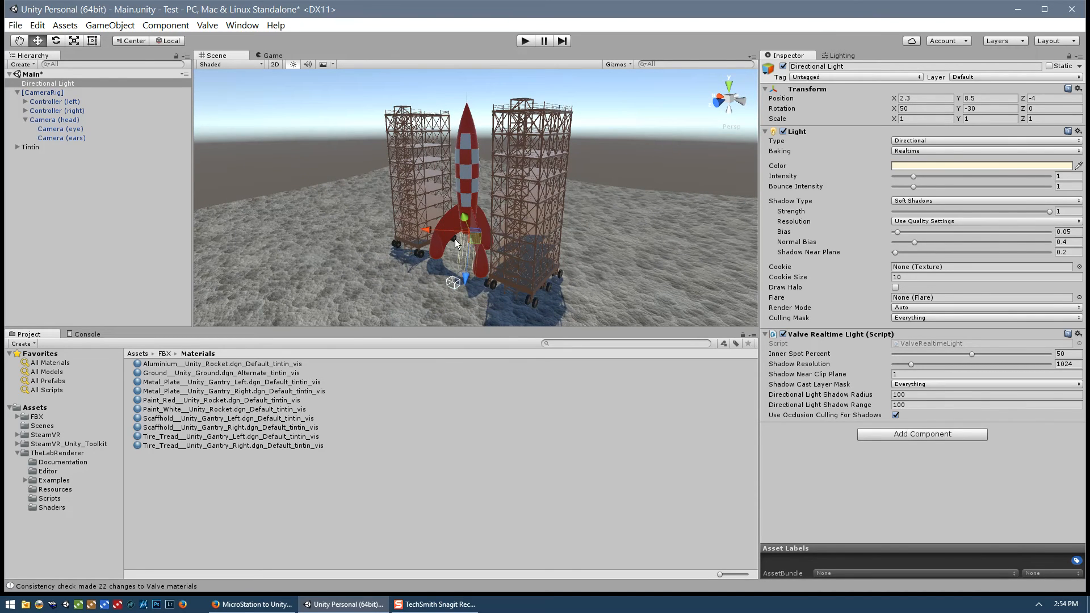
mouse_move(471, 241)
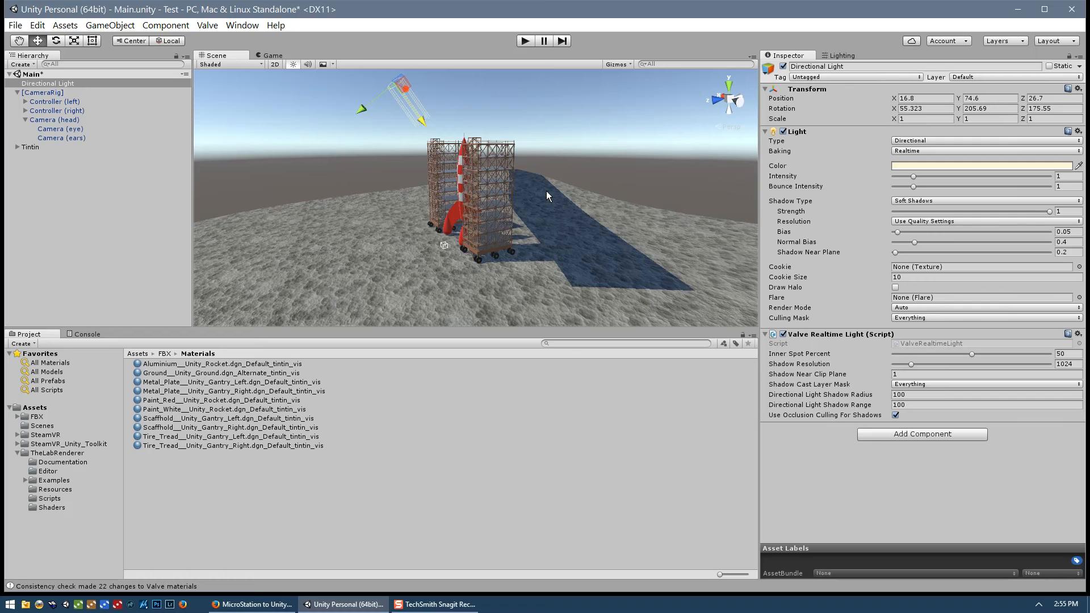
mouse_move(371, 199)
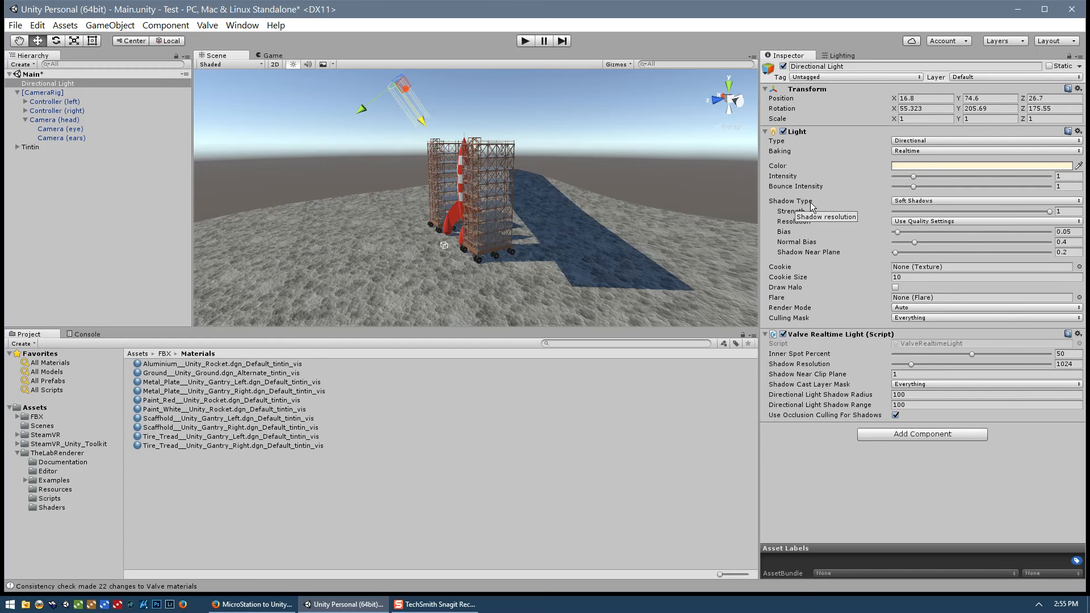
Step: Set the Directional Light's shadow resolution to Very High Resolution
left_click(984, 221)
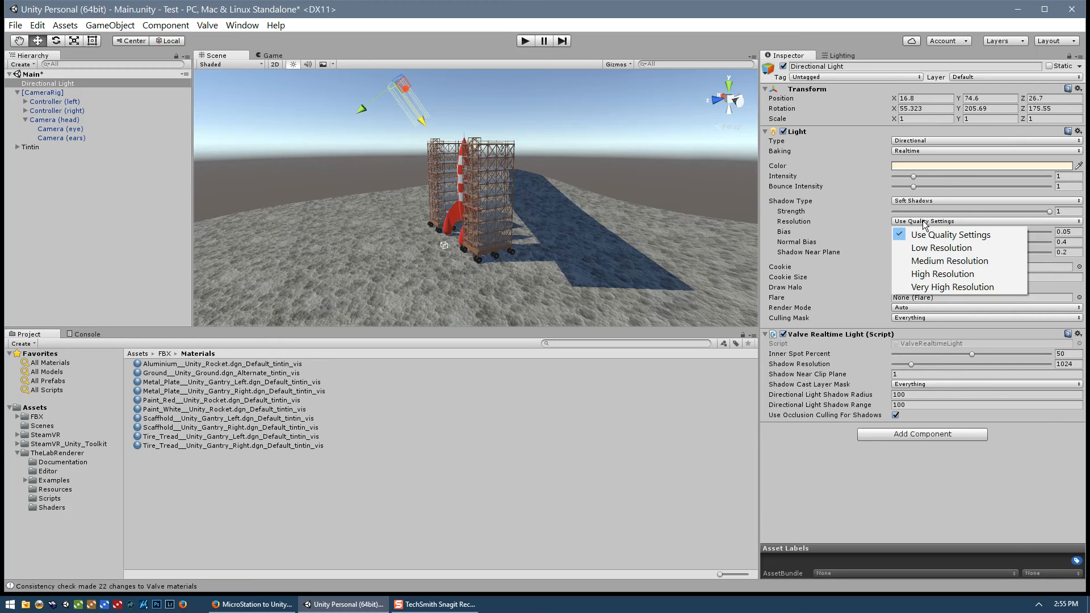
left_click(951, 288)
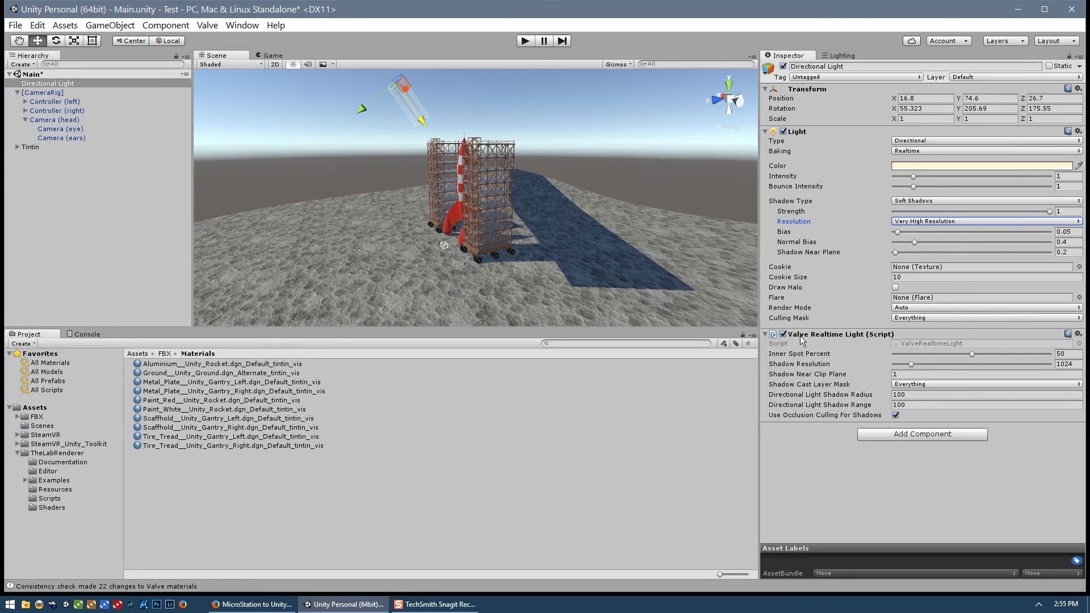
mouse_move(911, 372)
type("8192")
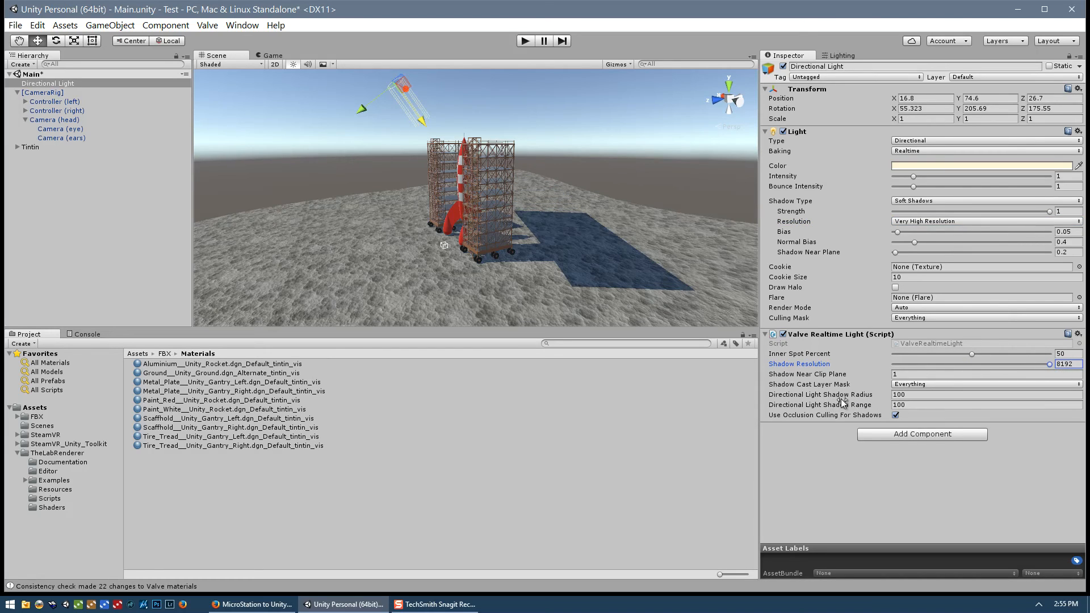
mouse_move(612, 290)
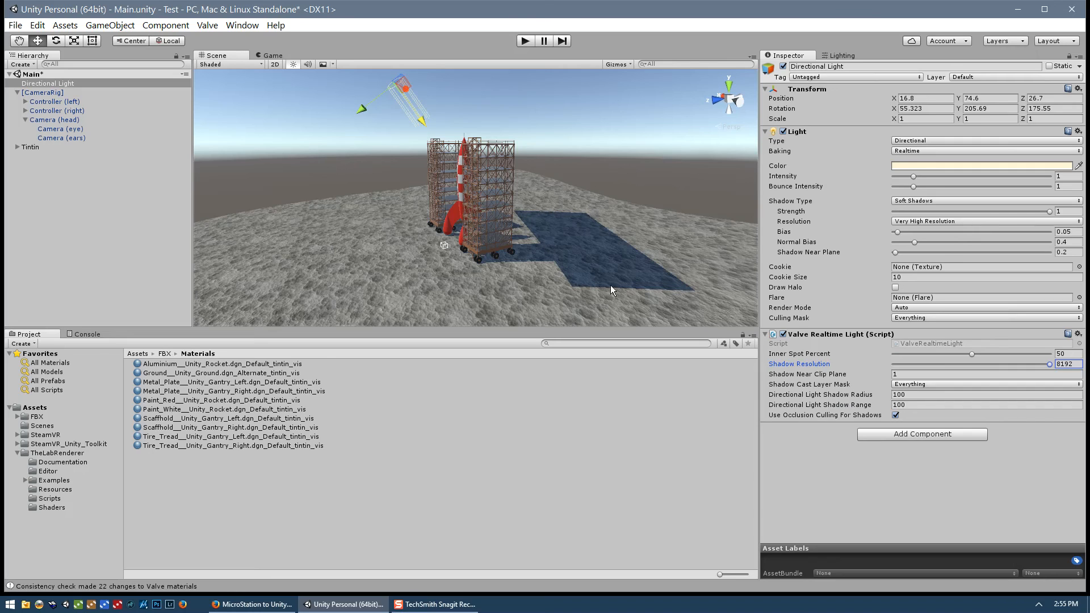
mouse_move(633, 288)
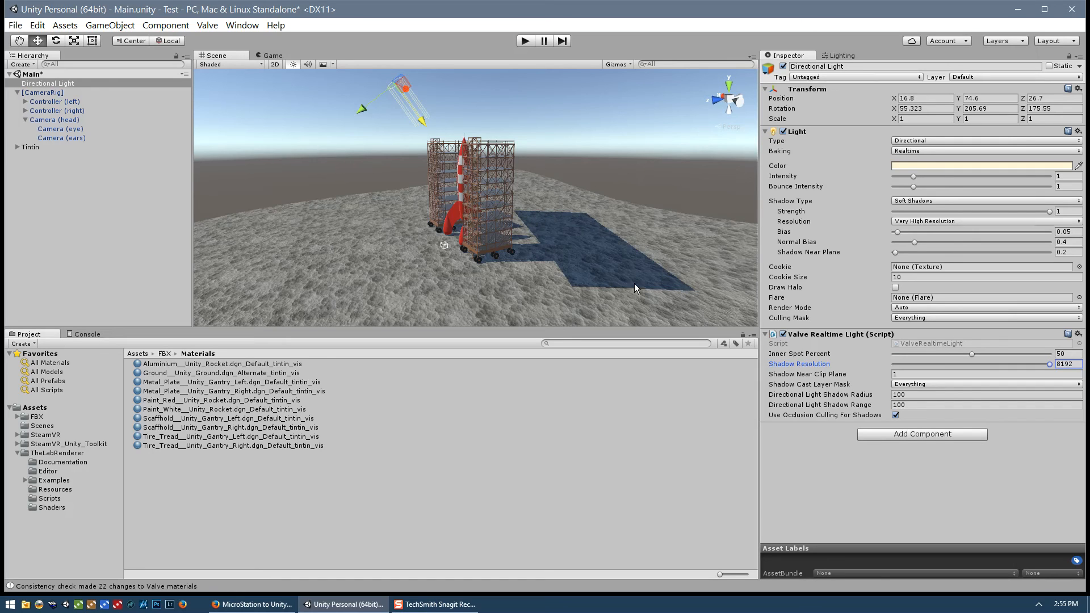
mouse_move(857, 396)
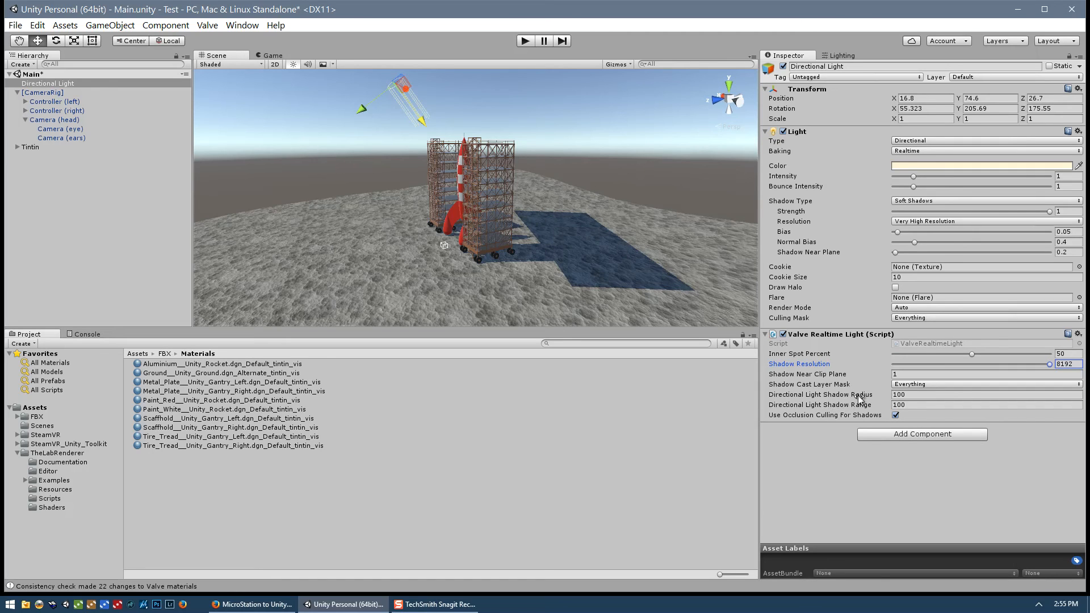
mouse_move(854, 399)
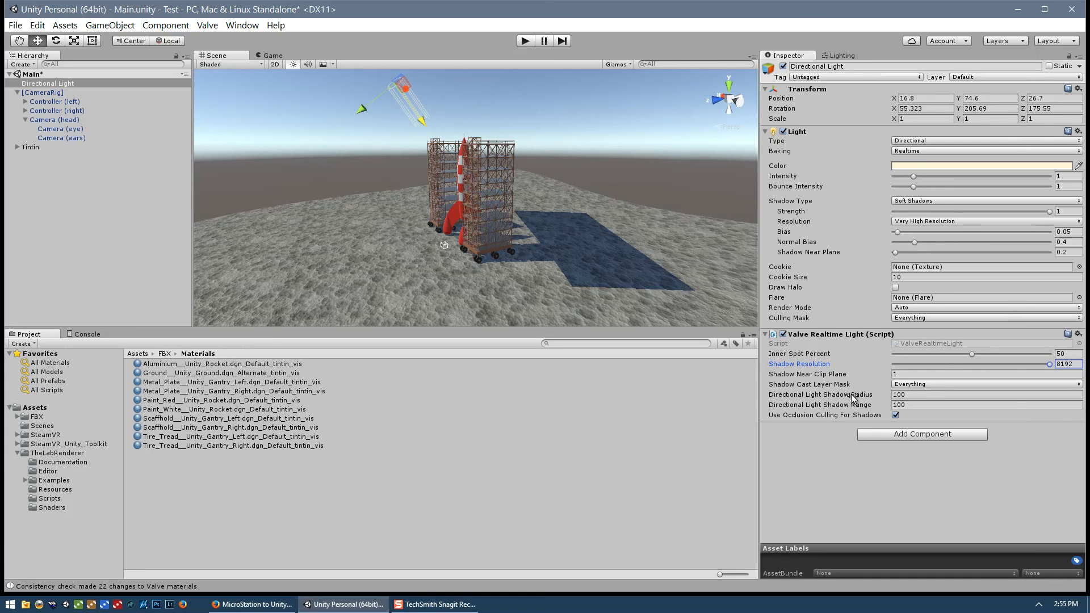
mouse_move(855, 405)
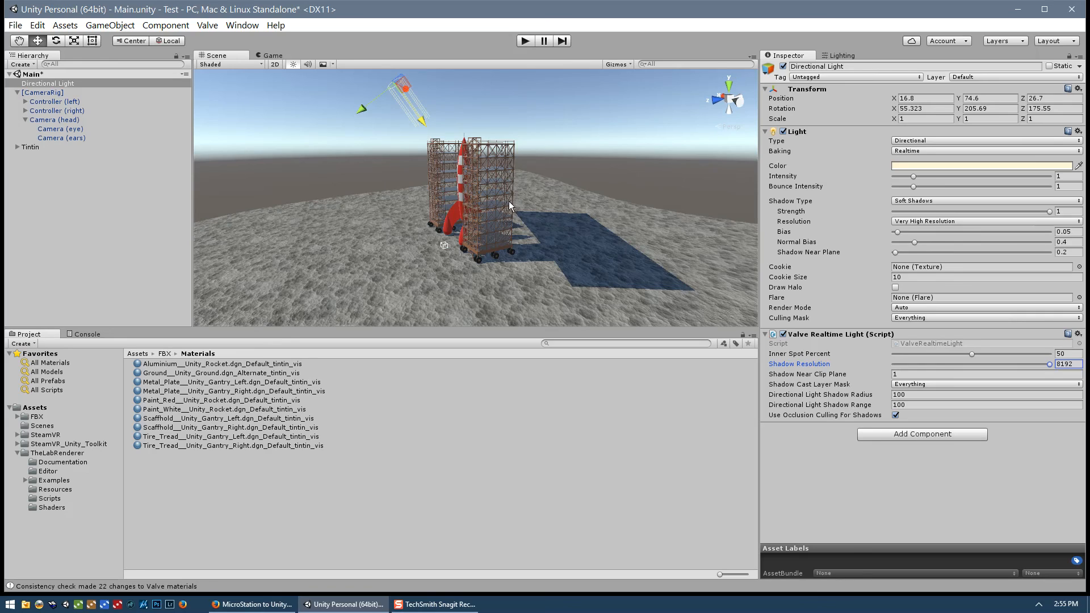
mouse_move(617, 250)
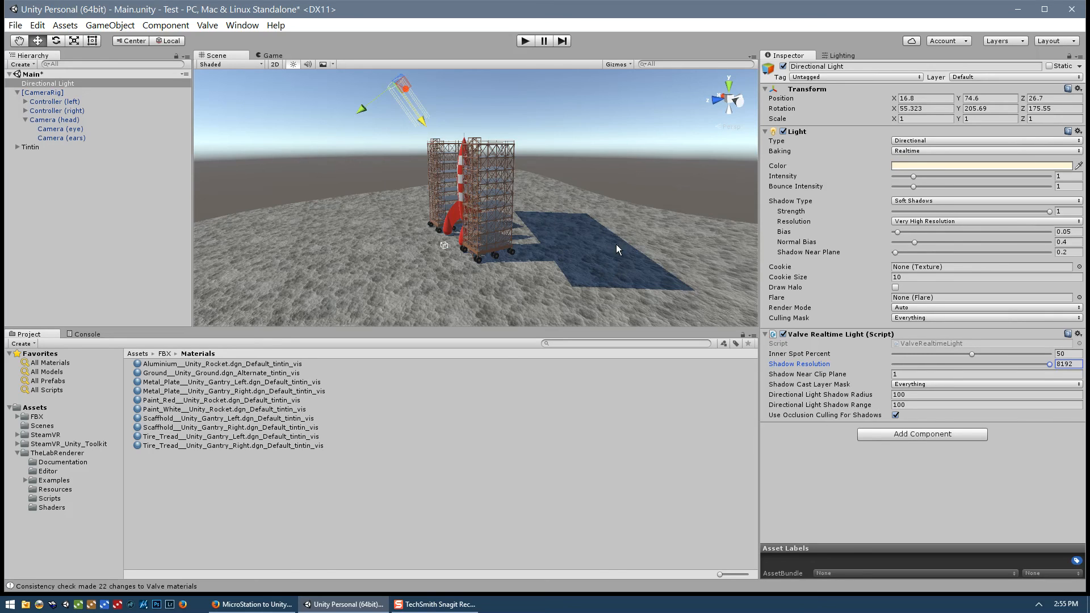
mouse_move(372, 103)
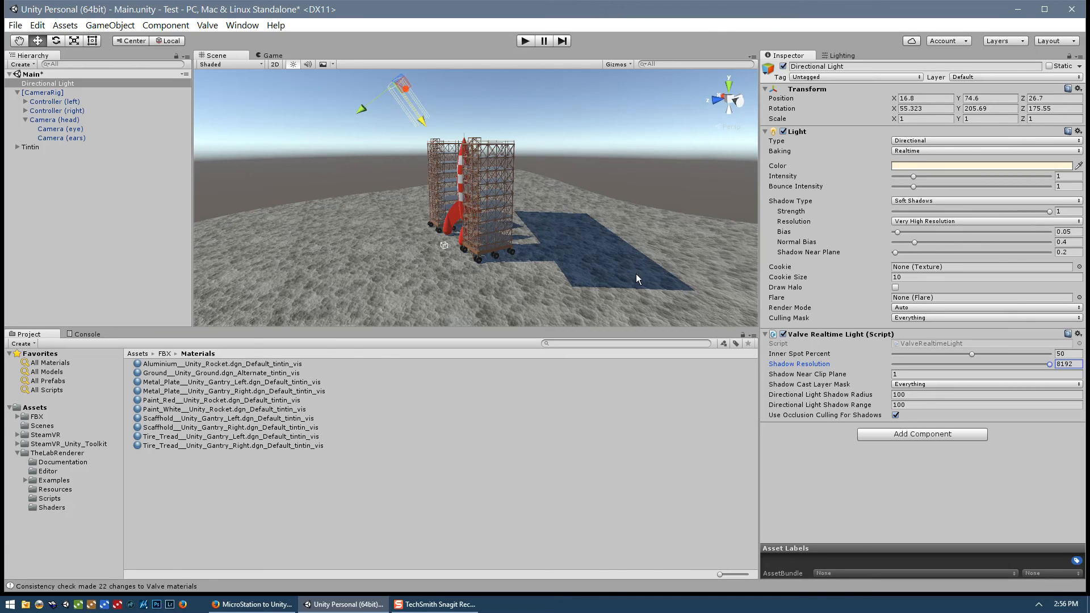
mouse_move(878, 410)
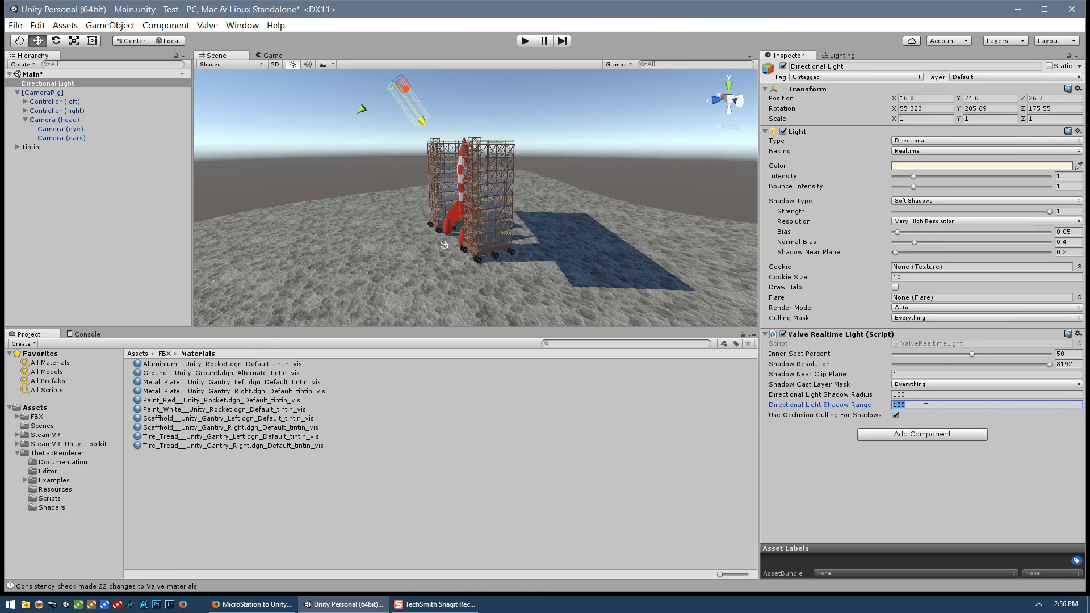
Step: Enter 200 for the Valve Realtime Light's directional shadow range and radius
type("200")
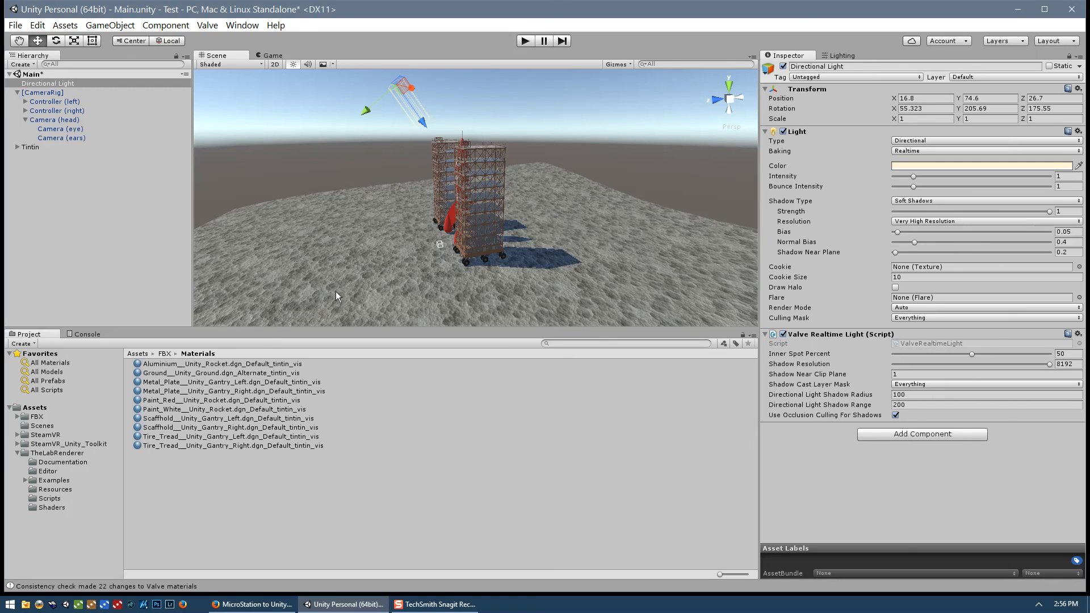
mouse_move(718, 366)
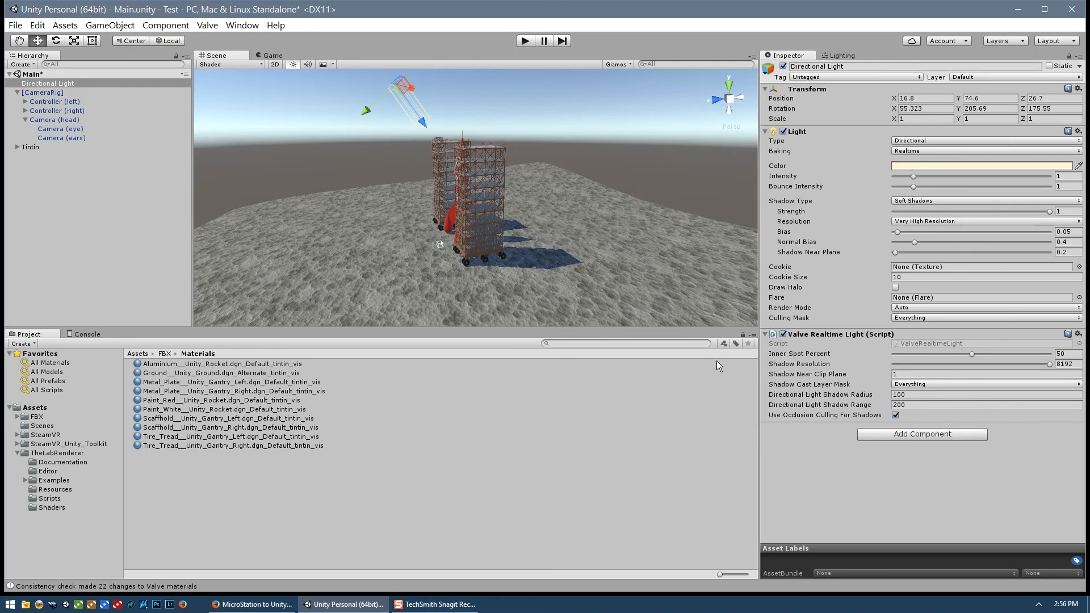
mouse_move(310, 271)
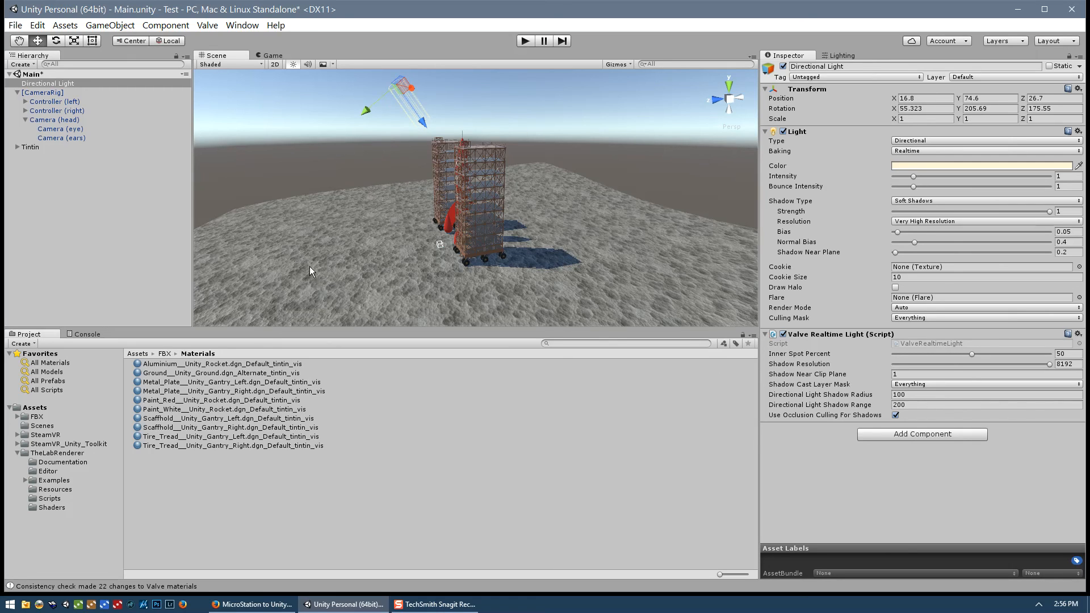
mouse_move(264, 244)
type("200")
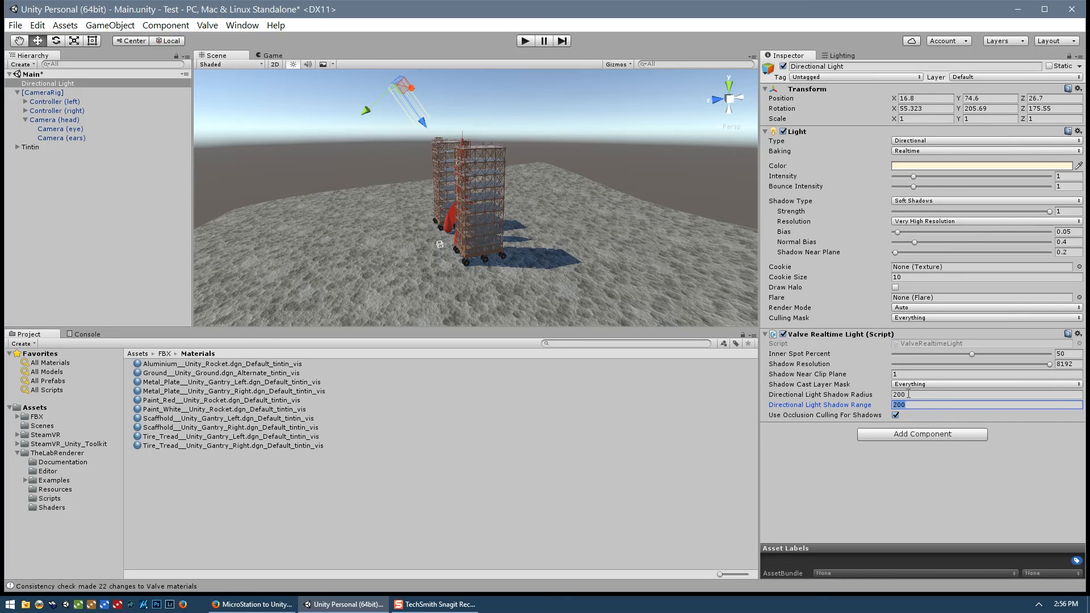
mouse_move(846, 407)
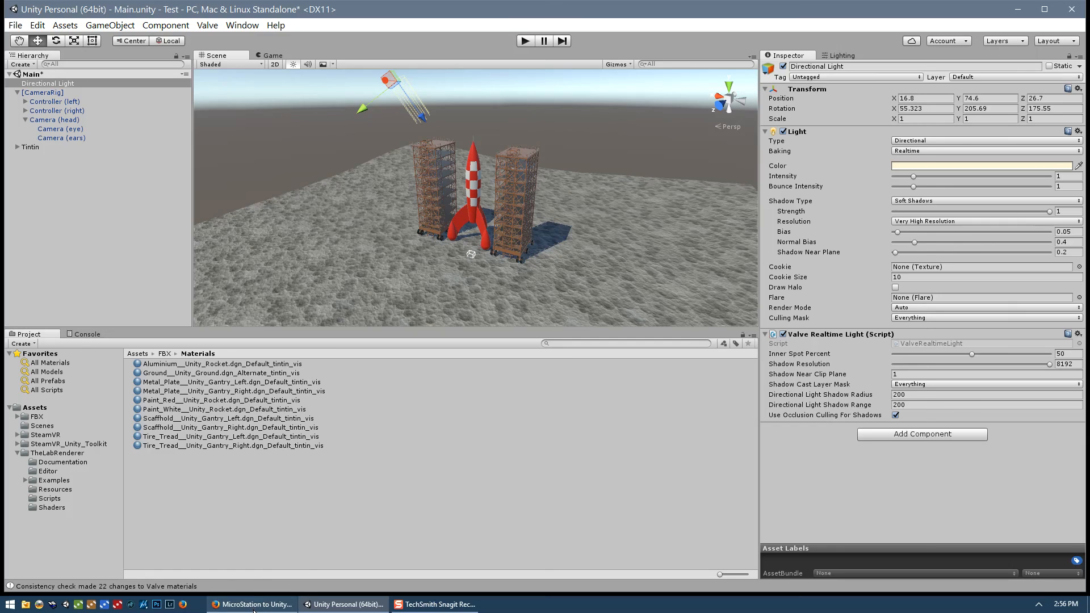
Step: Return to Firefox and scroll the Bentley article to 'View your scene in VR'
left_click(254, 604)
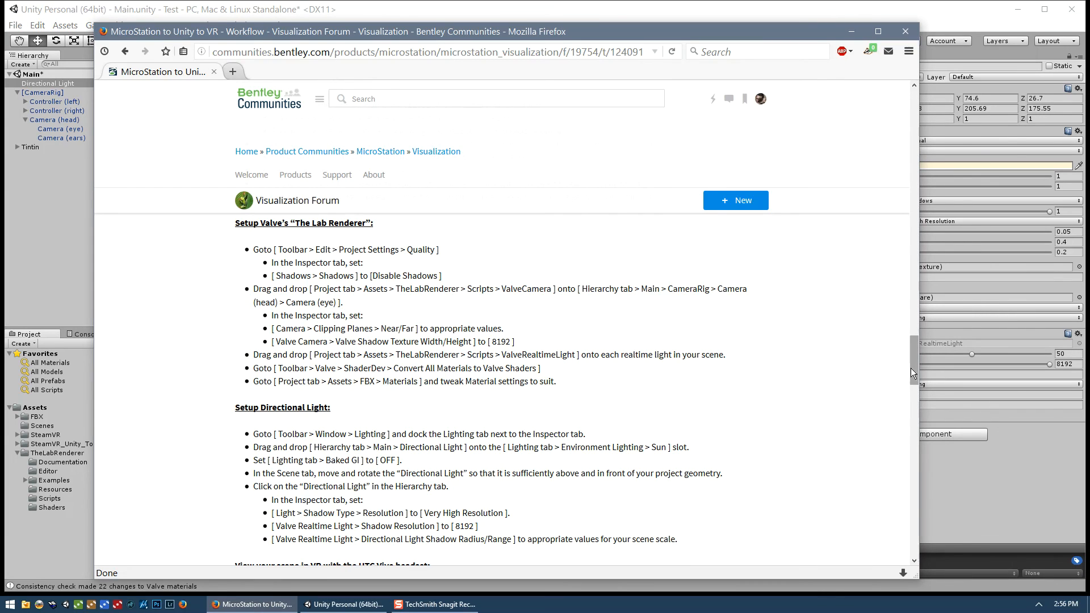
scroll("down", 3)
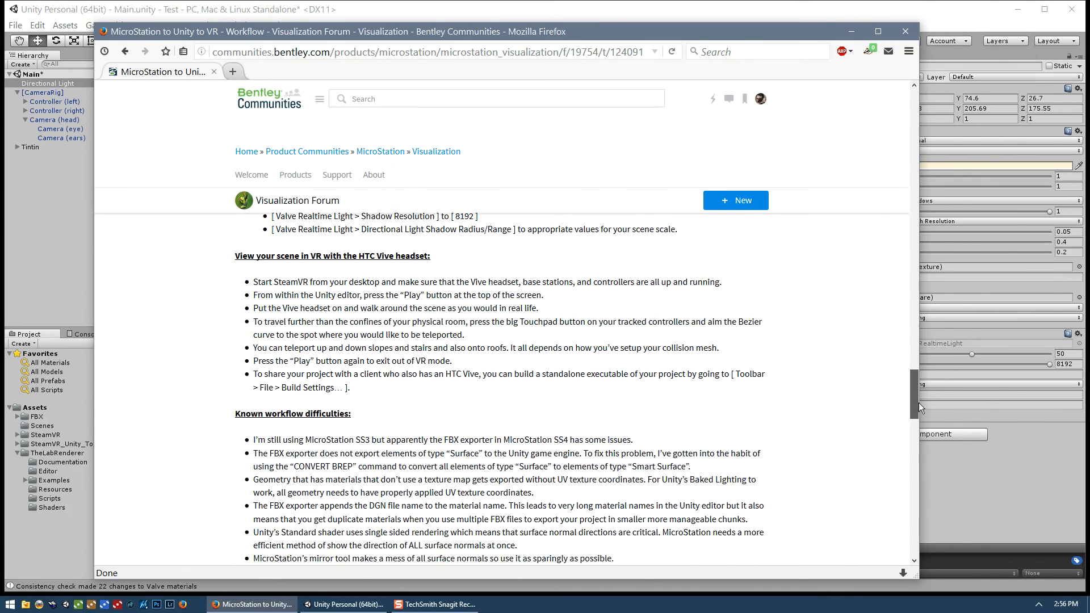
scroll("down", 3)
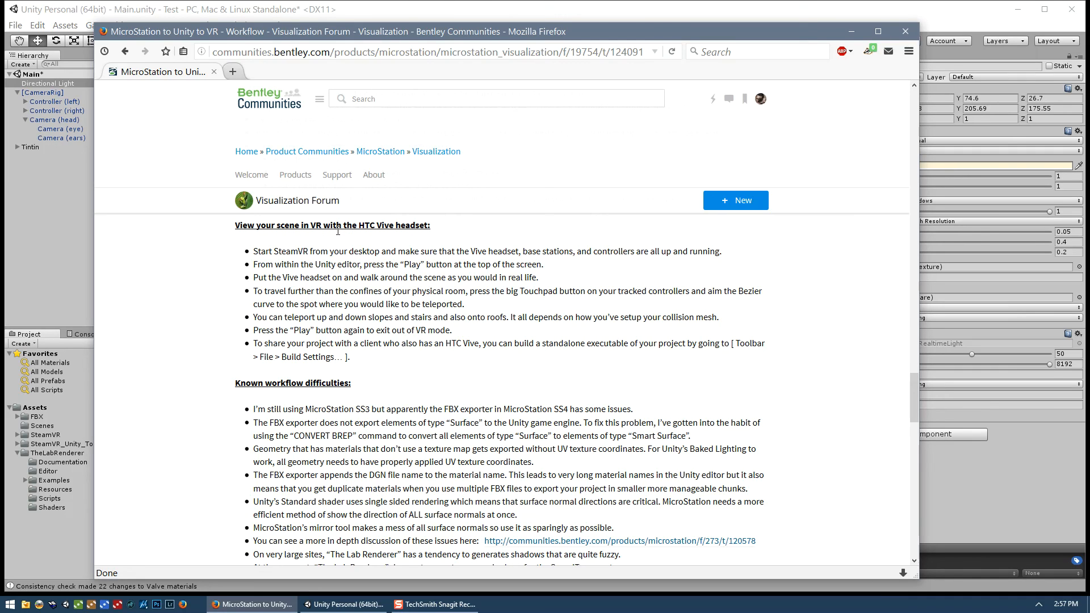
mouse_move(351, 240)
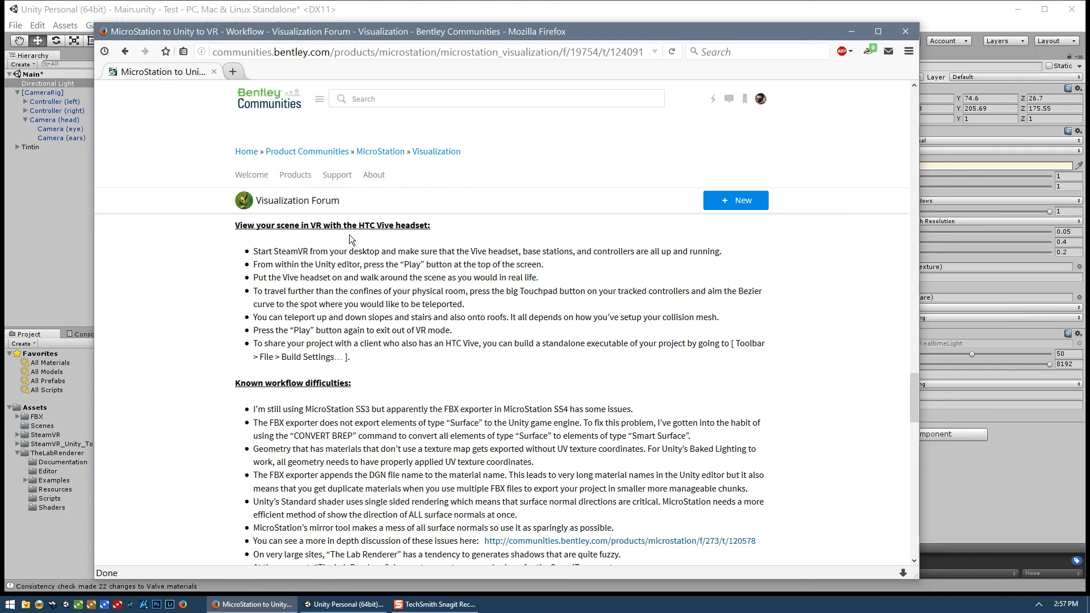